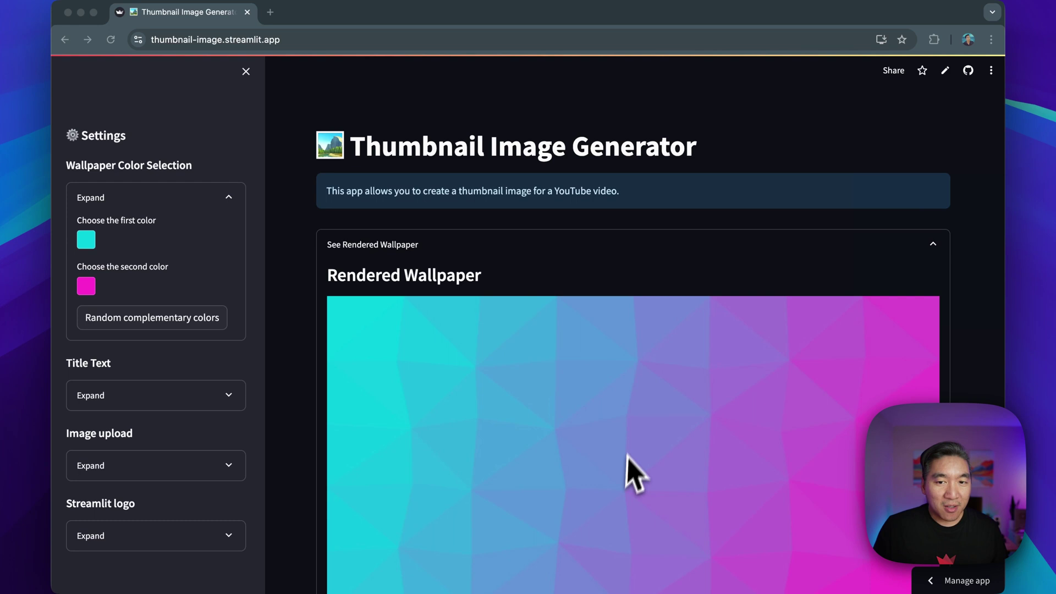
{"action": "mouse_move", "coordinate": [671, 433]}
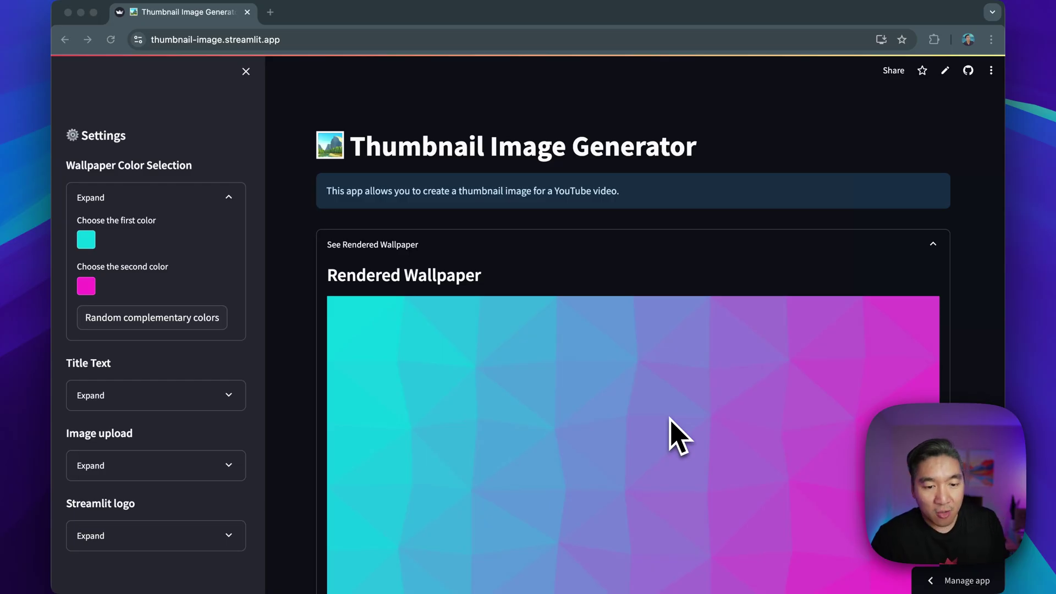
{"action": "mouse_move", "coordinate": [583, 283]}
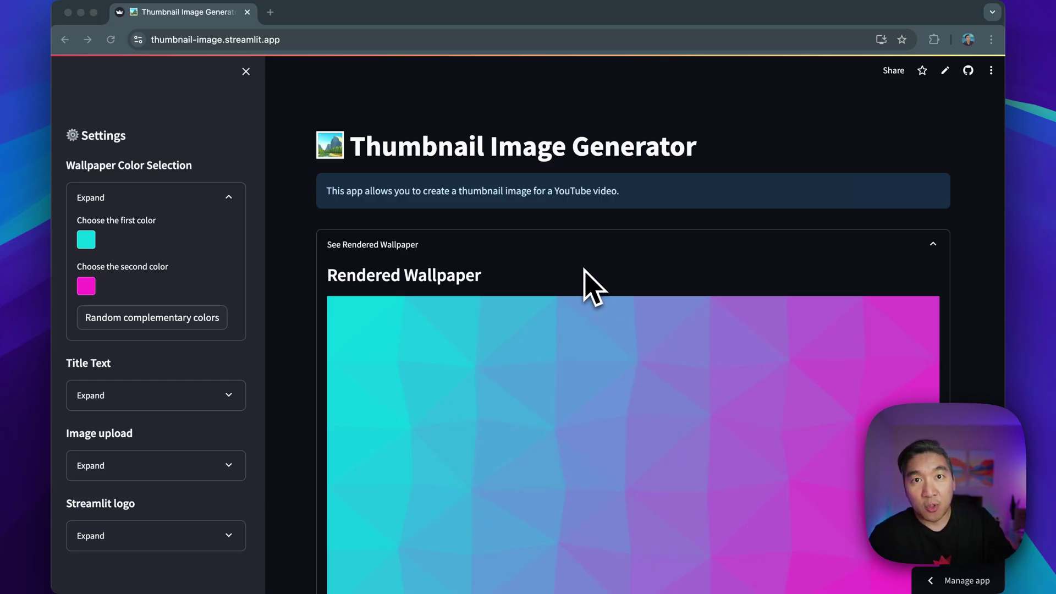
{"action": "mouse_move", "coordinate": [352, 308]}
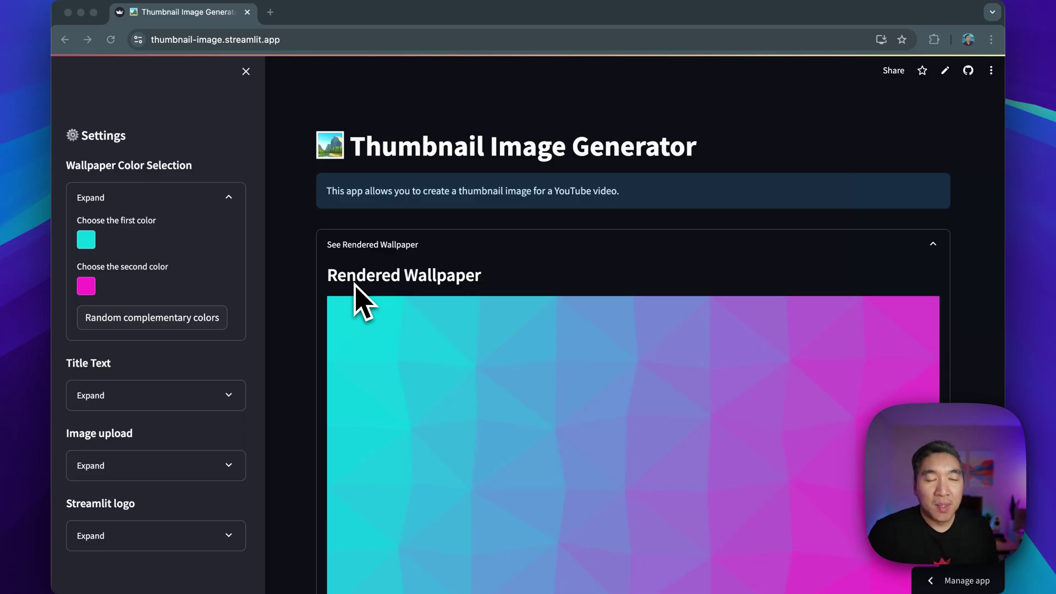
{"action": "mouse_move", "coordinate": [343, 313]}
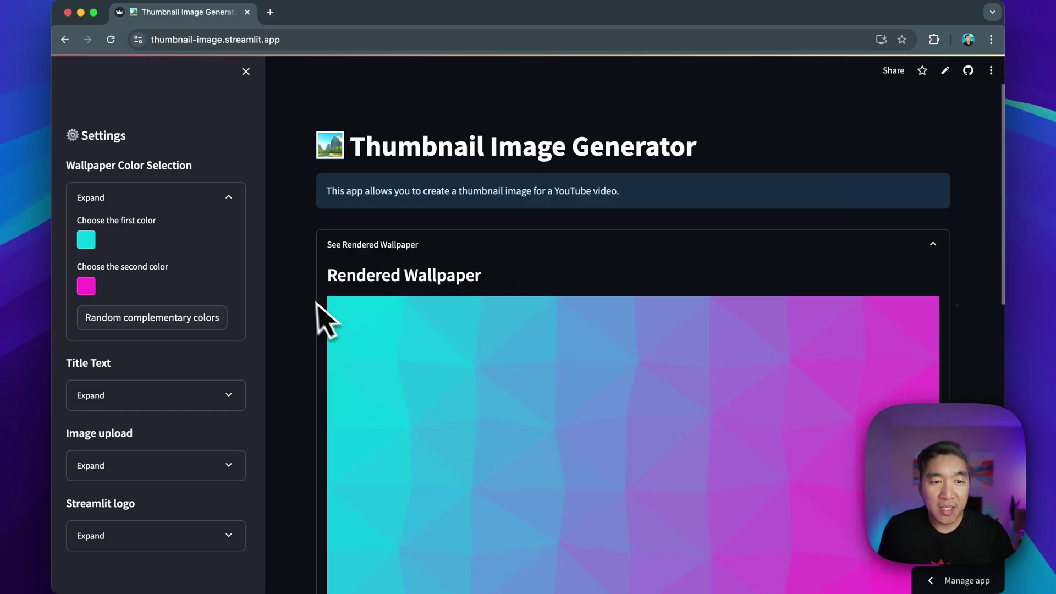
{"action": "mouse_move", "coordinate": [308, 306]}
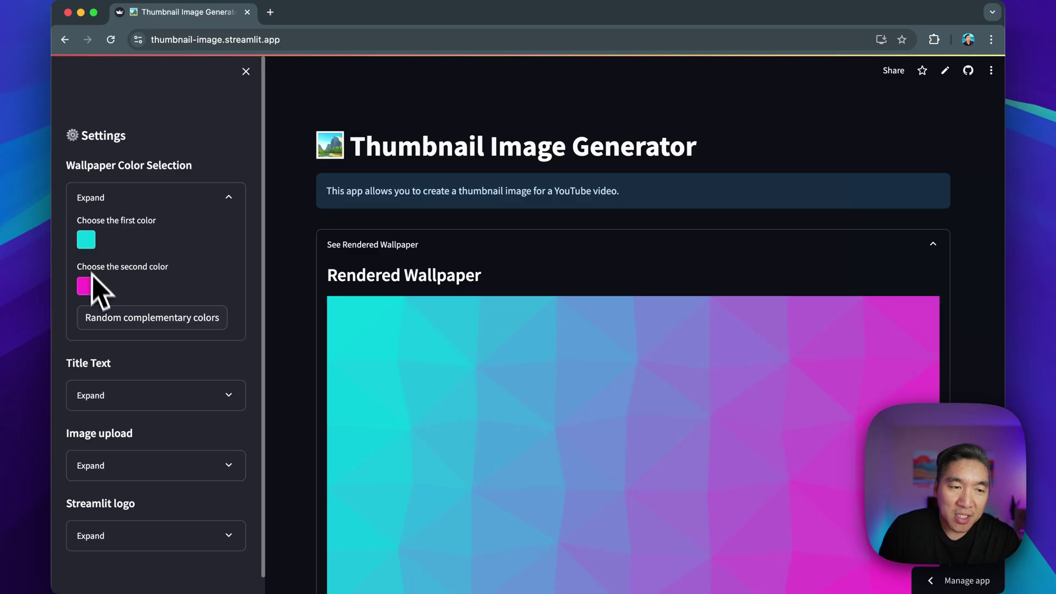
{"action": "mouse_move", "coordinate": [94, 258]}
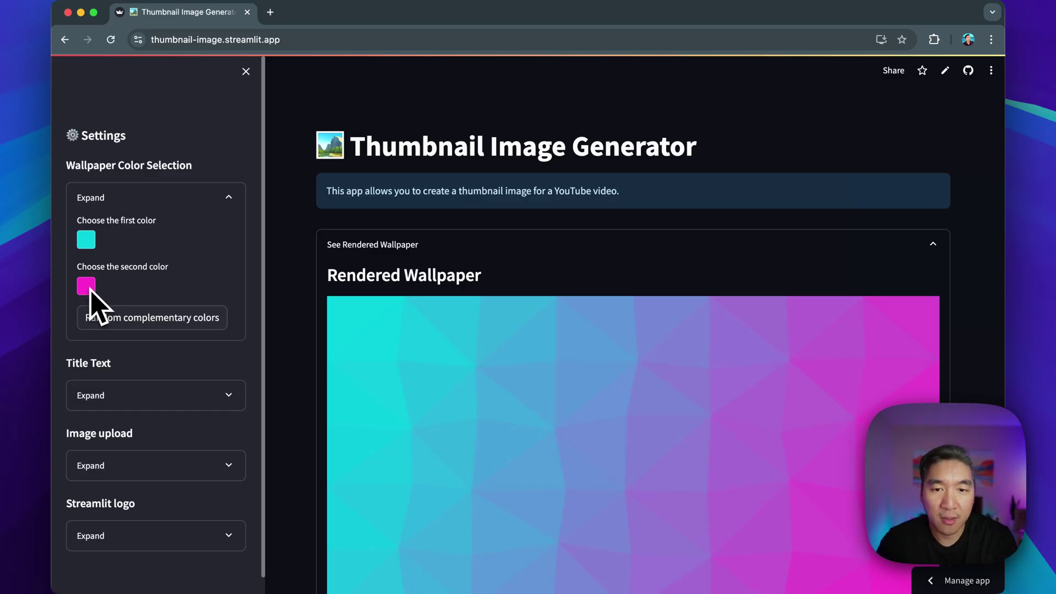
Regenerate the wallpaper six times with random complementary colour pairs, ending on magenta and green.
{"action": "scroll", "scroll_direction": "down", "scroll_amount": 3}
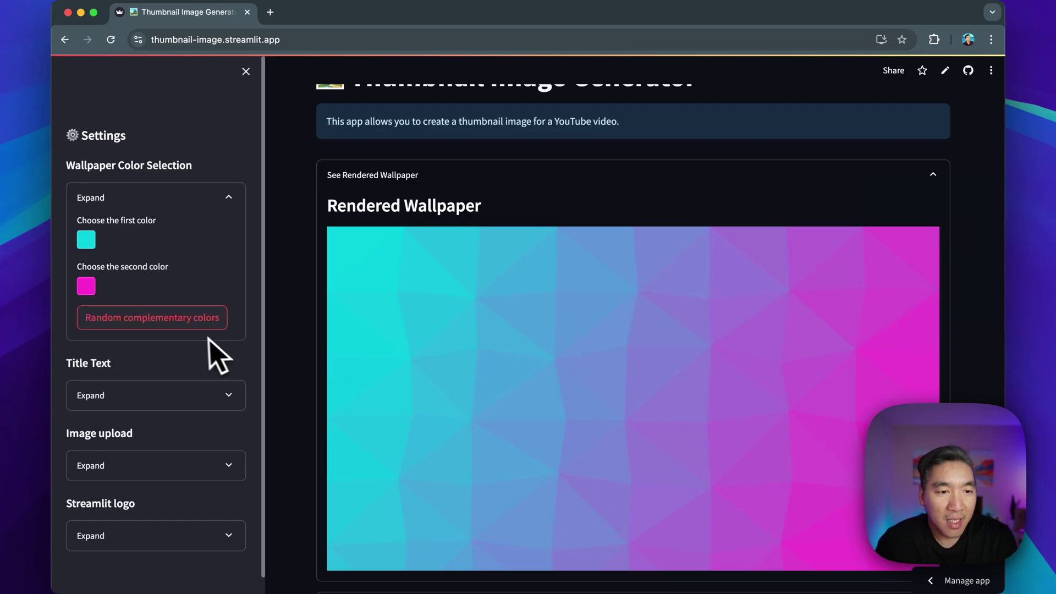
{"action": "mouse_move", "coordinate": [138, 325]}
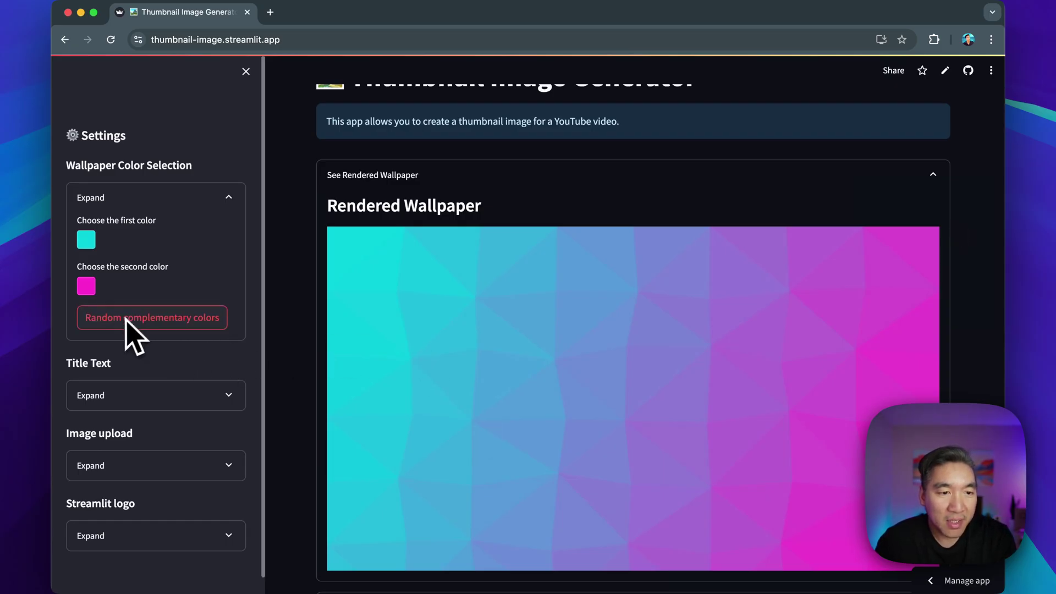
{"action": "mouse_move", "coordinate": [162, 335]}
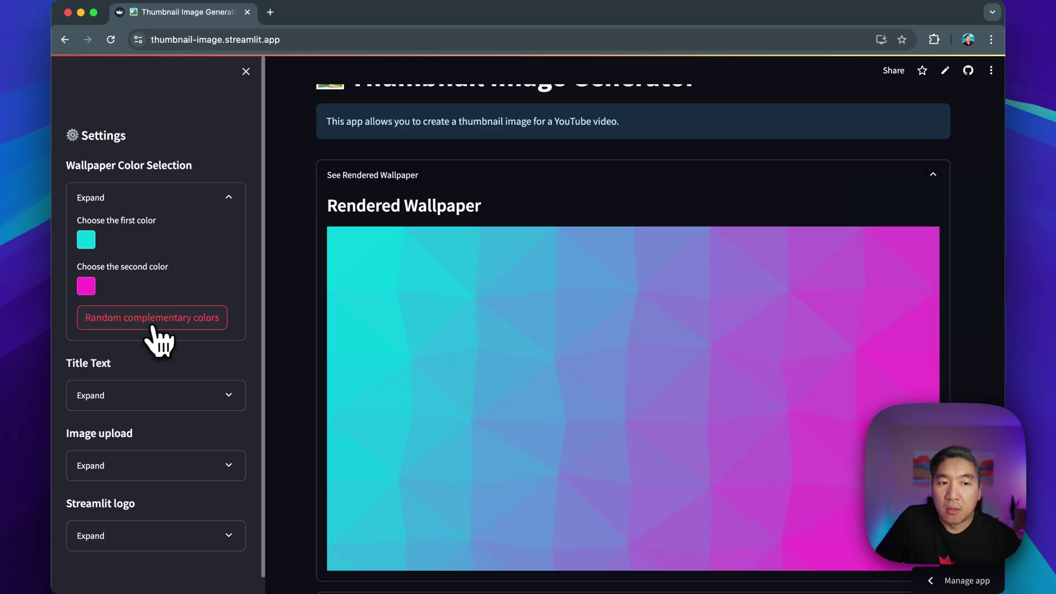
{"action": "left_click", "coordinate": [152, 317]}
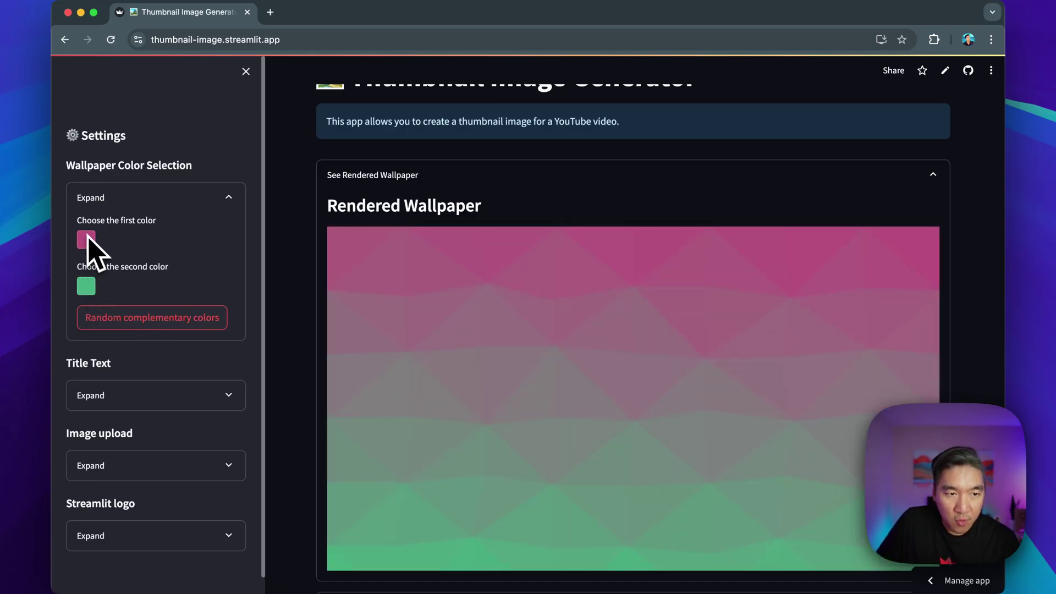
{"action": "left_click", "coordinate": [151, 317]}
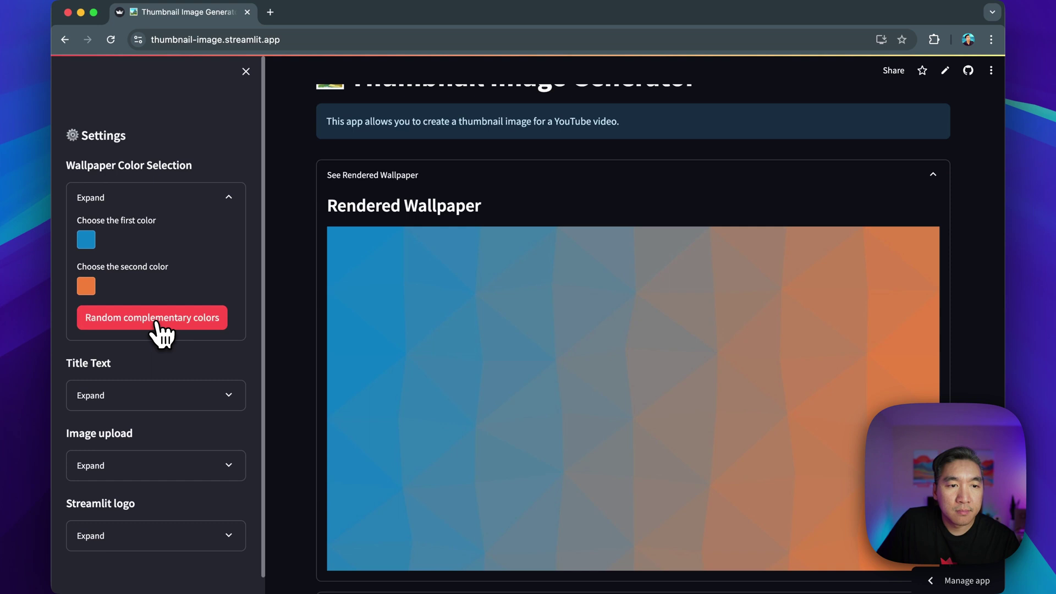
{"action": "left_click", "coordinate": [152, 317]}
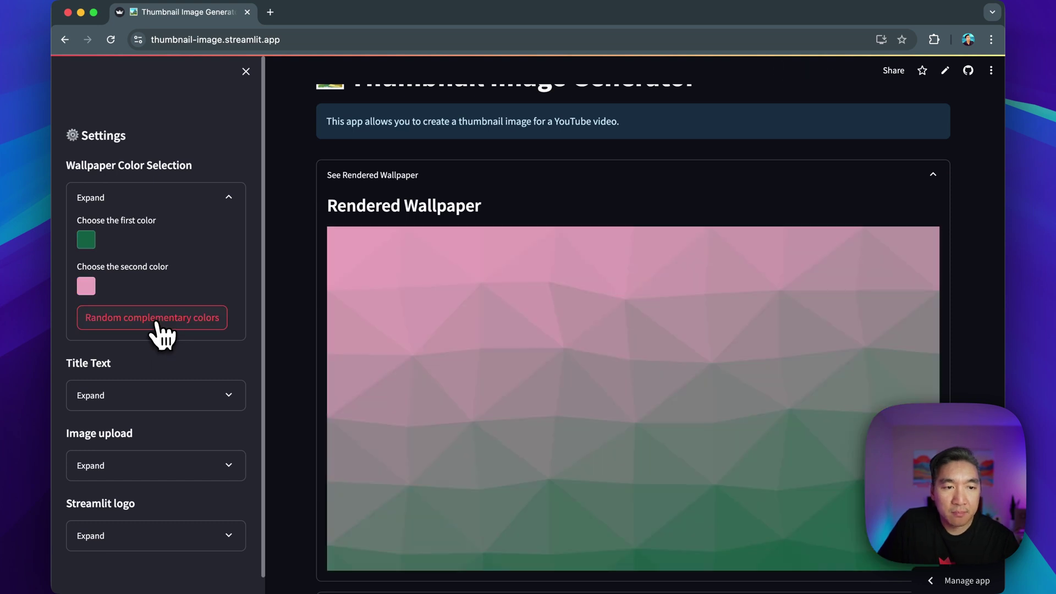
{"action": "left_click", "coordinate": [152, 317]}
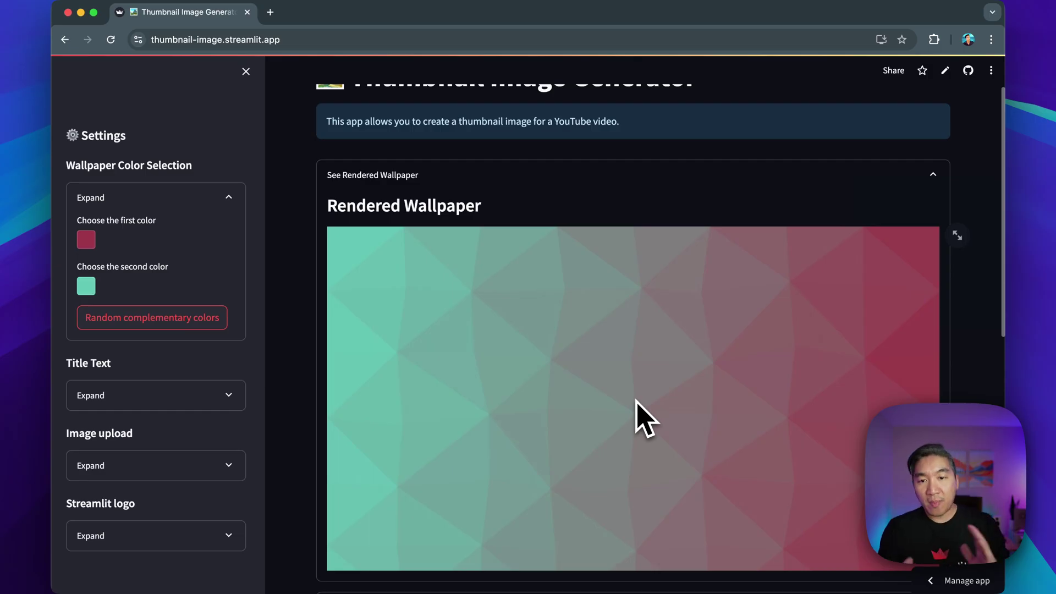
{"action": "mouse_move", "coordinate": [520, 363]}
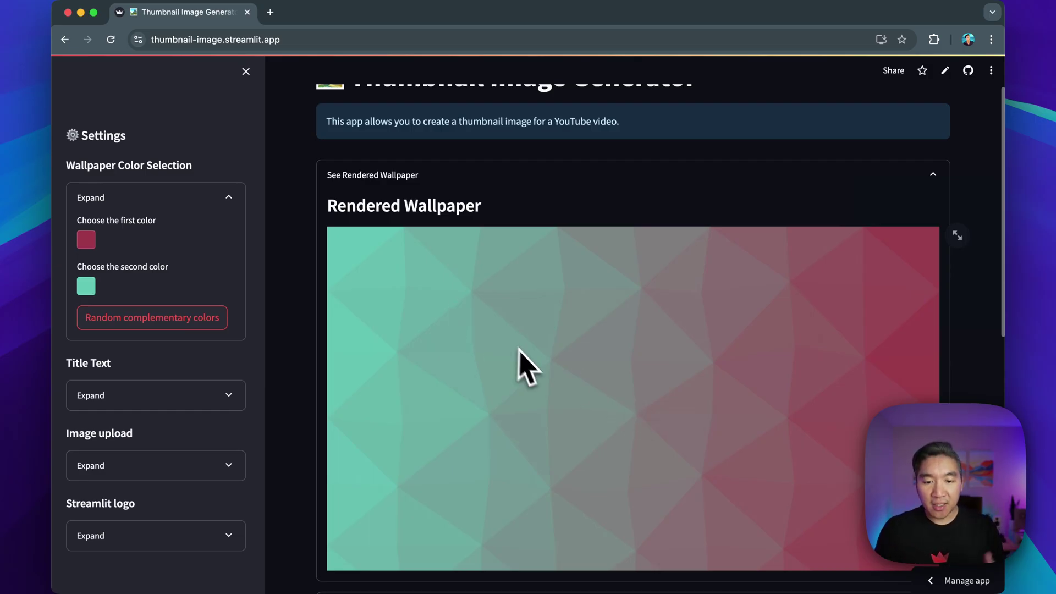
{"action": "mouse_move", "coordinate": [530, 376]}
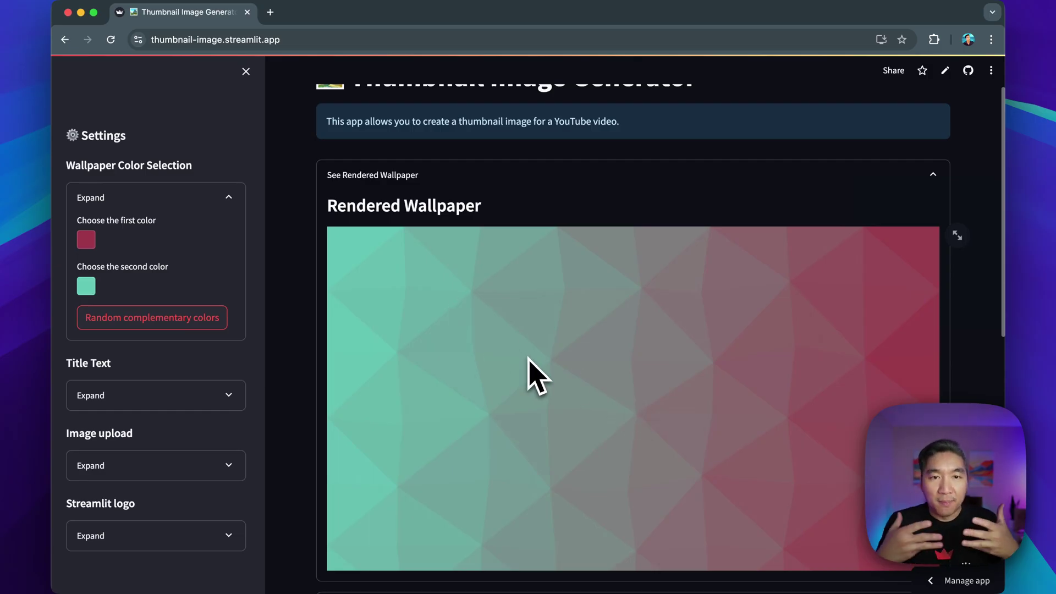
{"action": "mouse_move", "coordinate": [162, 340]}
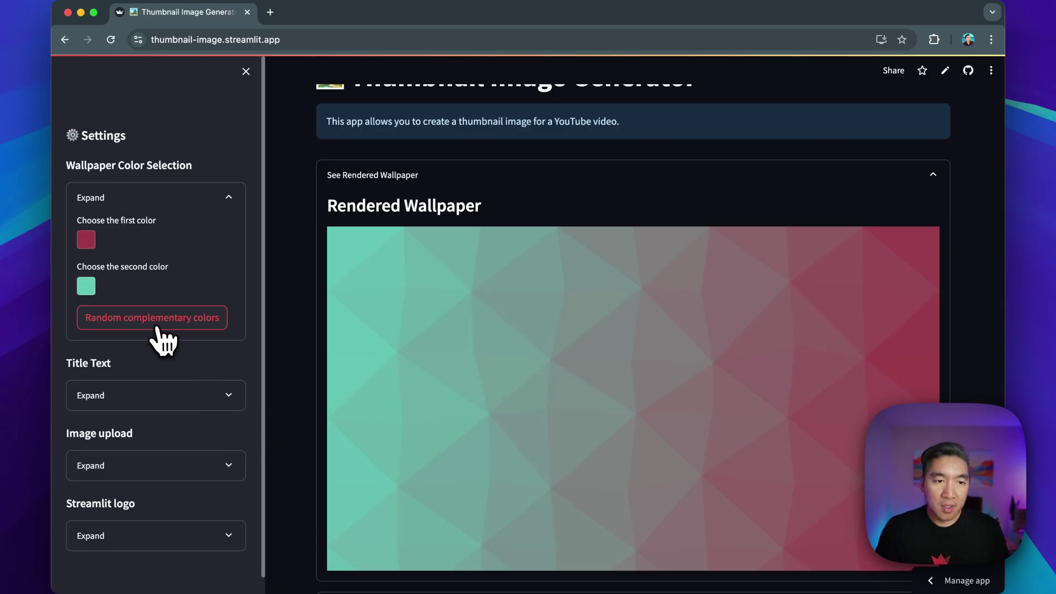
{"action": "left_click", "coordinate": [152, 317]}
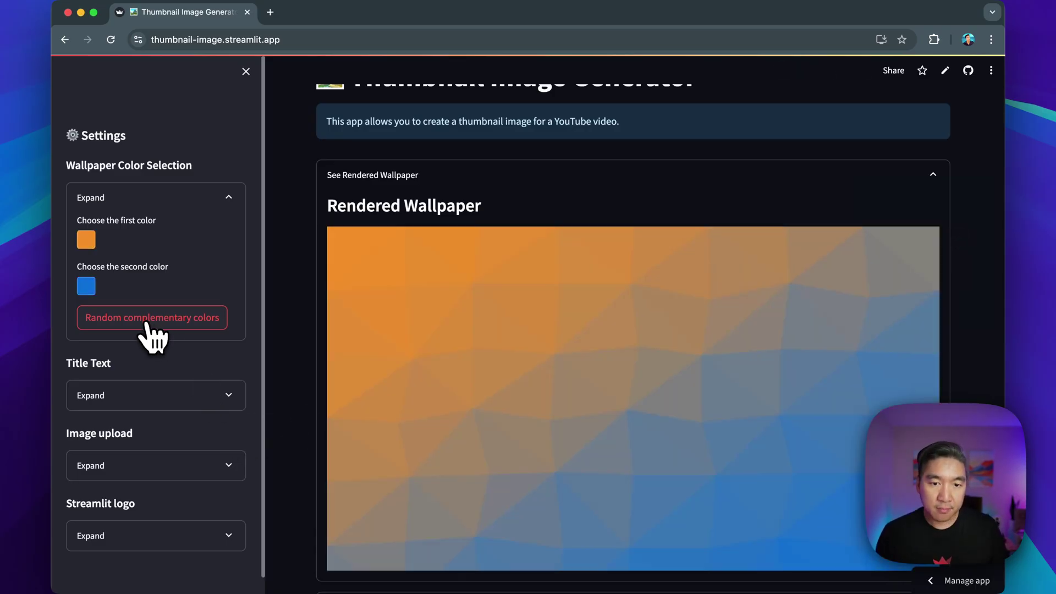
{"action": "left_click", "coordinate": [152, 317]}
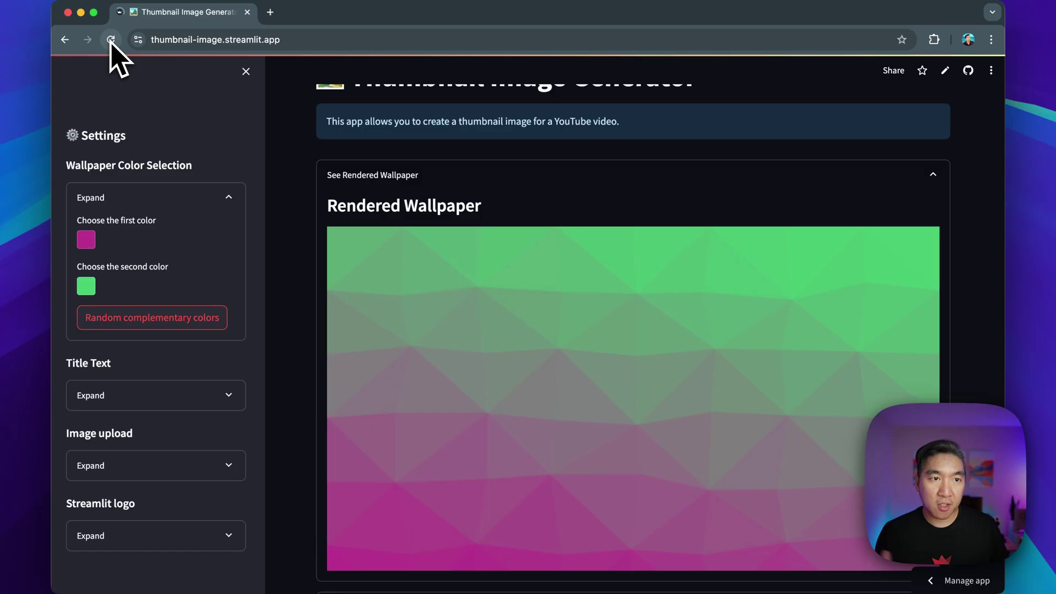
Reload the app twice so the wallpaper returns to the default cyan and magenta gradient.
{"action": "left_click", "coordinate": [110, 40]}
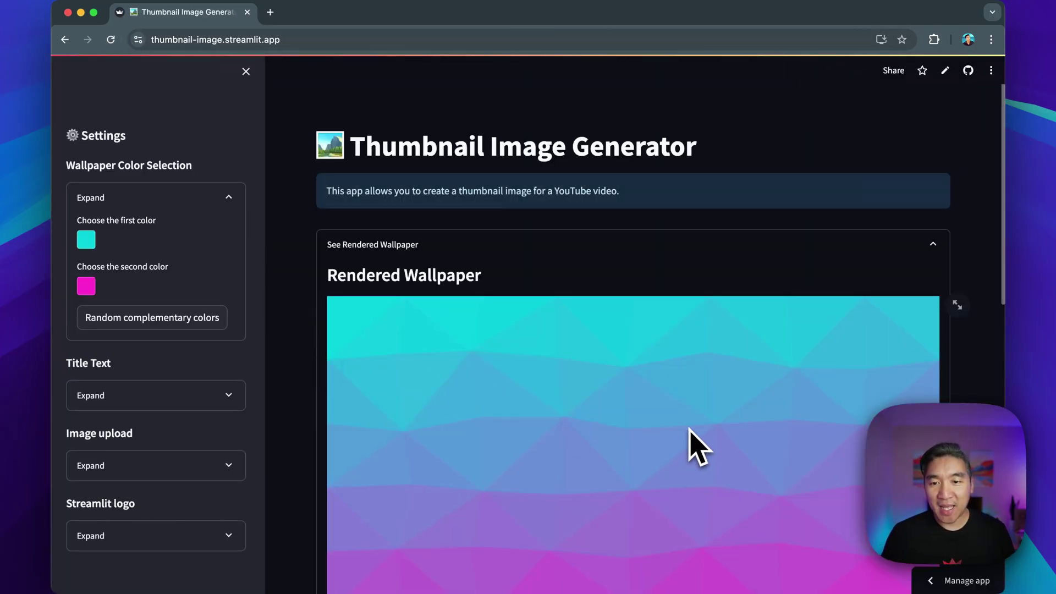
{"action": "scroll", "scroll_direction": "down", "scroll_amount": 3}
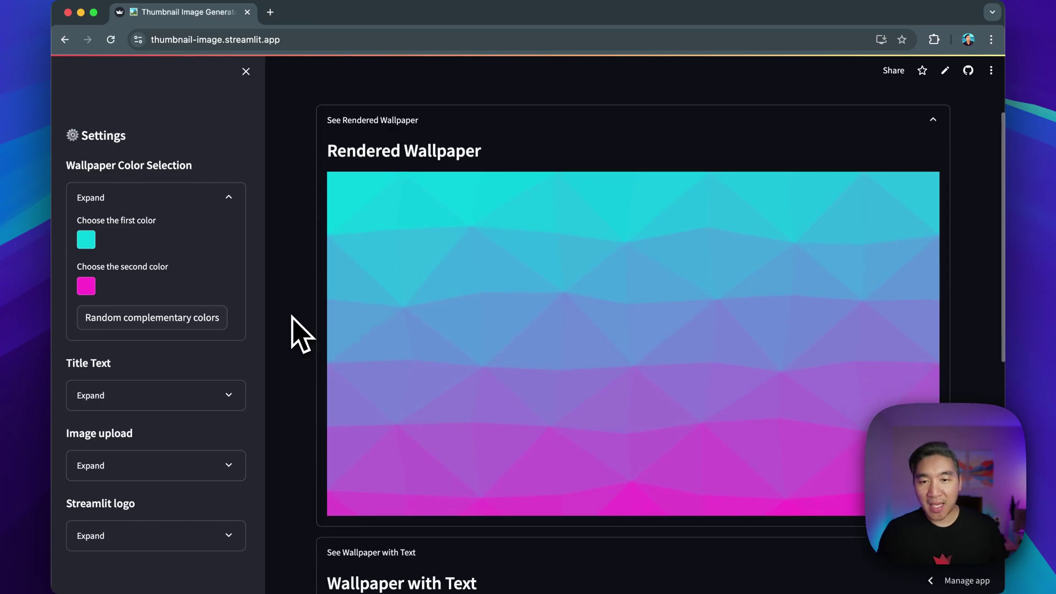
{"action": "mouse_move", "coordinate": [284, 289]}
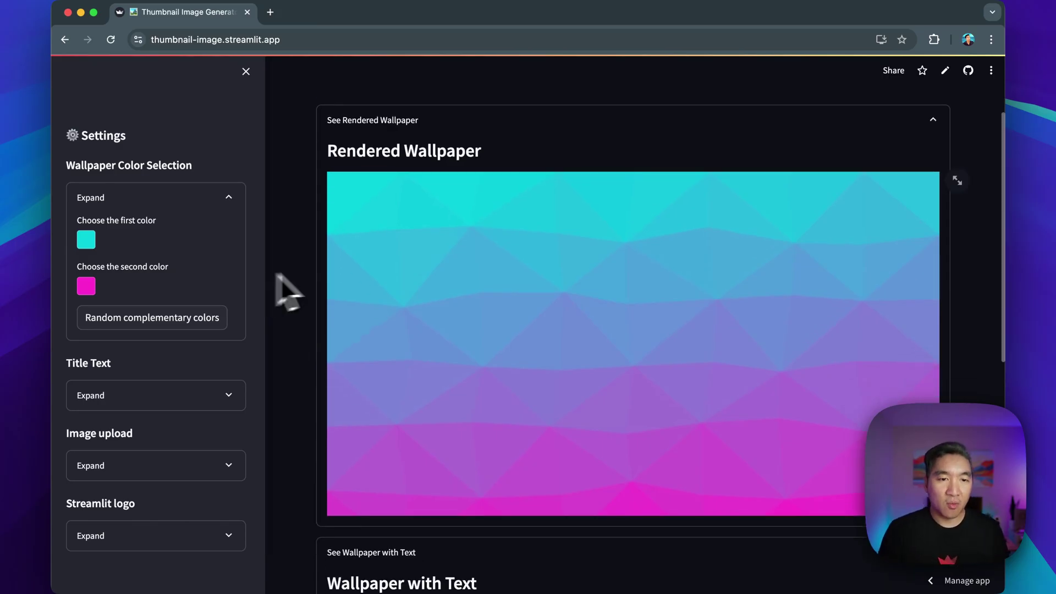
{"action": "mouse_move", "coordinate": [302, 366]}
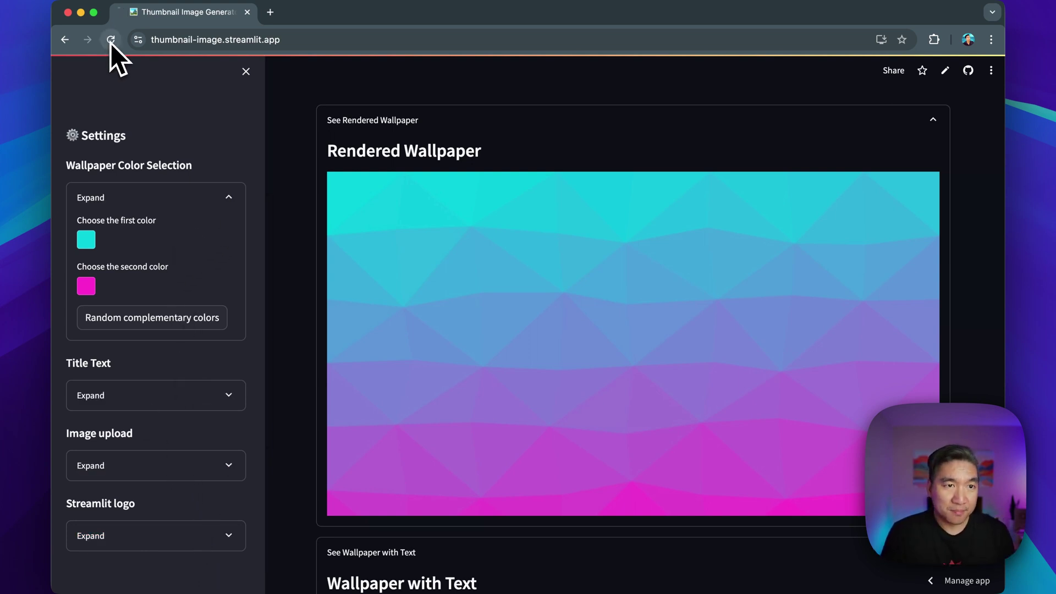
{"action": "left_click", "coordinate": [109, 39]}
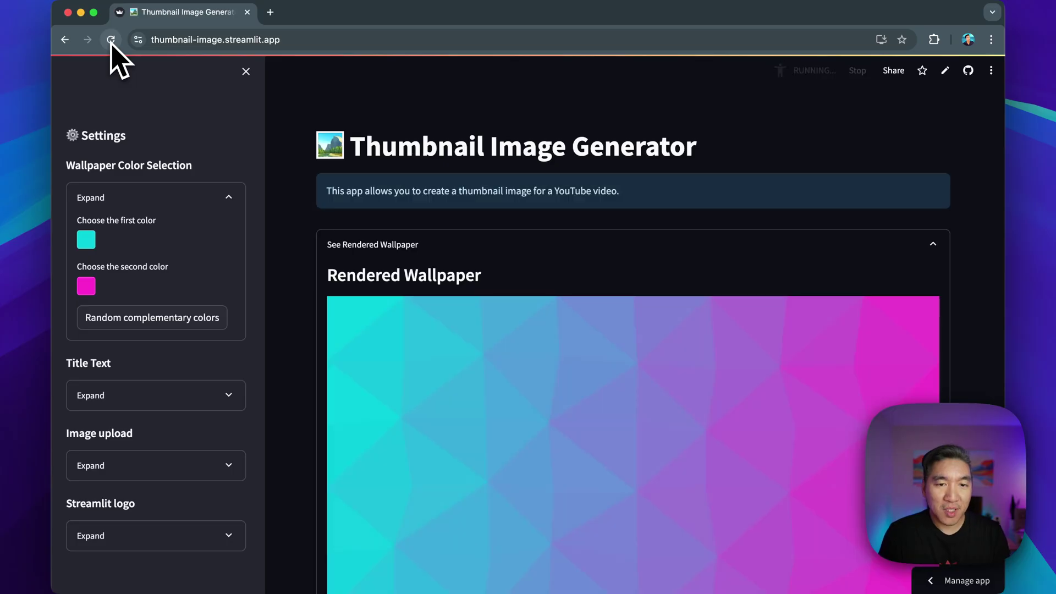
{"action": "scroll", "scroll_direction": "down", "scroll_amount": 3}
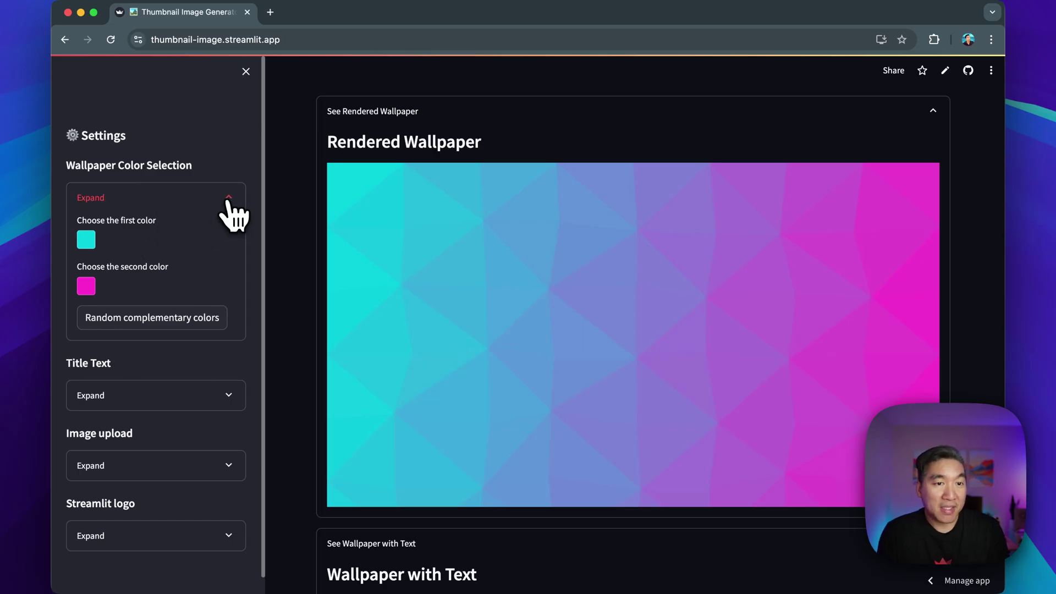
{"action": "left_click", "coordinate": [229, 198]}
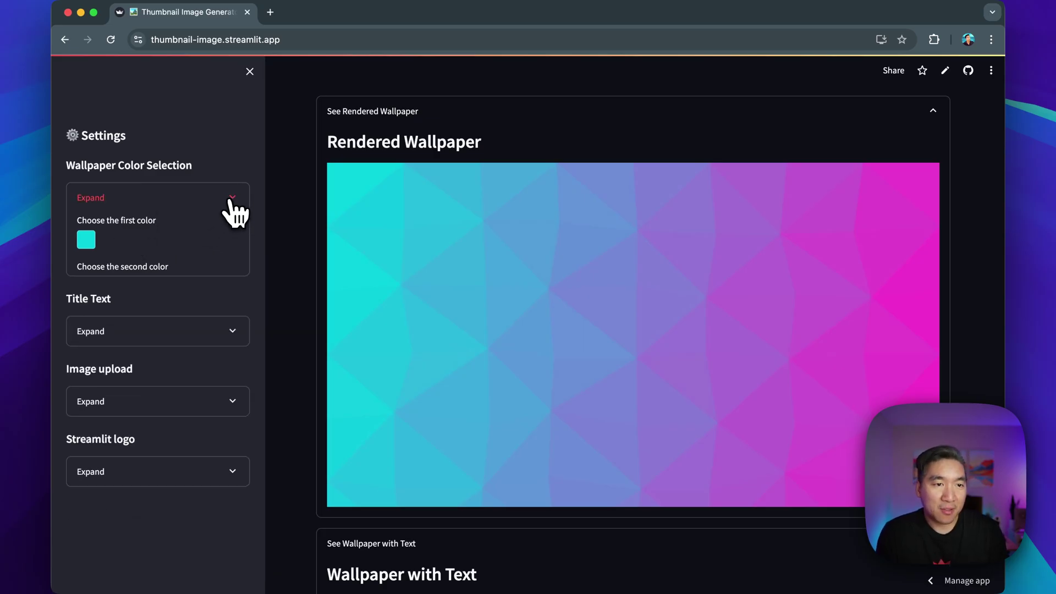
{"action": "left_click", "coordinate": [232, 199]}
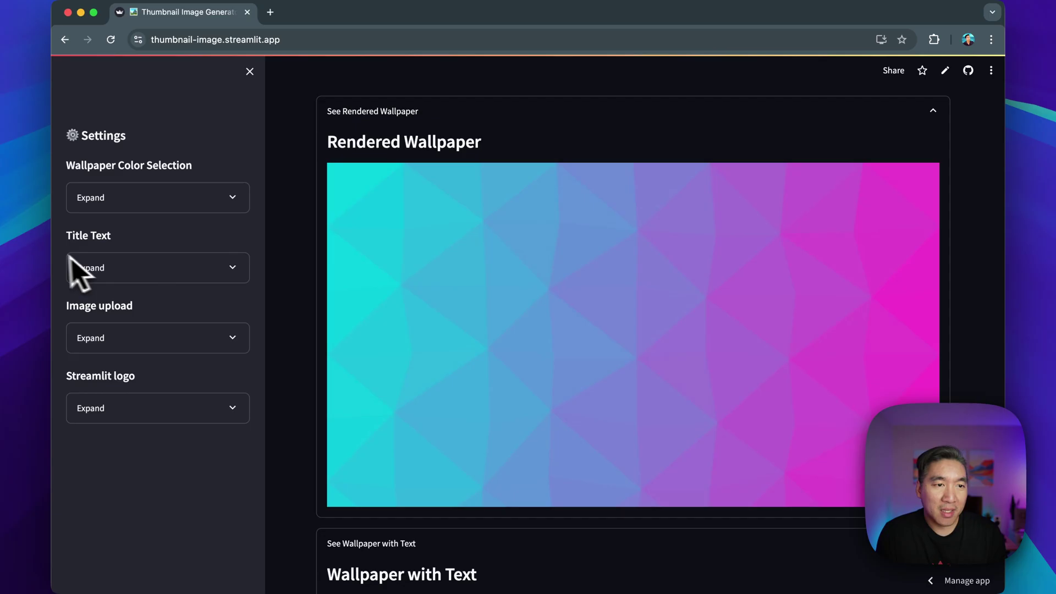
{"action": "mouse_move", "coordinate": [325, 386]}
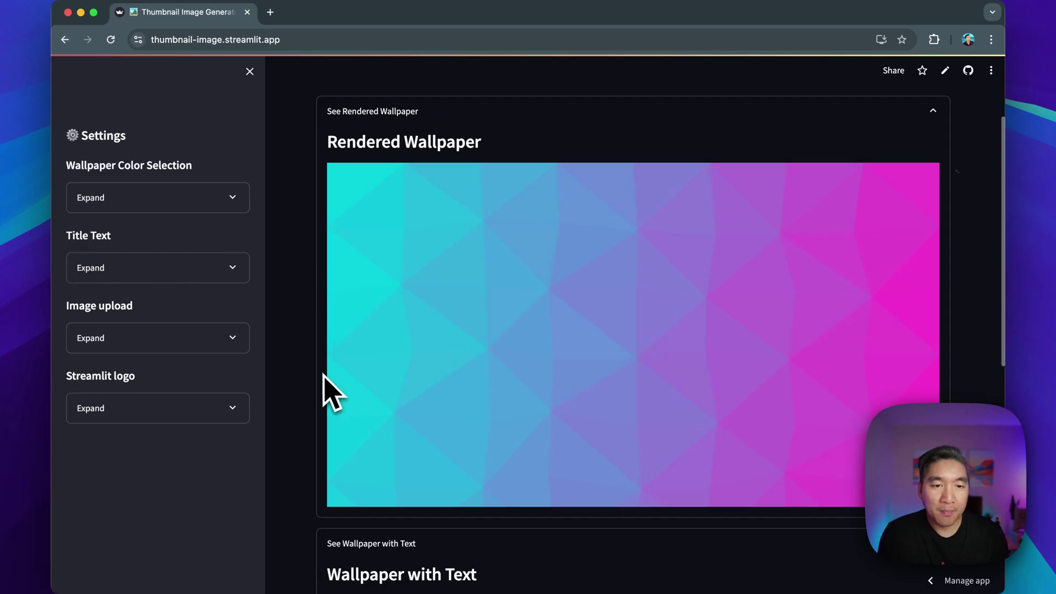
{"action": "mouse_move", "coordinate": [321, 361]}
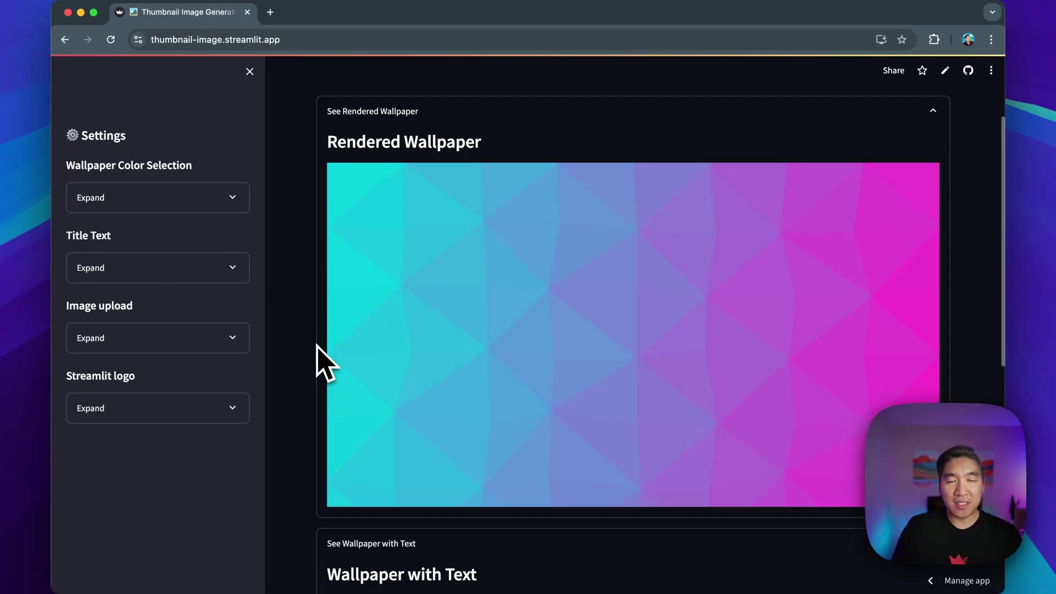
{"action": "mouse_move", "coordinate": [436, 330]}
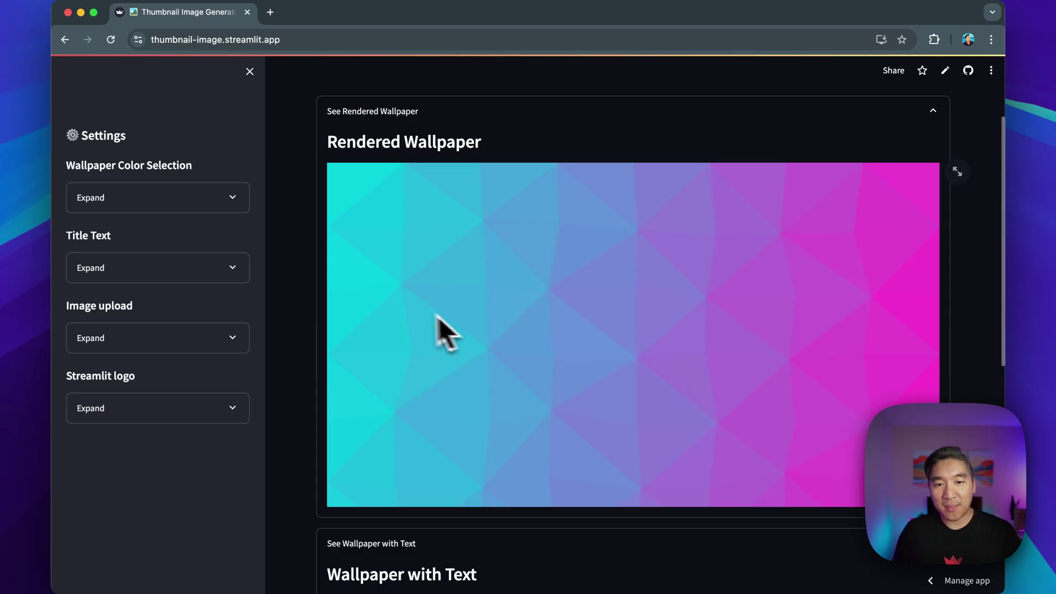
{"action": "scroll", "scroll_direction": "down", "scroll_amount": 3}
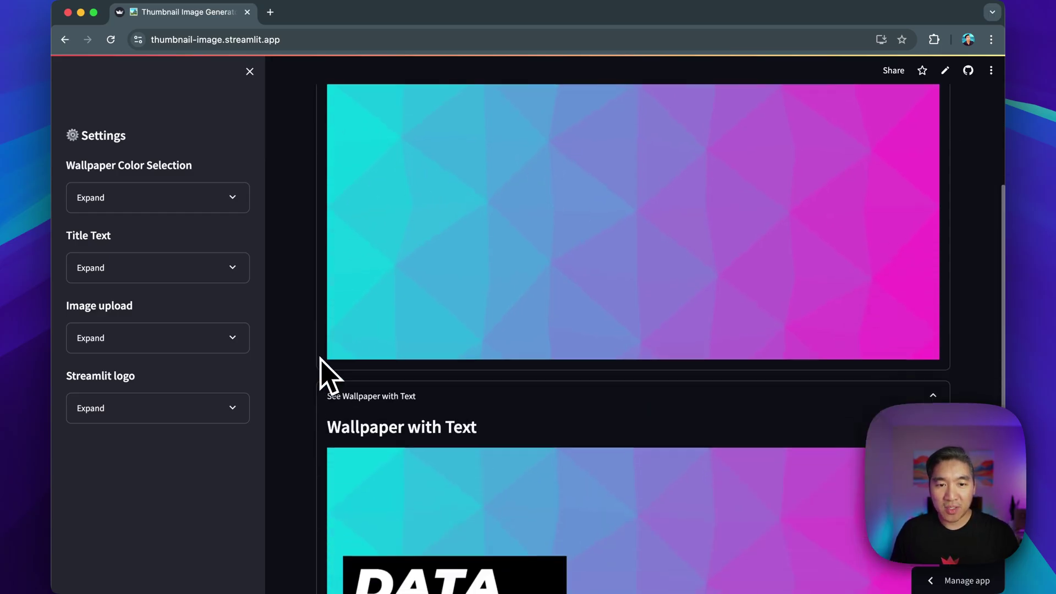
{"action": "scroll", "scroll_direction": "down", "scroll_amount": 3}
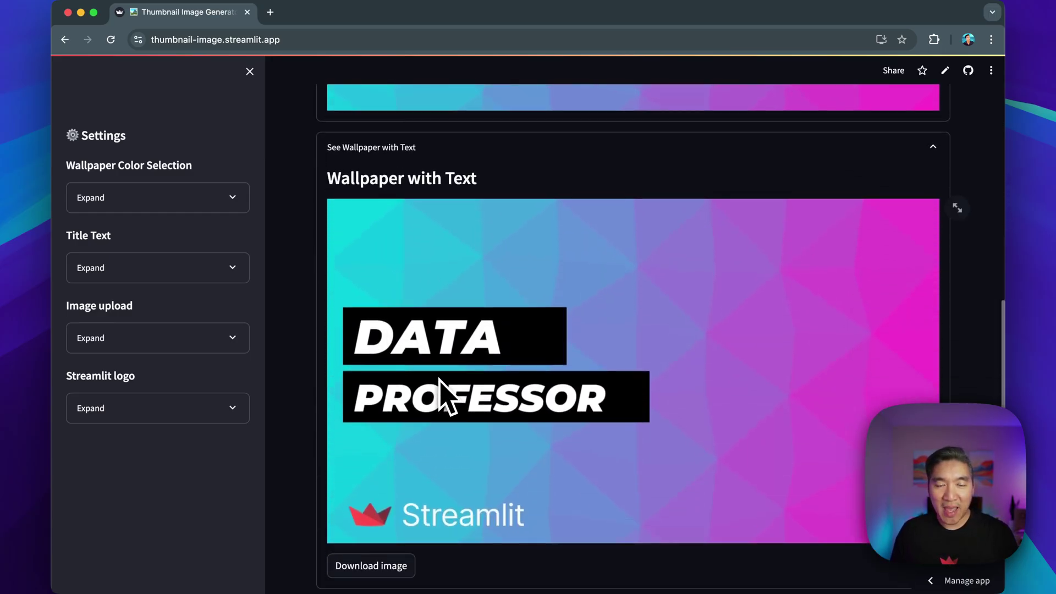
{"action": "mouse_move", "coordinate": [484, 356]}
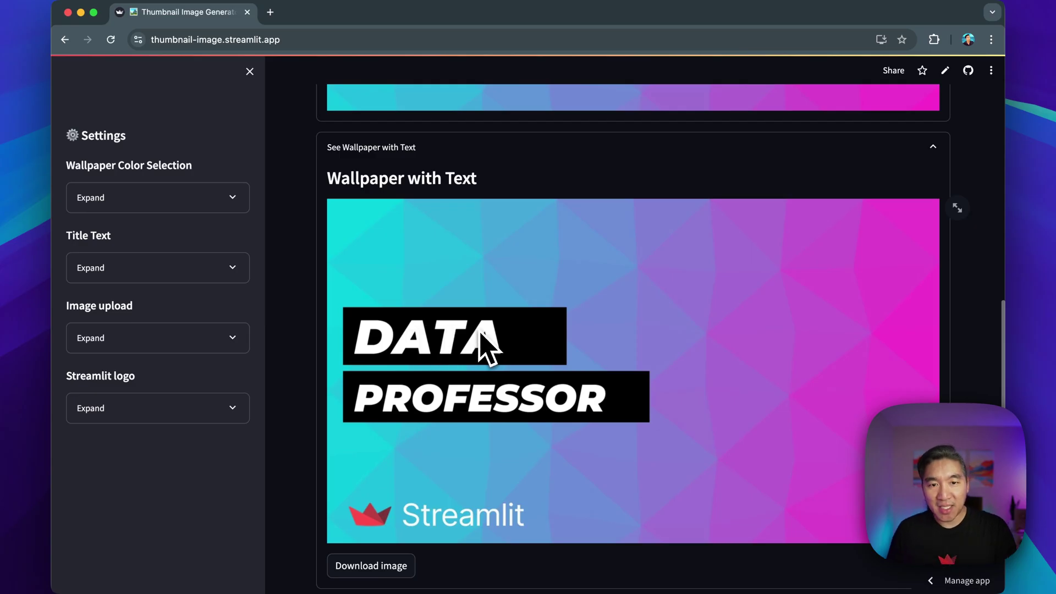
{"action": "mouse_move", "coordinate": [424, 406]}
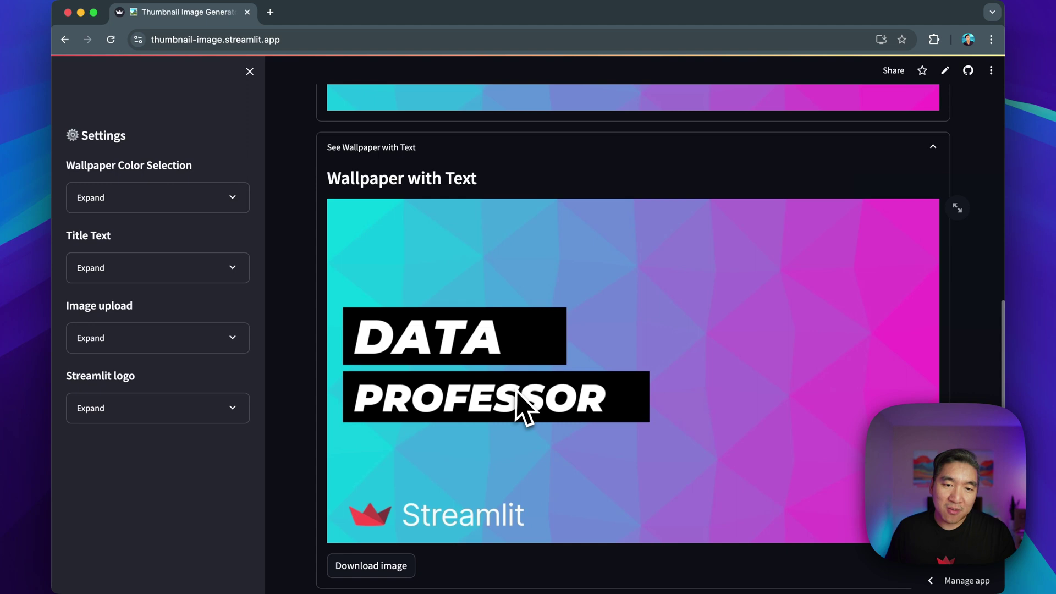
{"action": "mouse_move", "coordinate": [667, 358]}
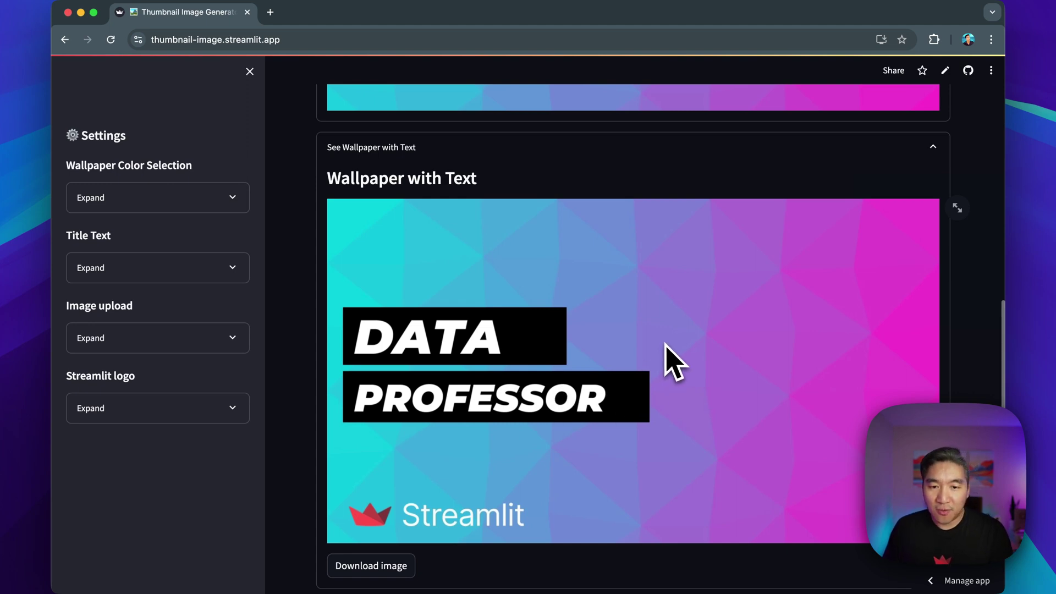
{"action": "mouse_move", "coordinate": [409, 369]}
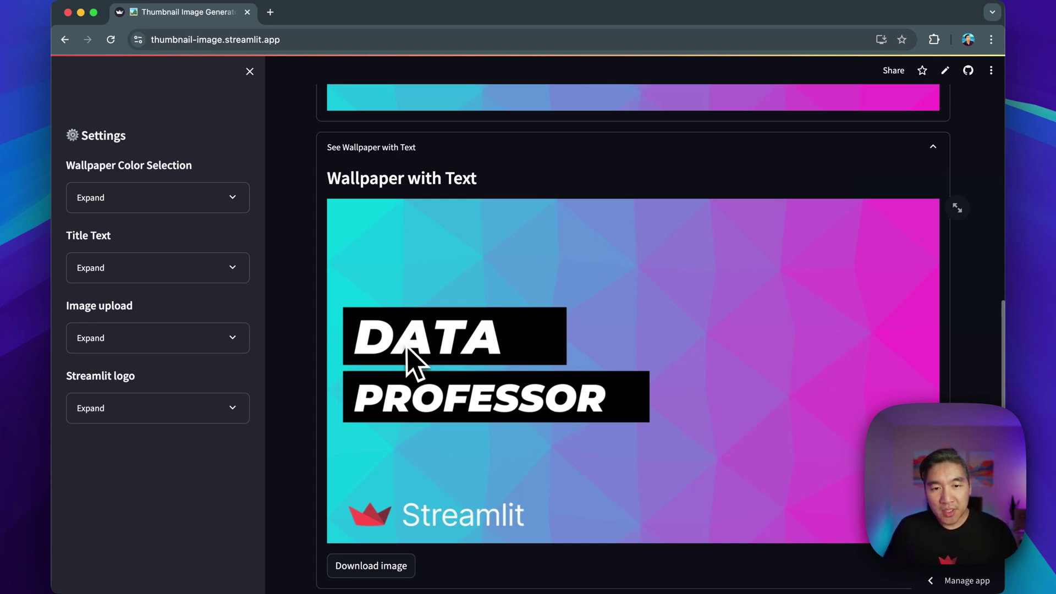
{"action": "mouse_move", "coordinate": [441, 368]}
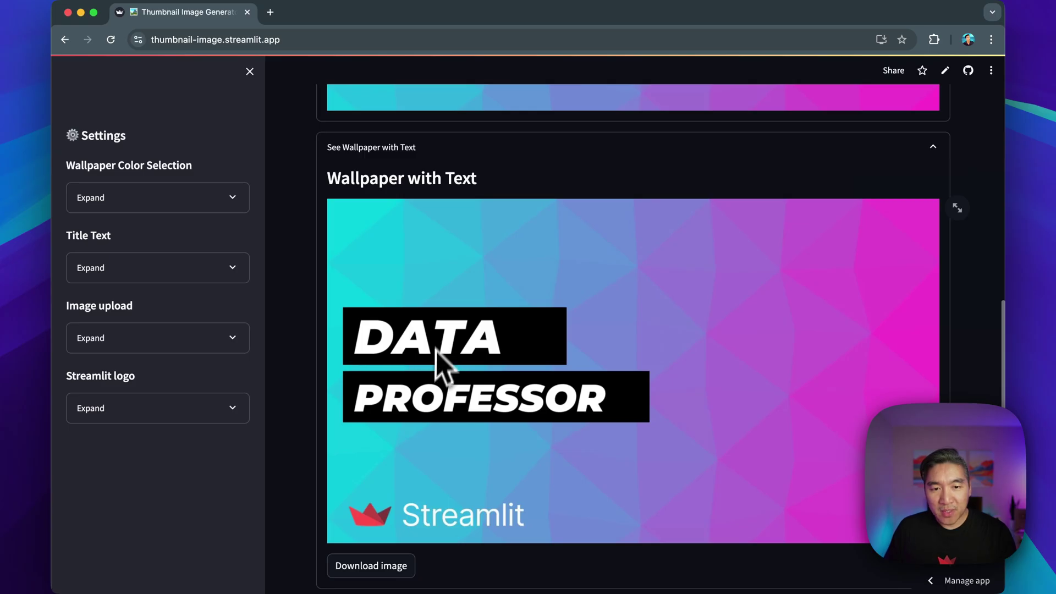
{"action": "mouse_move", "coordinate": [451, 387]}
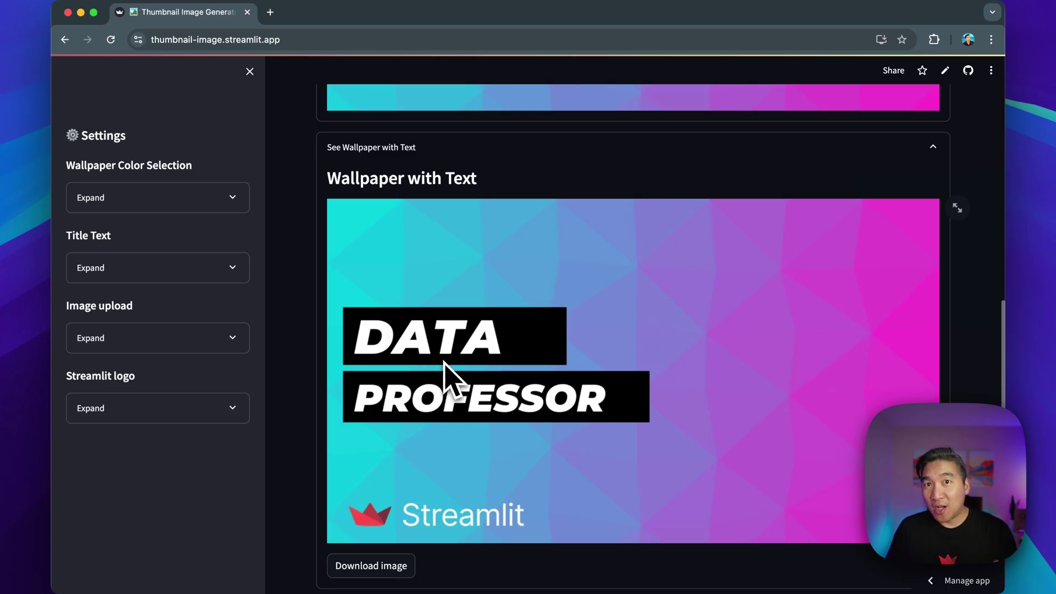
{"action": "mouse_move", "coordinate": [343, 354]}
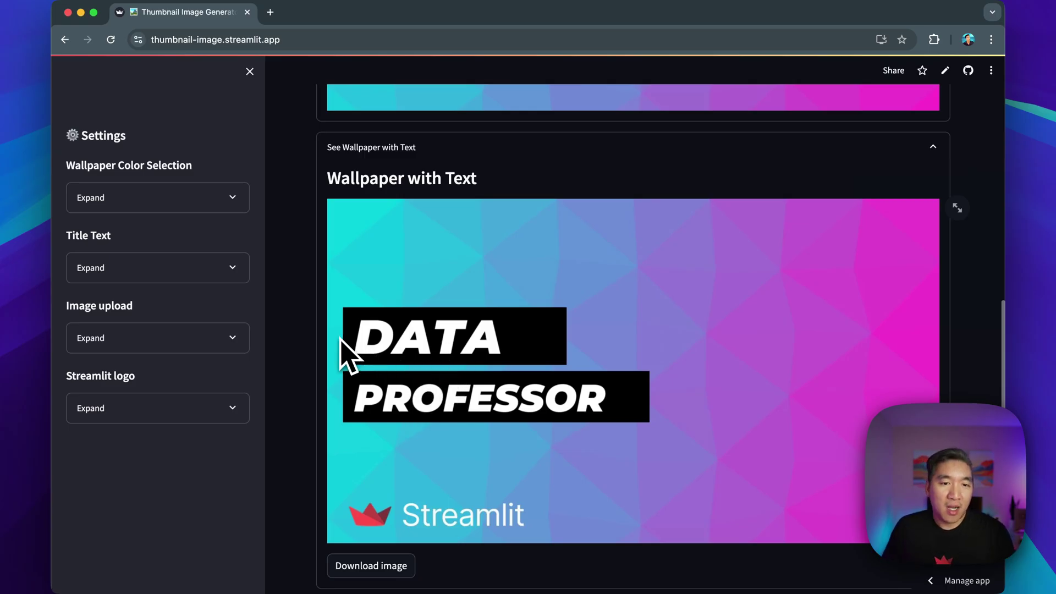
{"action": "mouse_move", "coordinate": [484, 364]}
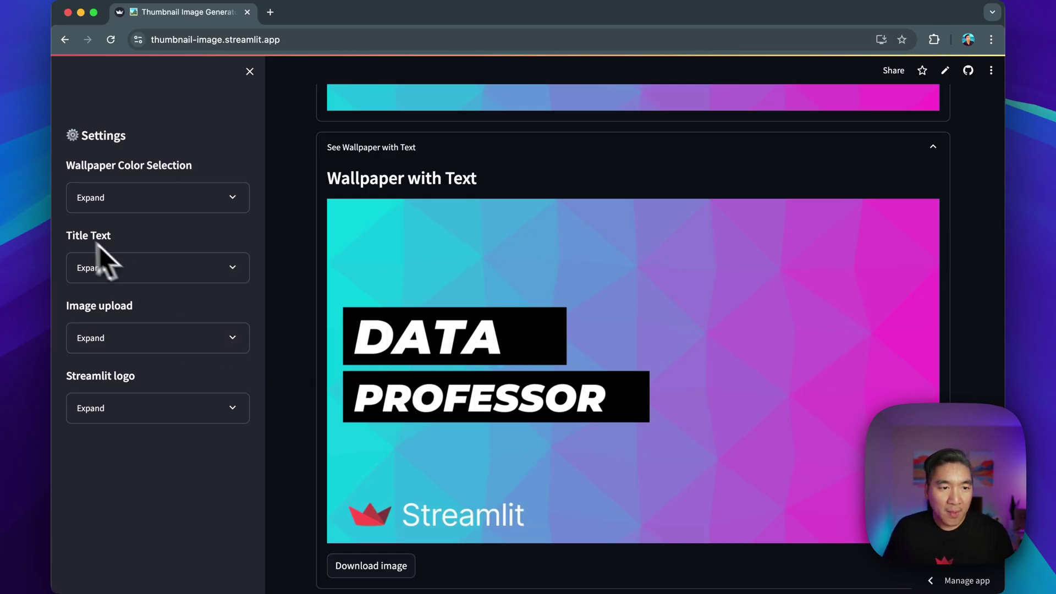
Change the title's Line 2 text to SCIENCE in the Title Text settings.
{"action": "left_click", "coordinate": [158, 267]}
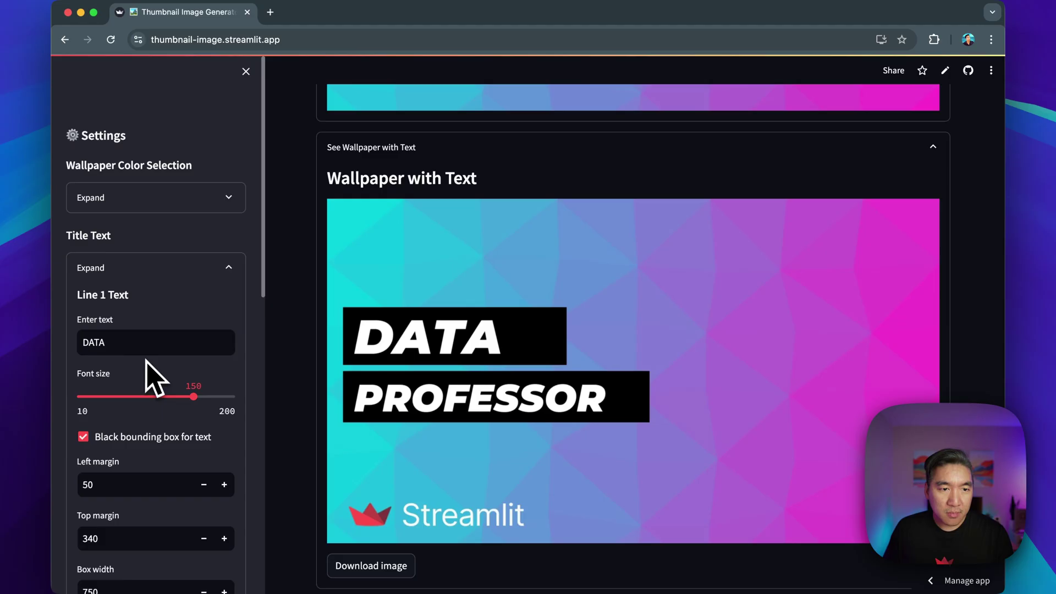
{"action": "left_click", "coordinate": [157, 344]}
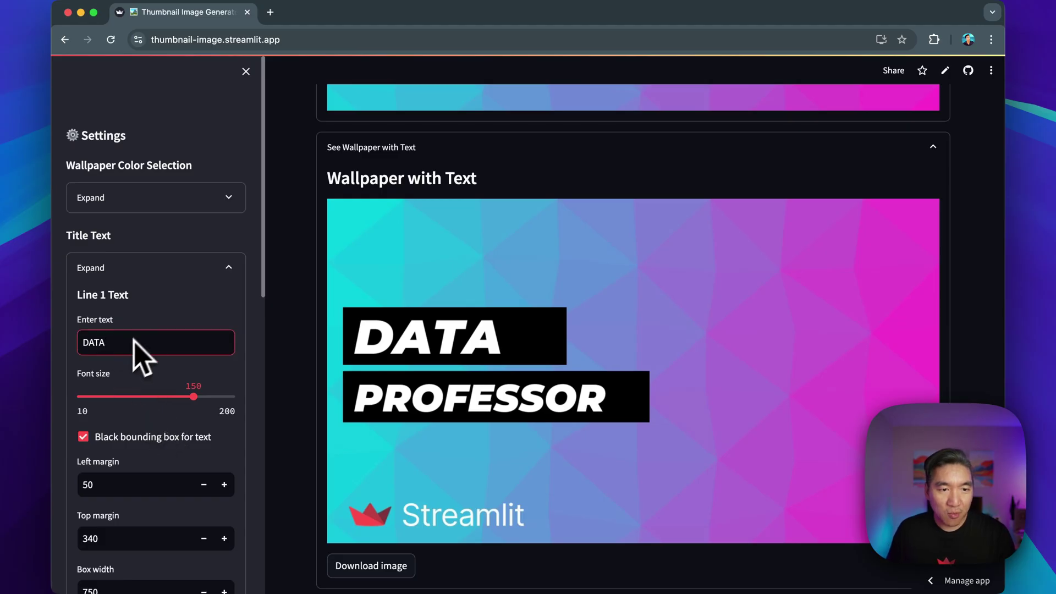
{"action": "scroll", "scroll_direction": "down", "scroll_amount": 3}
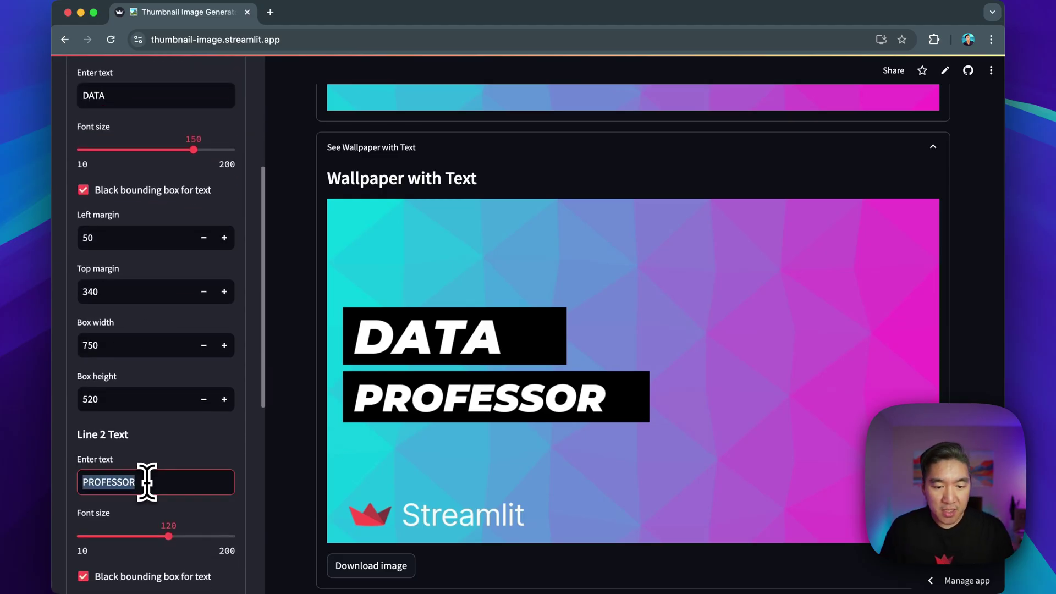
{"action": "type", "text": "SCIENCE"}
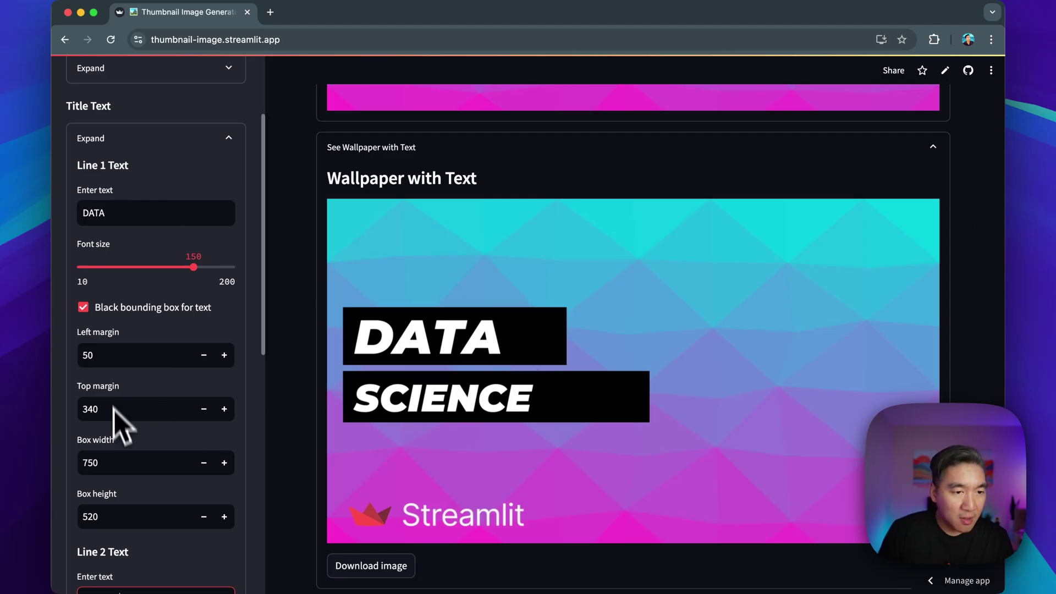
{"action": "mouse_move", "coordinate": [187, 337]}
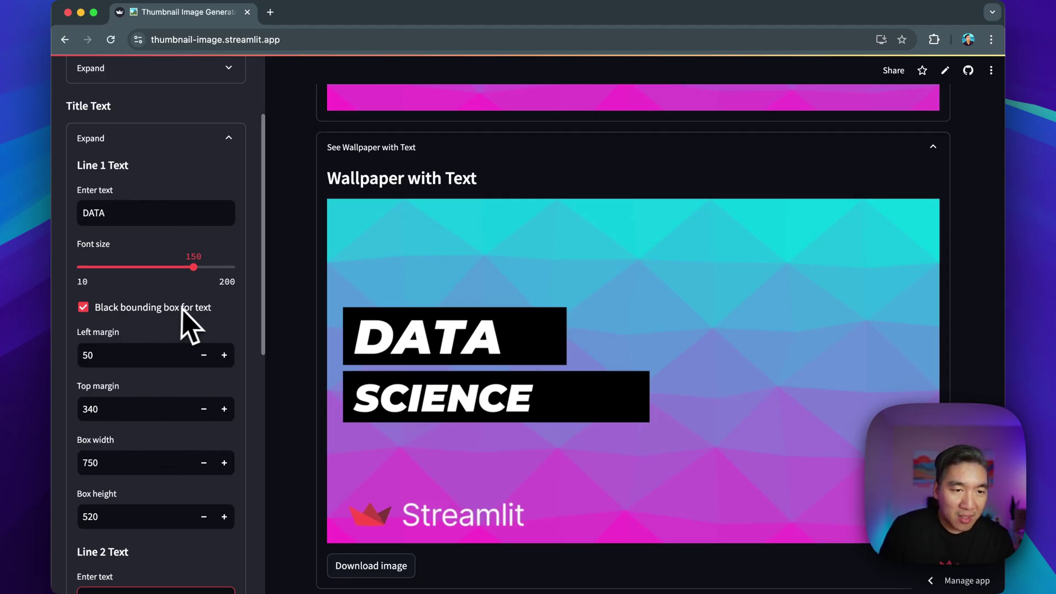
{"action": "mouse_move", "coordinate": [109, 389]}
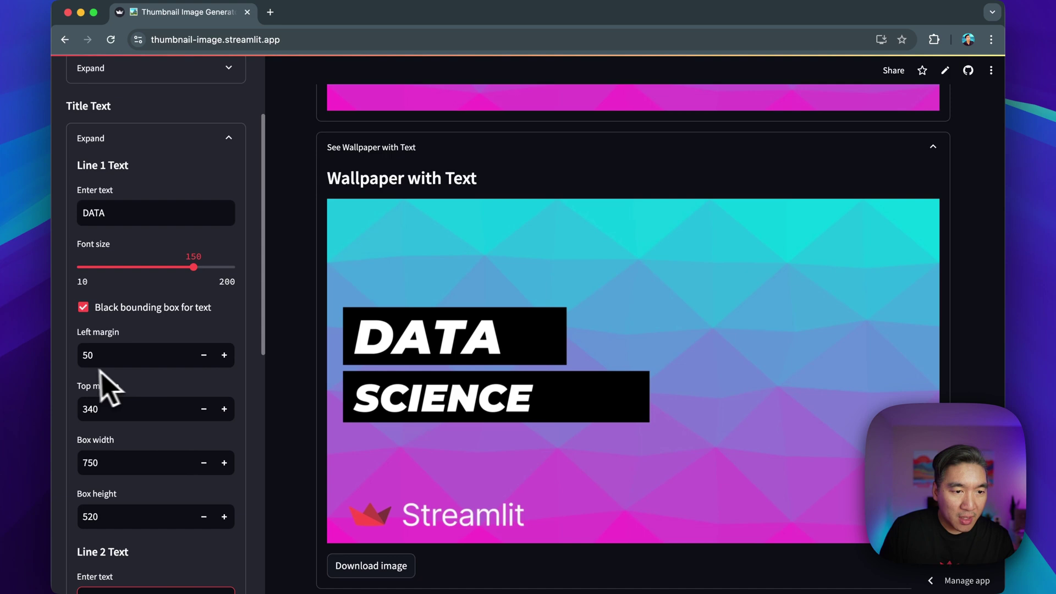
Set the Line 1 box width to 550 and the Line 2 box width to 680.
{"action": "left_click", "coordinate": [138, 462]}
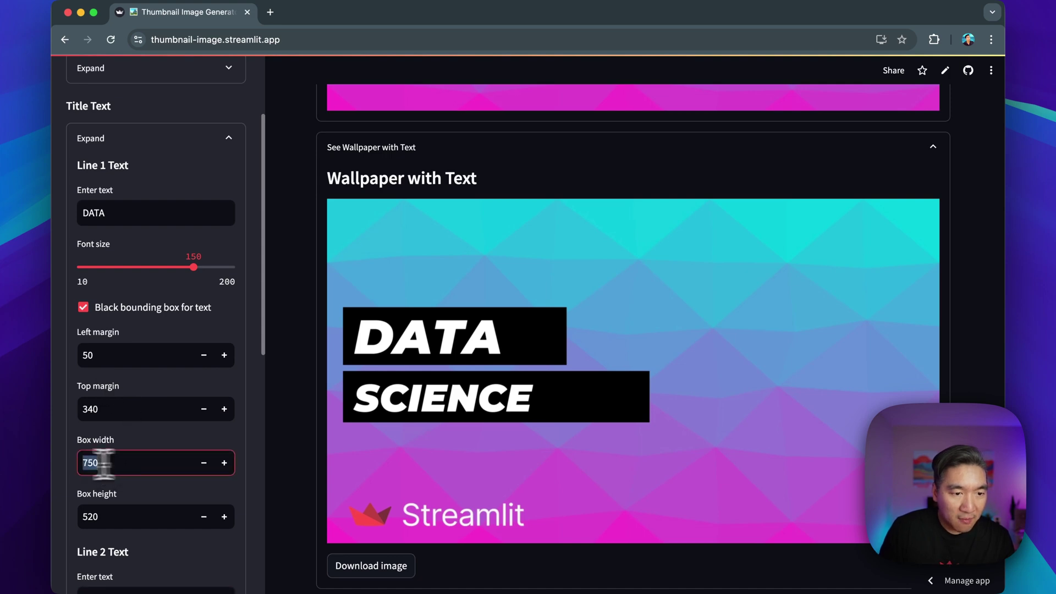
{"action": "type", "text": "550"}
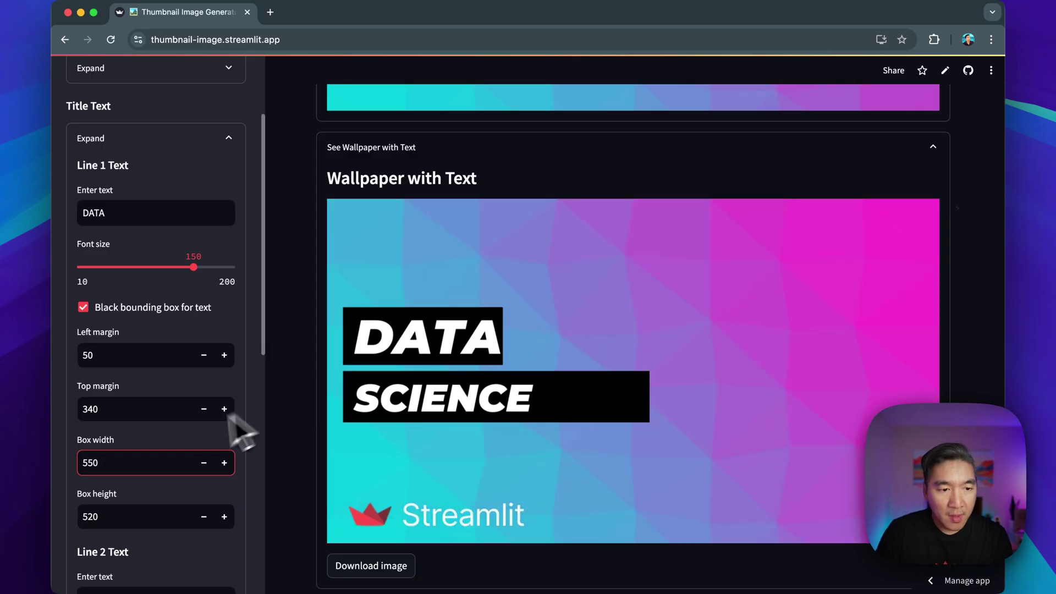
{"action": "left_click", "coordinate": [225, 462]}
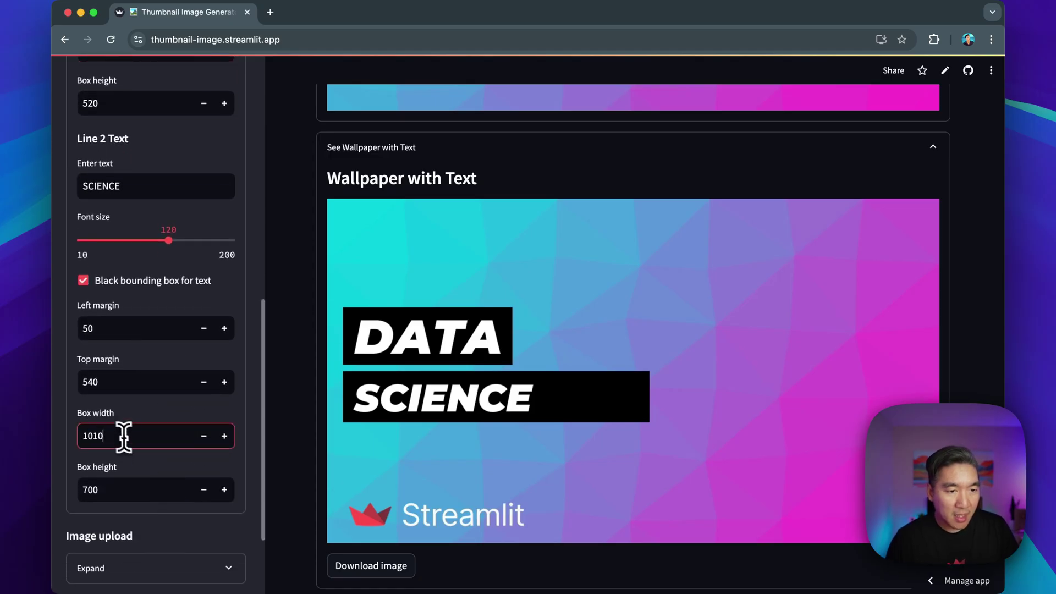
{"action": "type", "text": "650"}
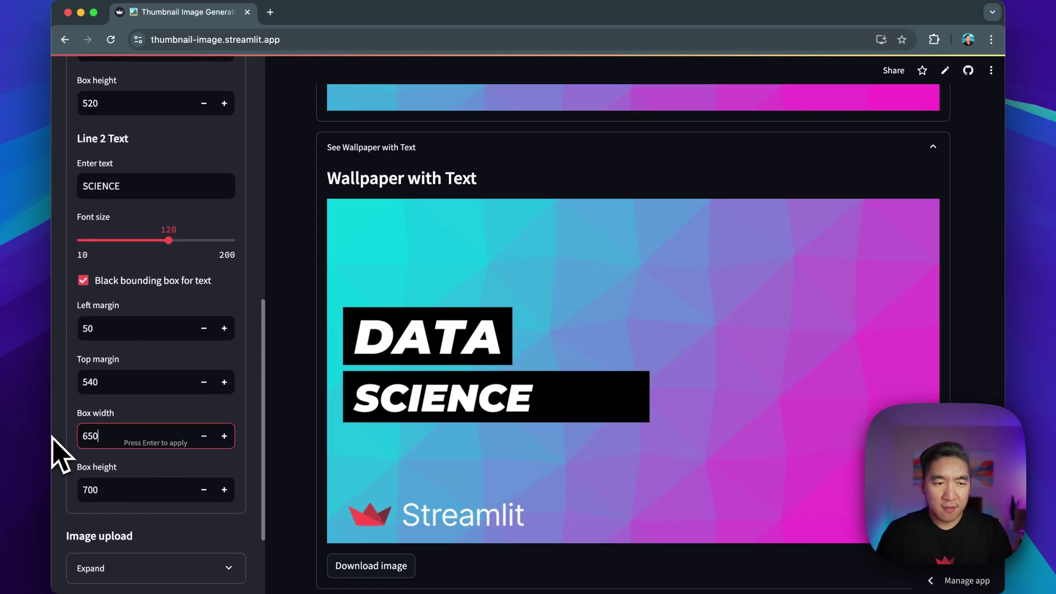
{"action": "type", "text": "680"}
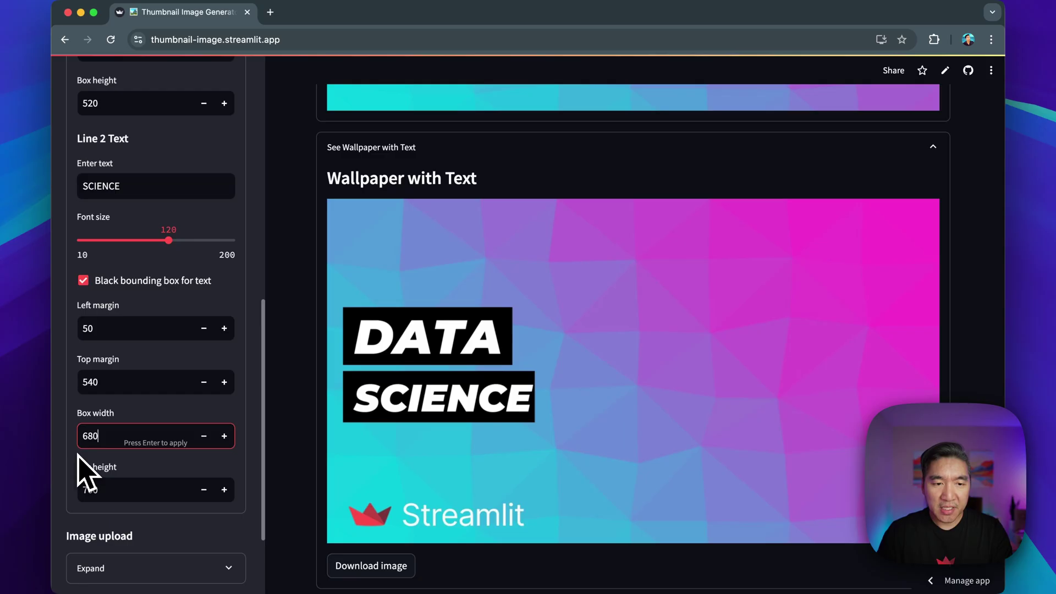
{"action": "key", "text": "Enter"}
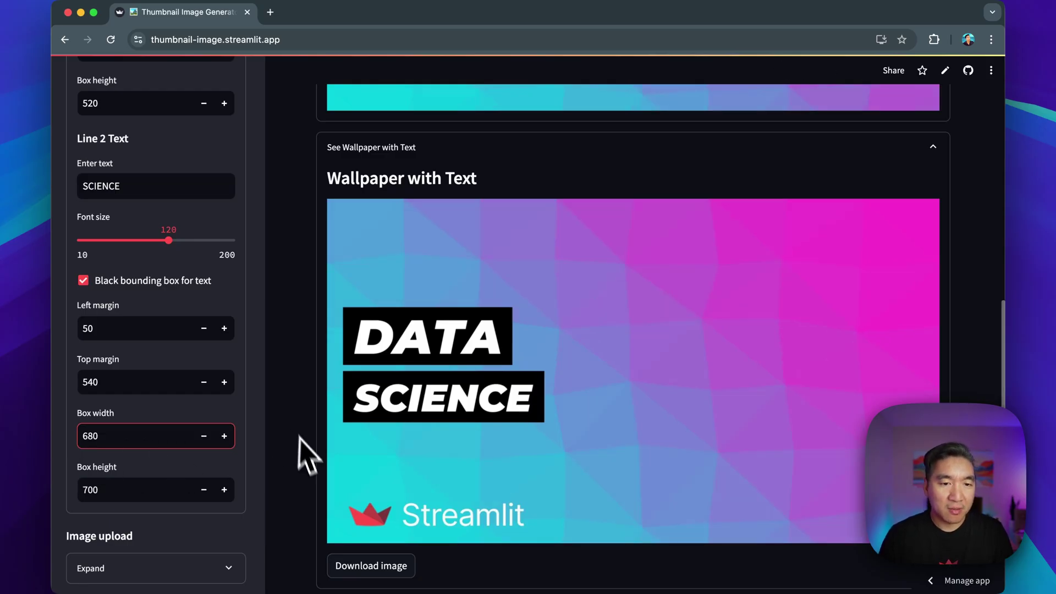
{"action": "scroll", "scroll_direction": "down", "scroll_amount": 3}
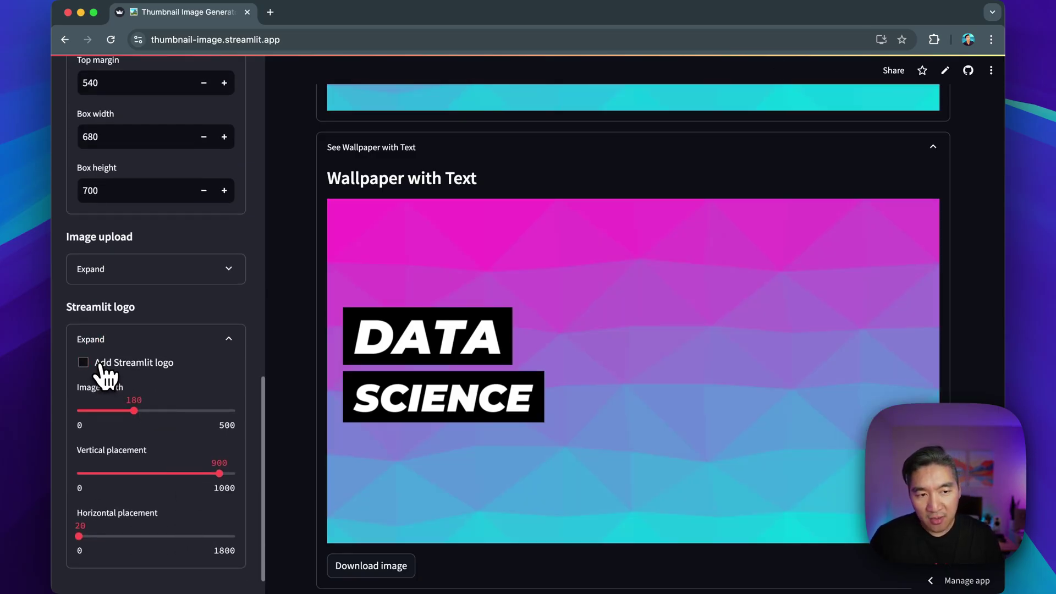
Add the Streamlit logo with image width about 280 and vertical placement about 800, just below the title.
{"action": "left_click", "coordinate": [82, 363]}
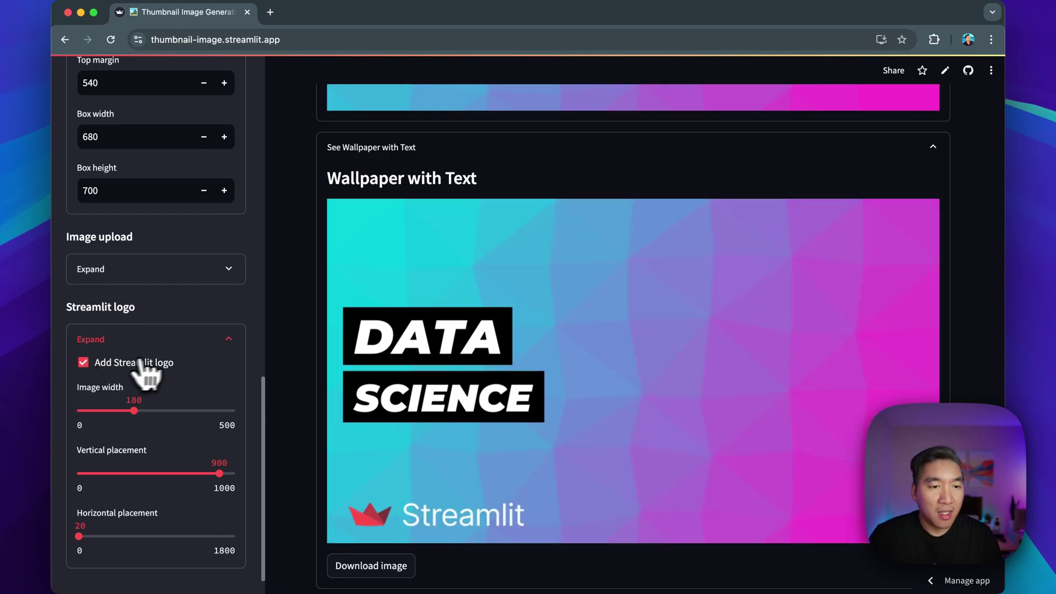
{"action": "mouse_move", "coordinate": [209, 378]}
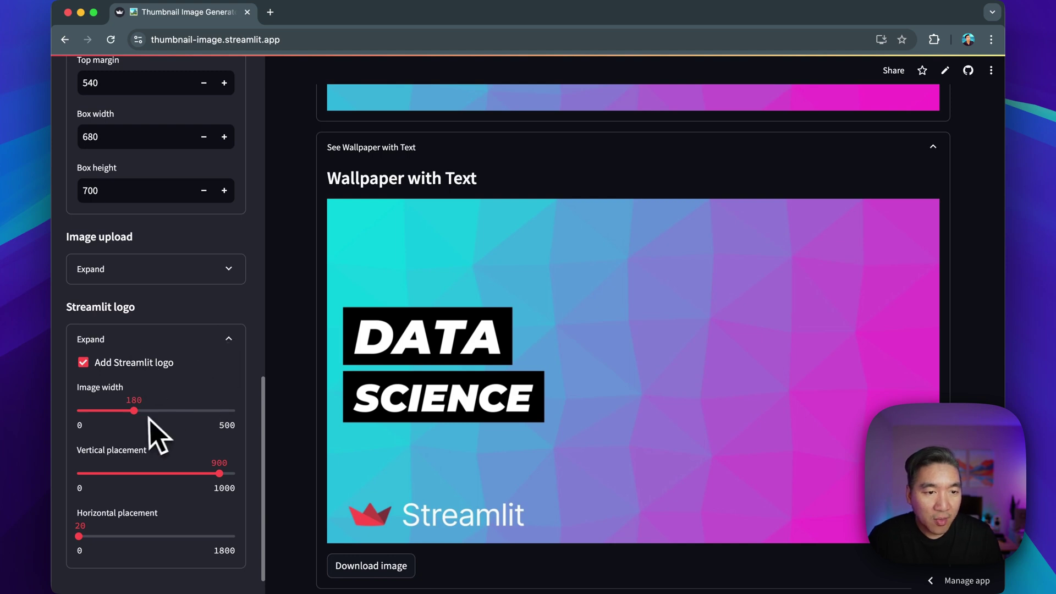
{"action": "left_click_drag", "start_coordinate": [133, 411], "coordinate": [158, 411]}
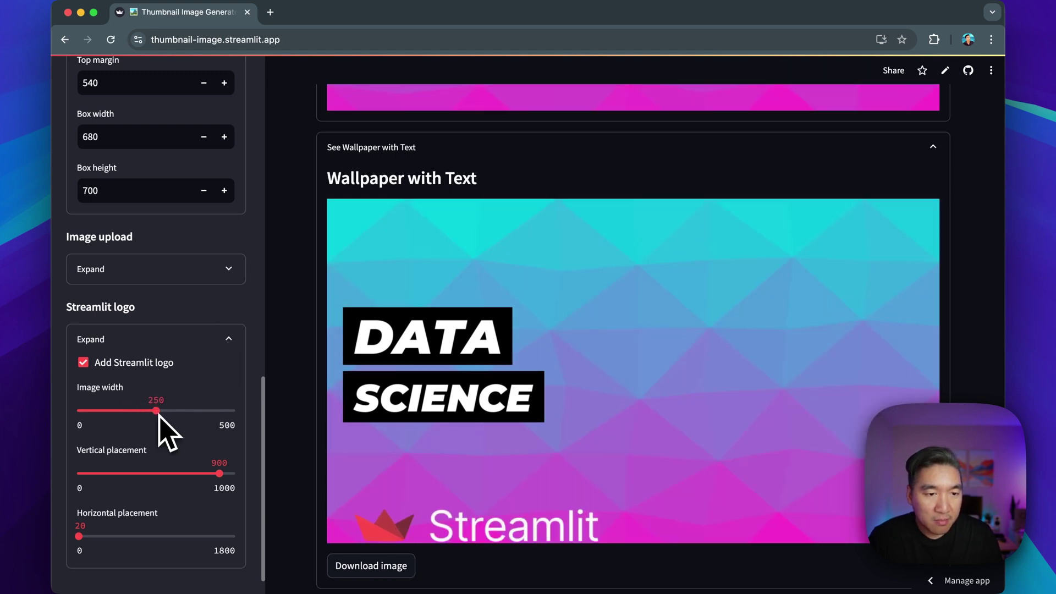
{"action": "left_click_drag", "start_coordinate": [156, 410], "coordinate": [165, 407]}
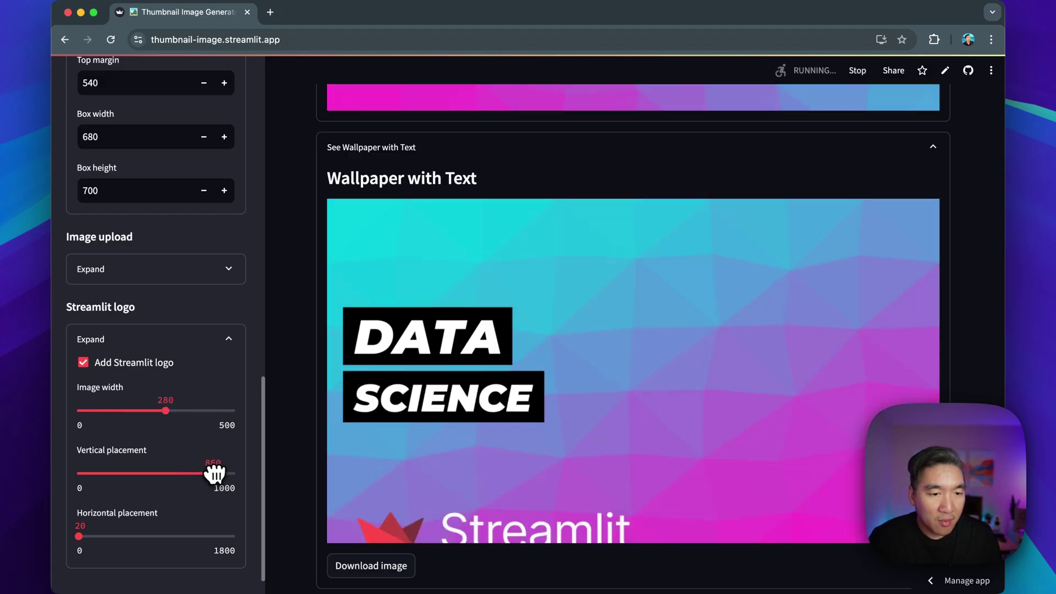
{"action": "left_click_drag", "start_coordinate": [215, 473], "coordinate": [176, 474]}
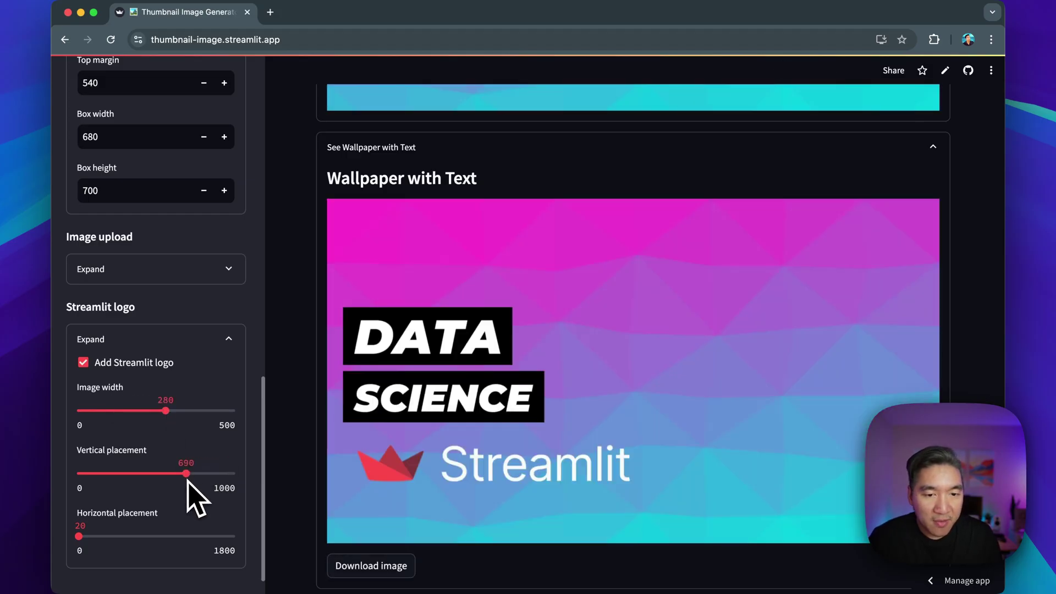
{"action": "left_click_drag", "start_coordinate": [167, 473], "coordinate": [204, 473]}
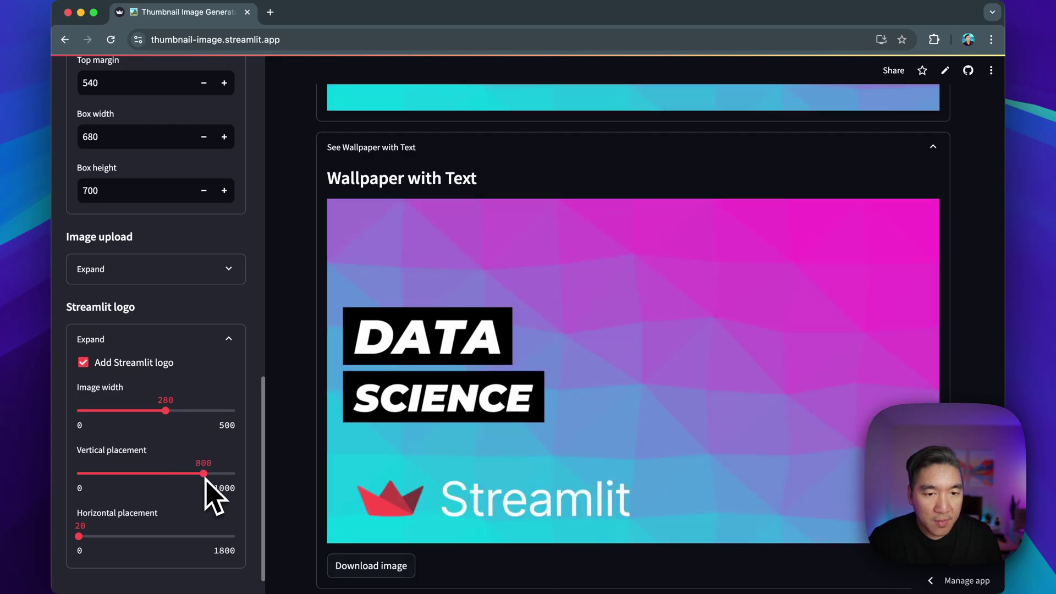
{"action": "scroll", "scroll_direction": "down", "scroll_amount": 3}
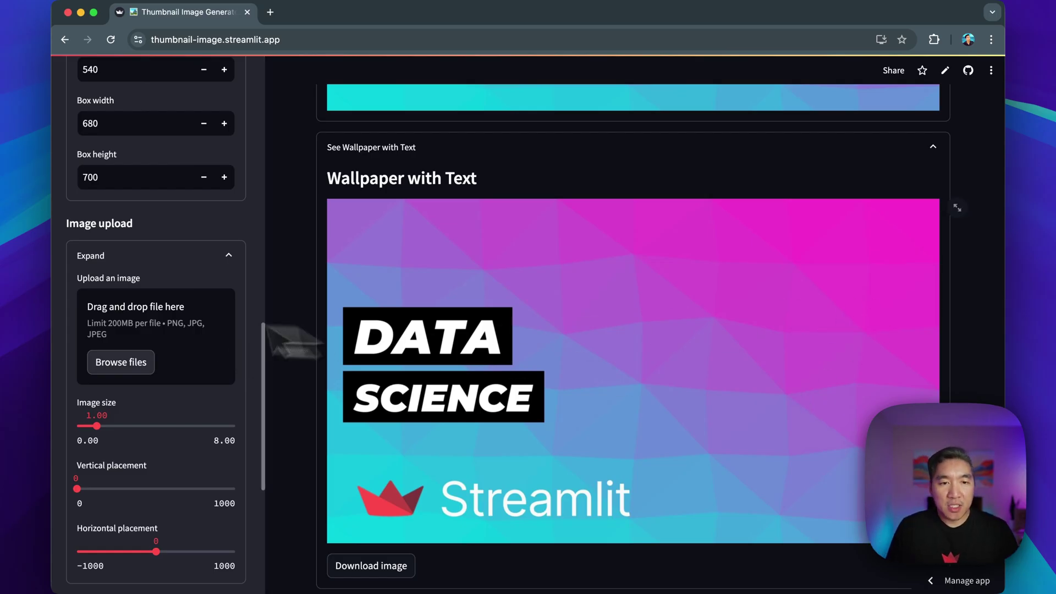
{"action": "mouse_move", "coordinate": [776, 453]}
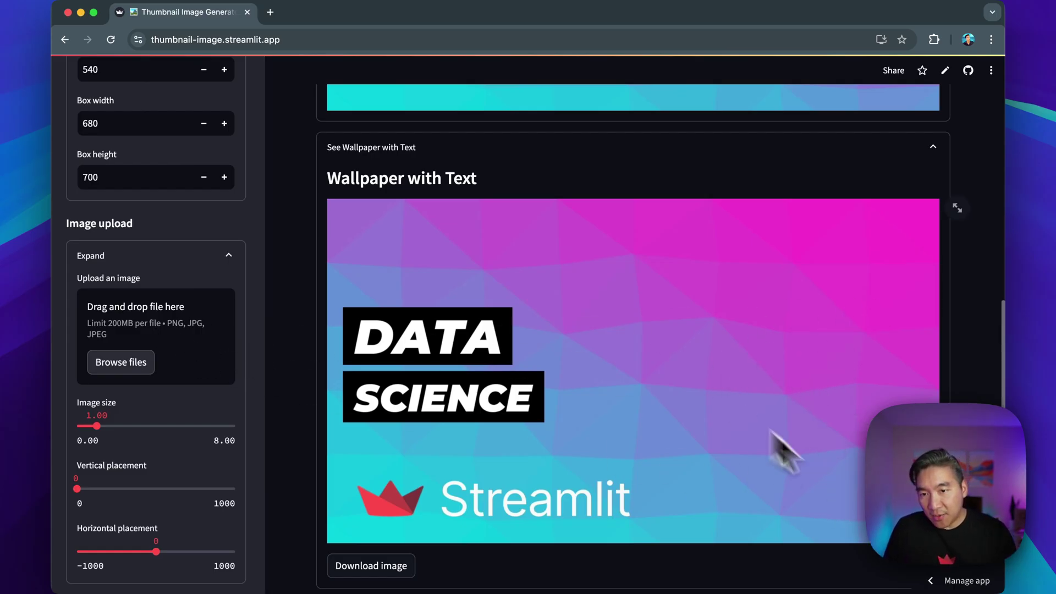
{"action": "mouse_move", "coordinate": [735, 434]}
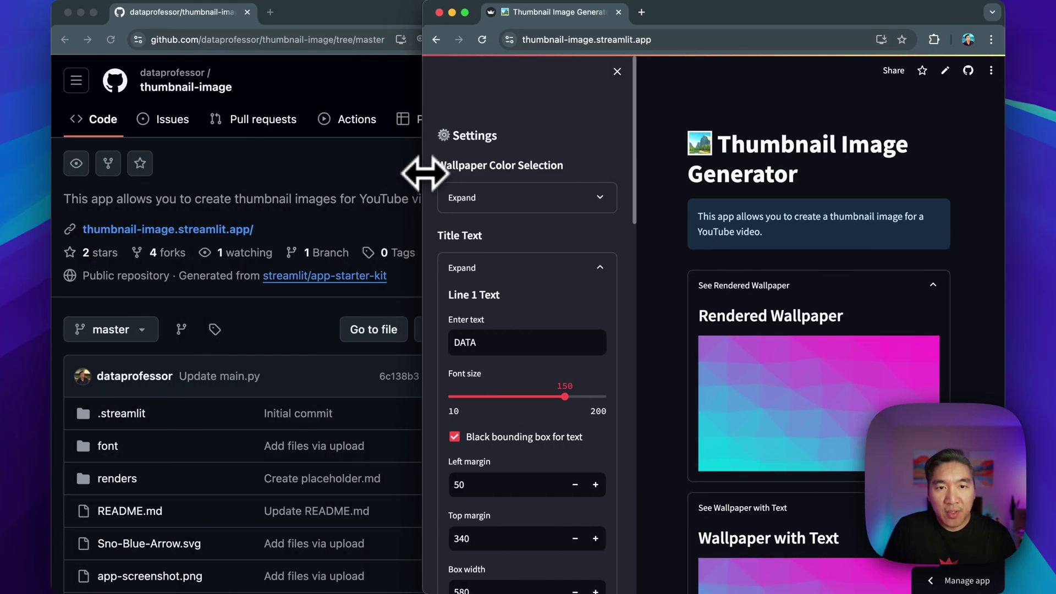
{"action": "left_click", "coordinate": [617, 71]}
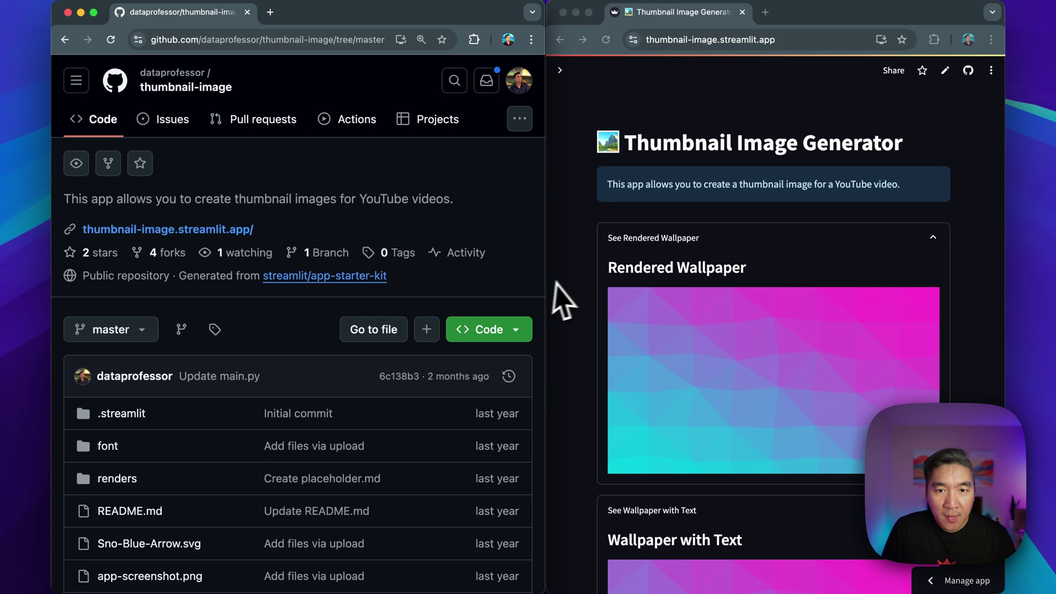
{"action": "mouse_move", "coordinate": [577, 94]}
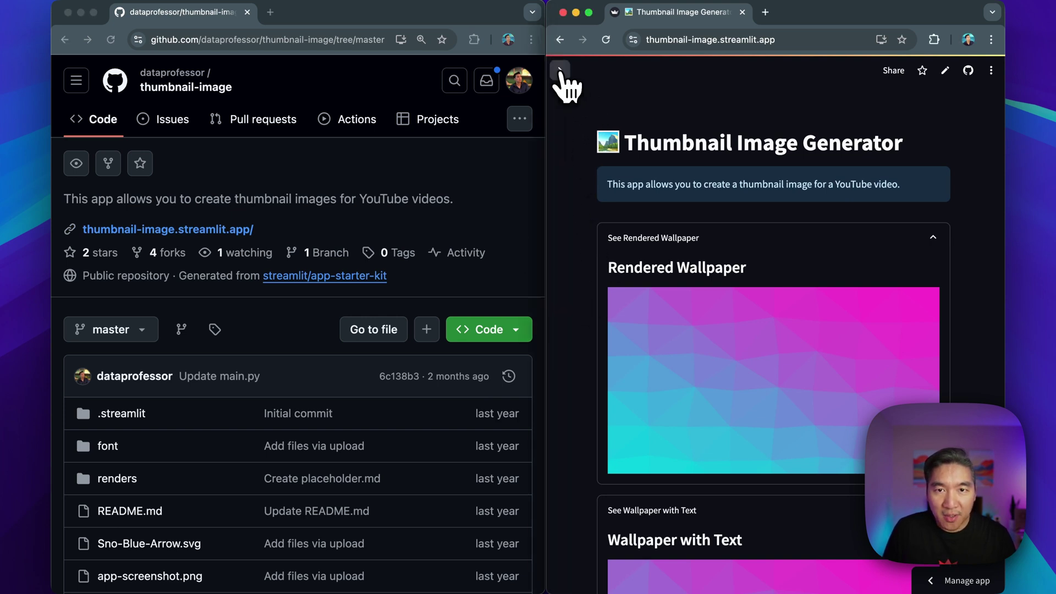
{"action": "left_click", "coordinate": [560, 70]}
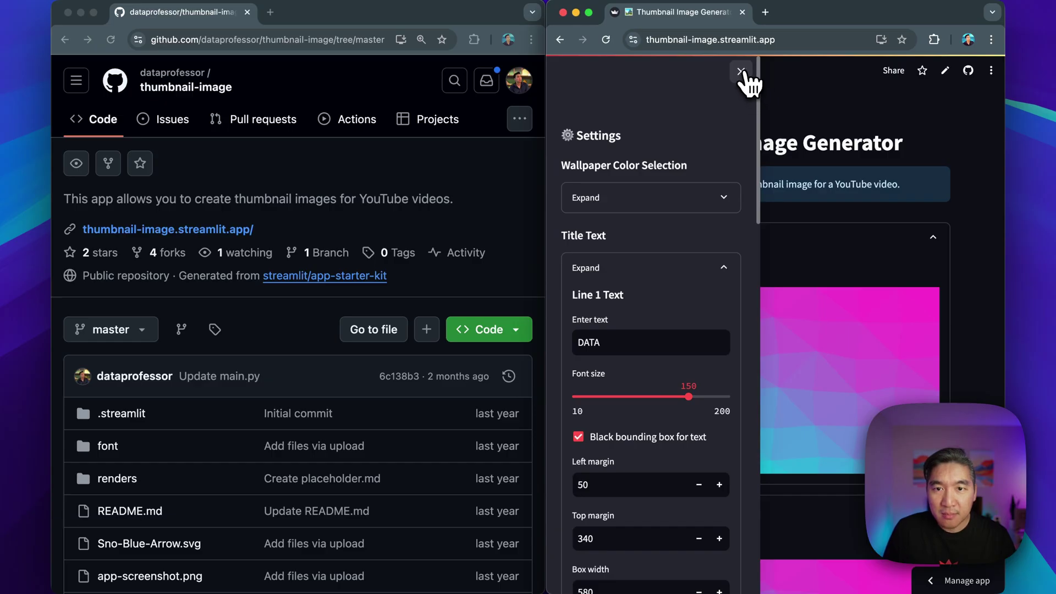
{"action": "left_click", "coordinate": [740, 70]}
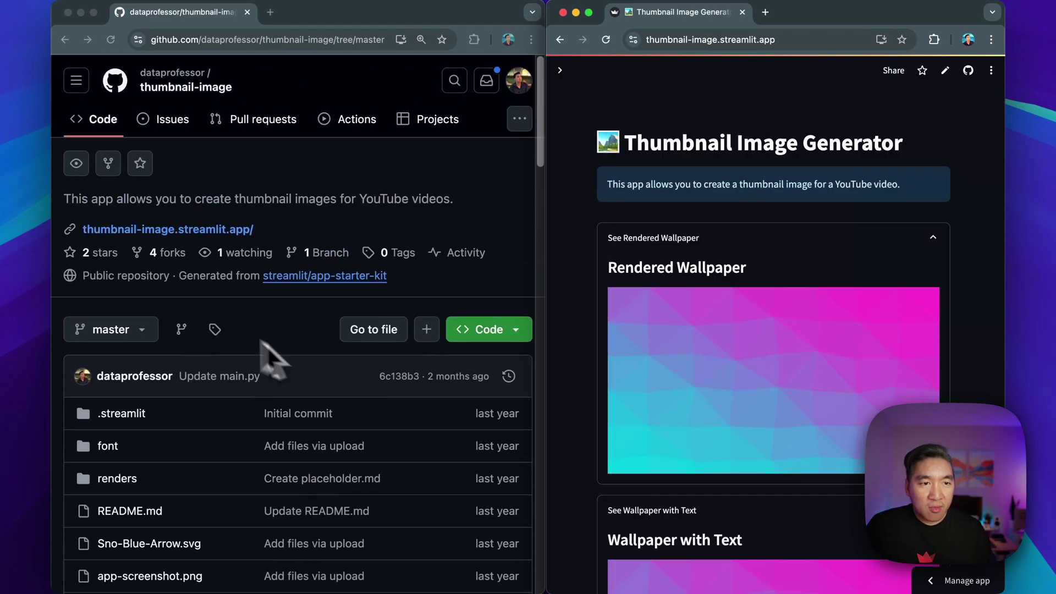
{"action": "mouse_move", "coordinate": [207, 256]}
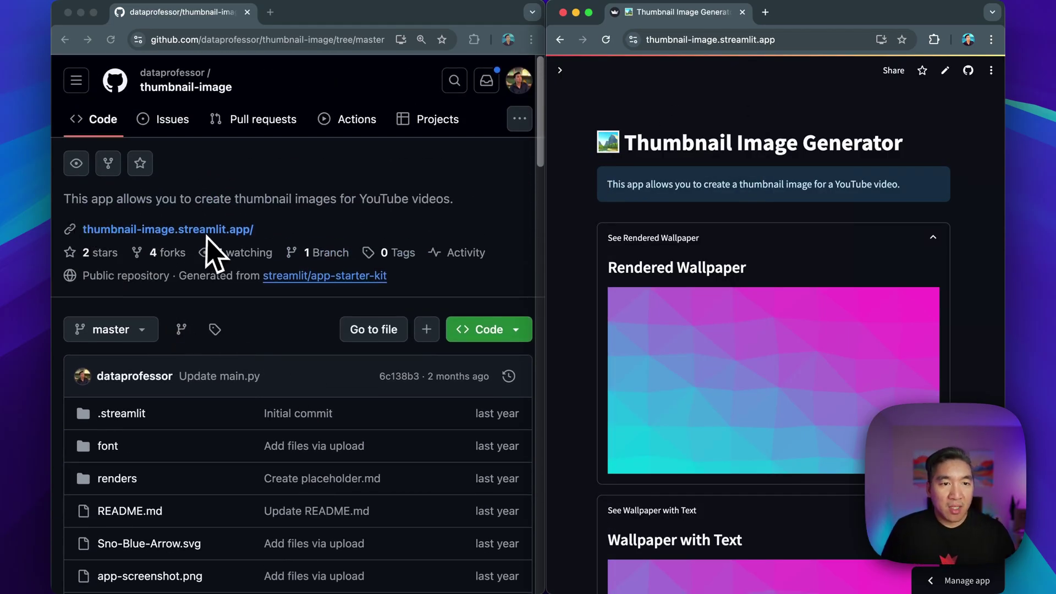
Scroll through the repository README's workflow and libraries sections.
{"action": "scroll", "scroll_direction": "down", "scroll_amount": 3}
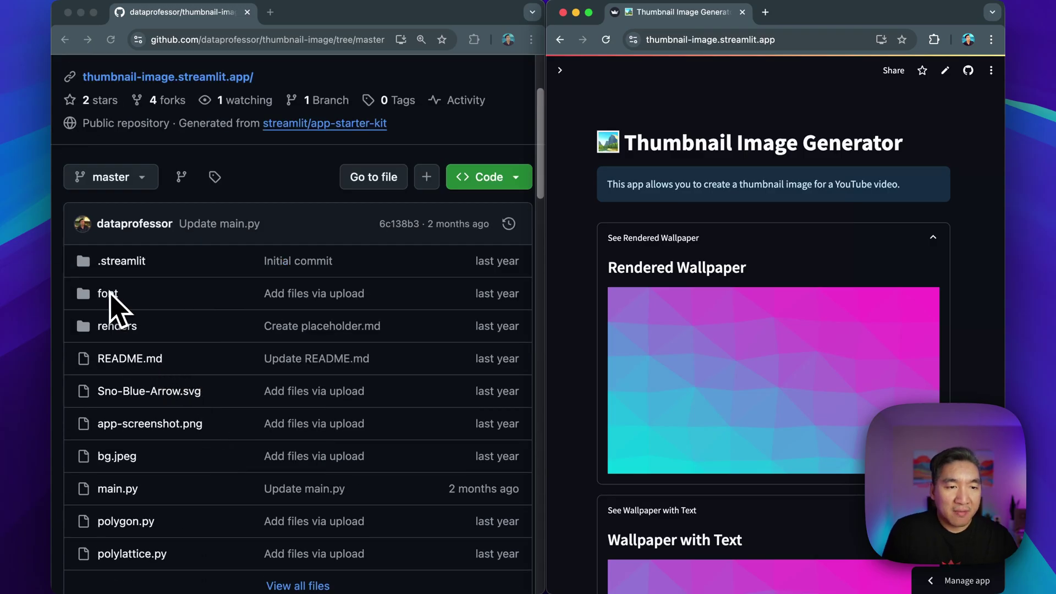
{"action": "scroll", "scroll_direction": "down", "scroll_amount": 3}
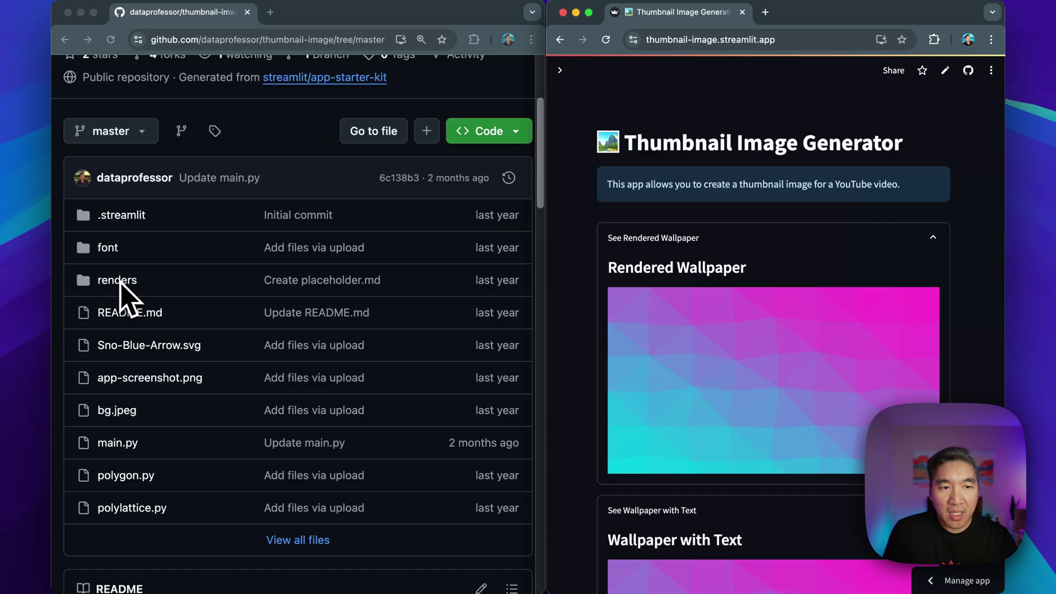
{"action": "scroll", "scroll_direction": "down", "scroll_amount": 3}
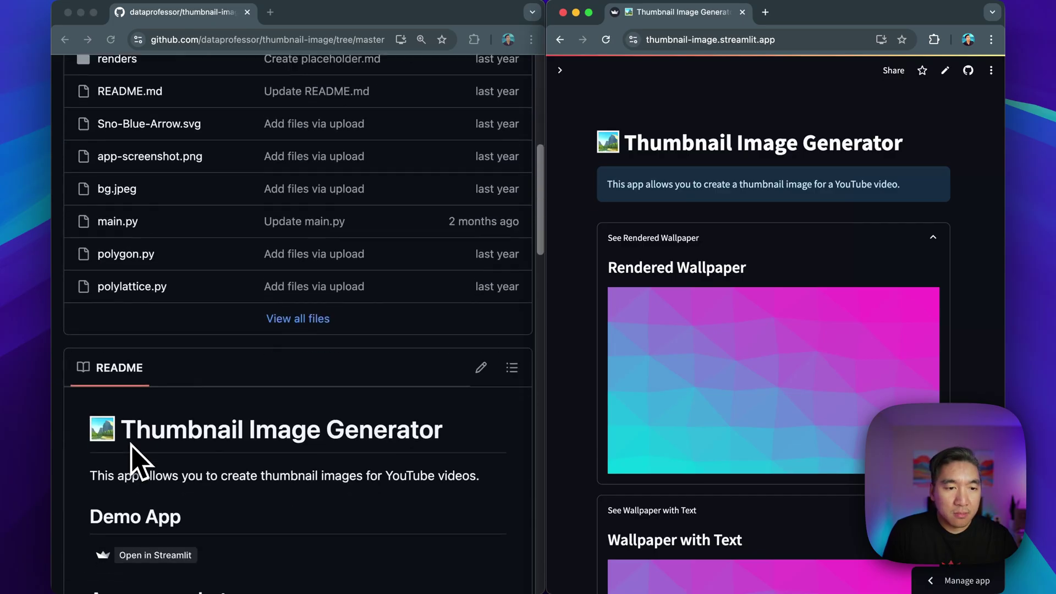
{"action": "scroll", "scroll_direction": "down", "scroll_amount": 3}
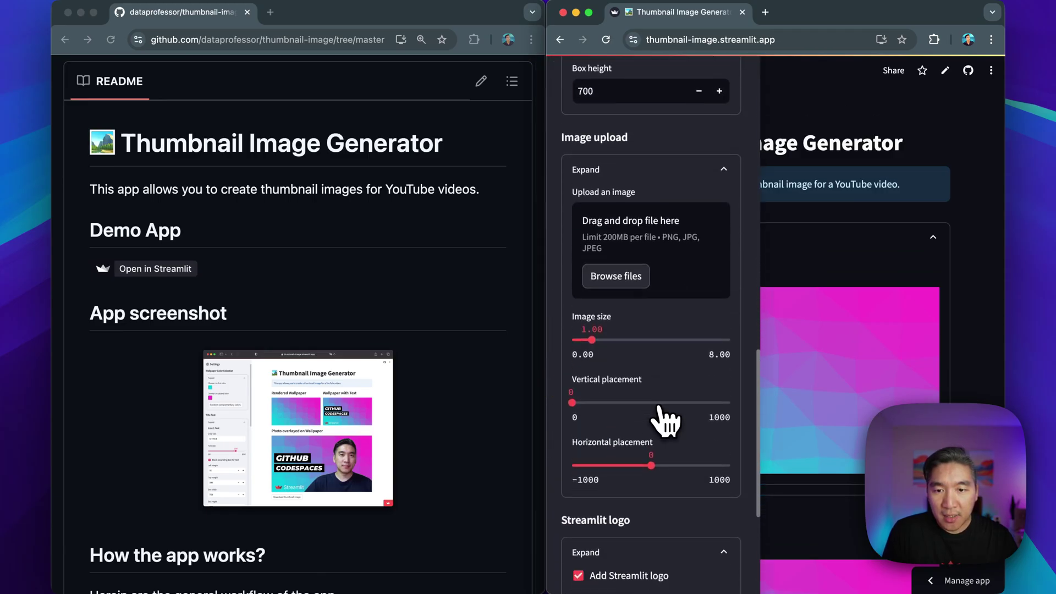
{"action": "scroll", "scroll_direction": "down", "scroll_amount": 3}
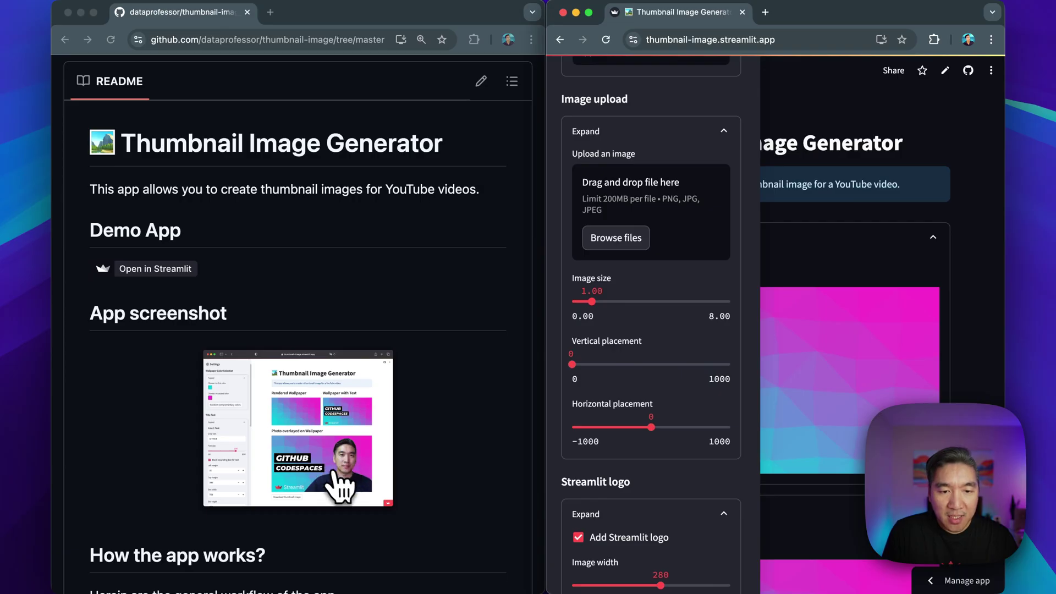
{"action": "mouse_move", "coordinate": [356, 484]}
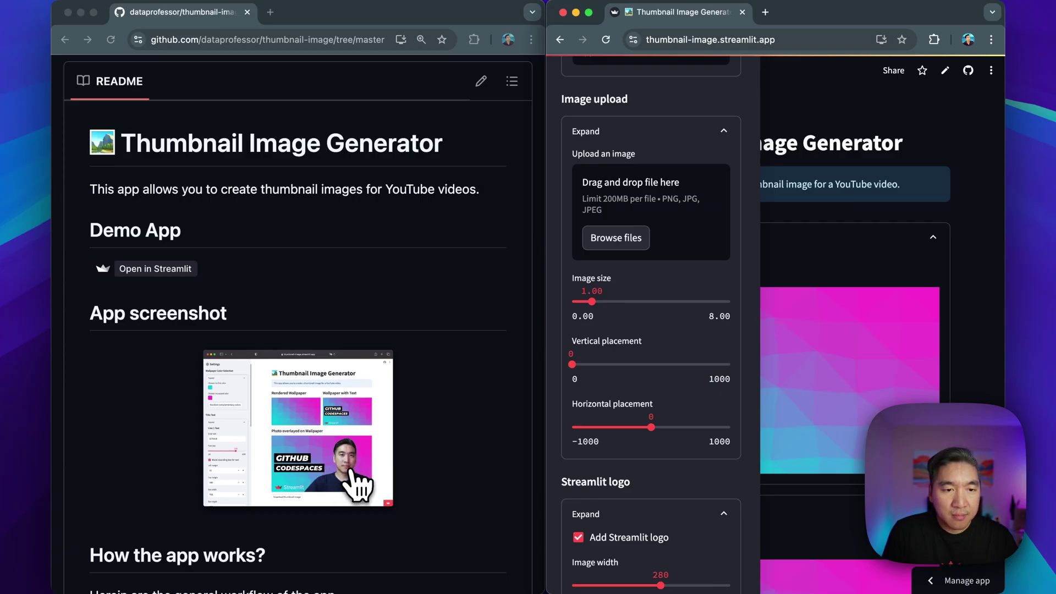
{"action": "scroll", "scroll_direction": "down", "scroll_amount": 3}
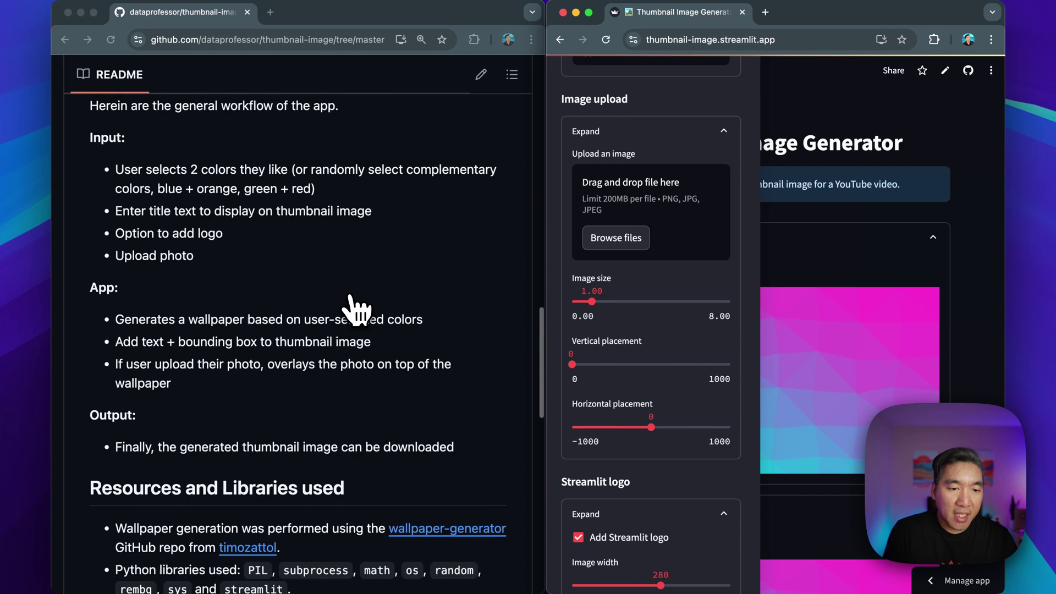
{"action": "scroll", "scroll_direction": "down", "scroll_amount": 3}
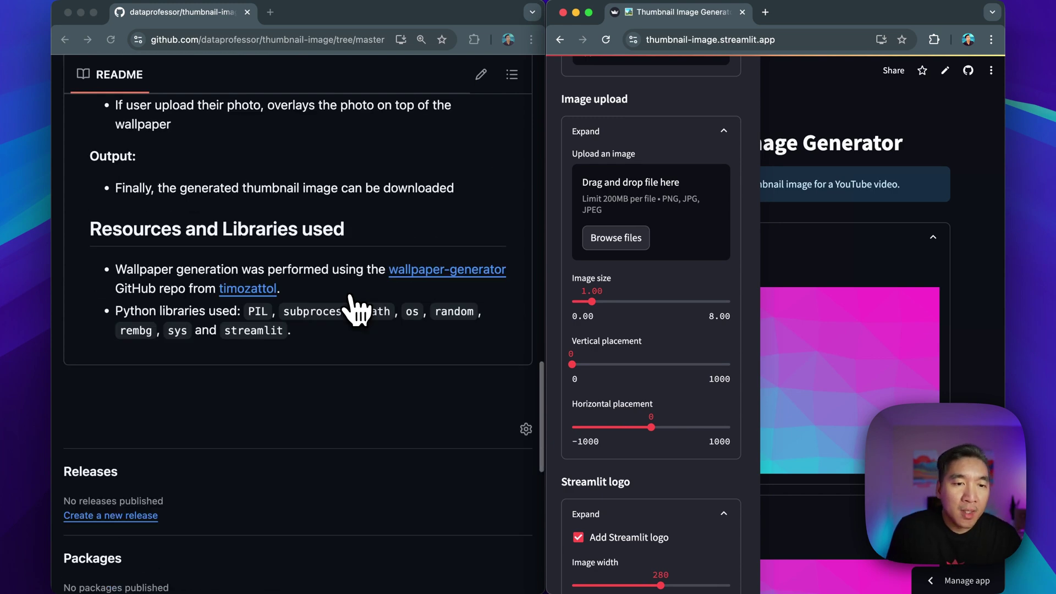
{"action": "mouse_move", "coordinate": [132, 288]}
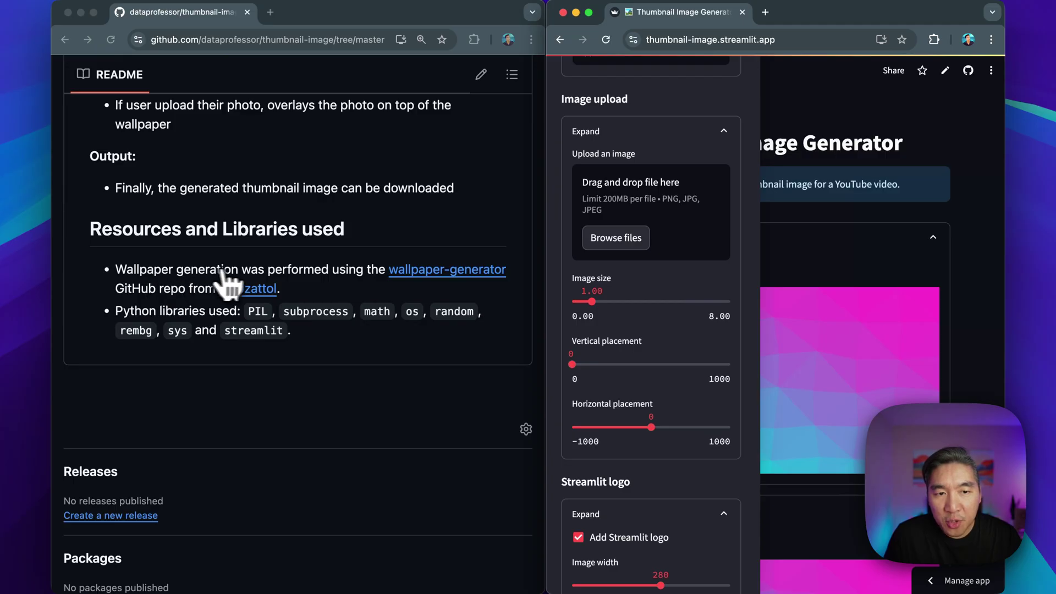
{"action": "mouse_move", "coordinate": [405, 293]}
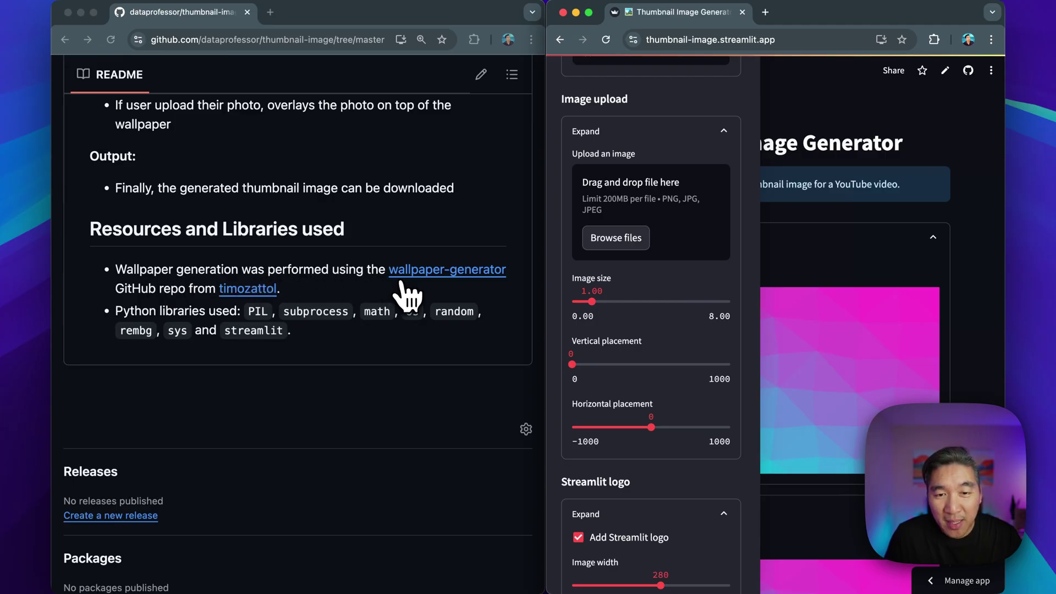
{"action": "mouse_move", "coordinate": [174, 301]}
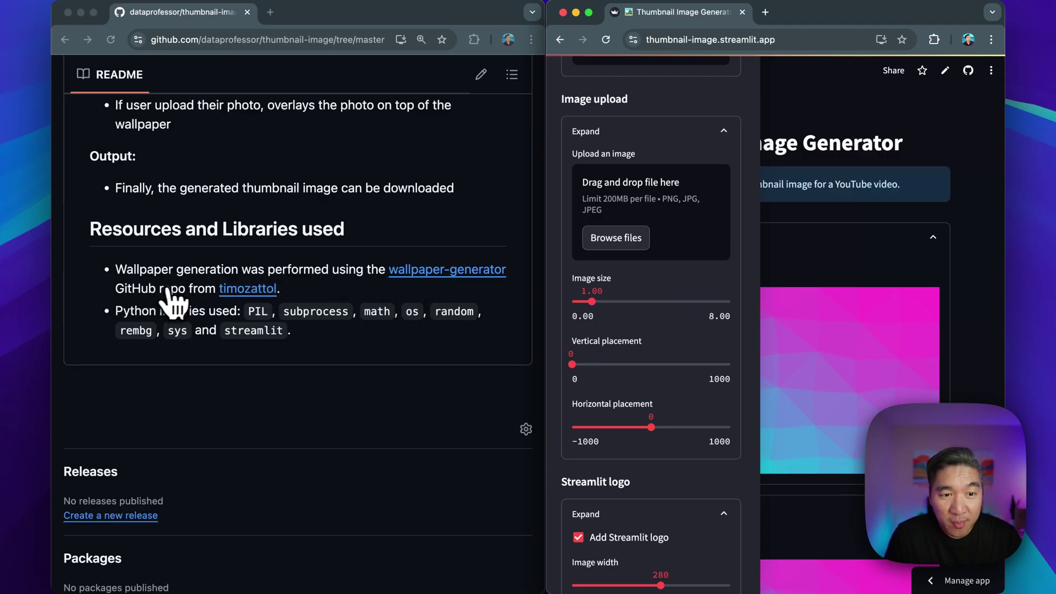
{"action": "mouse_move", "coordinate": [276, 317]}
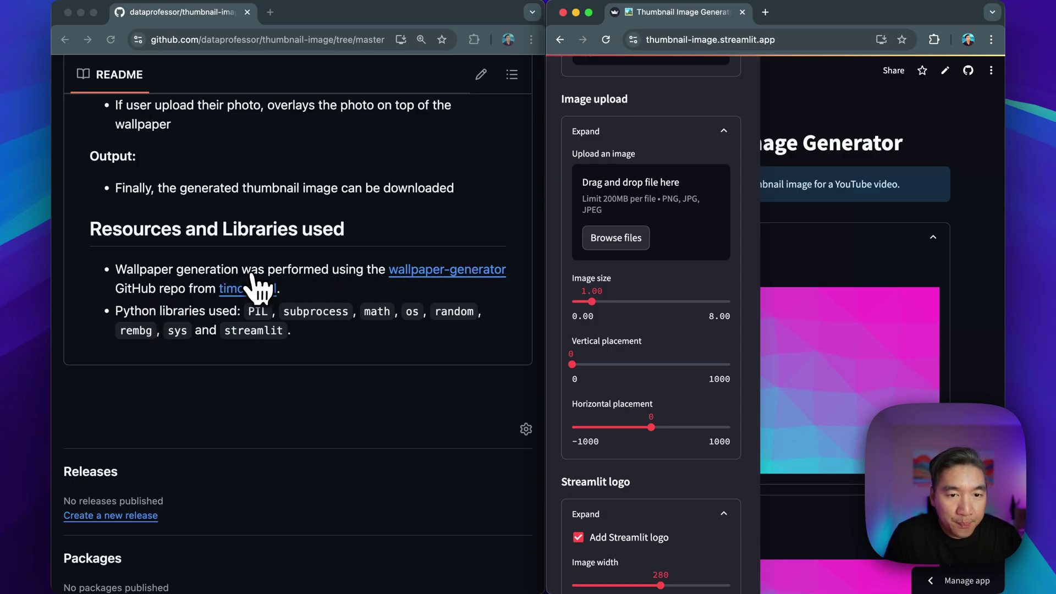
{"action": "mouse_move", "coordinate": [269, 335]}
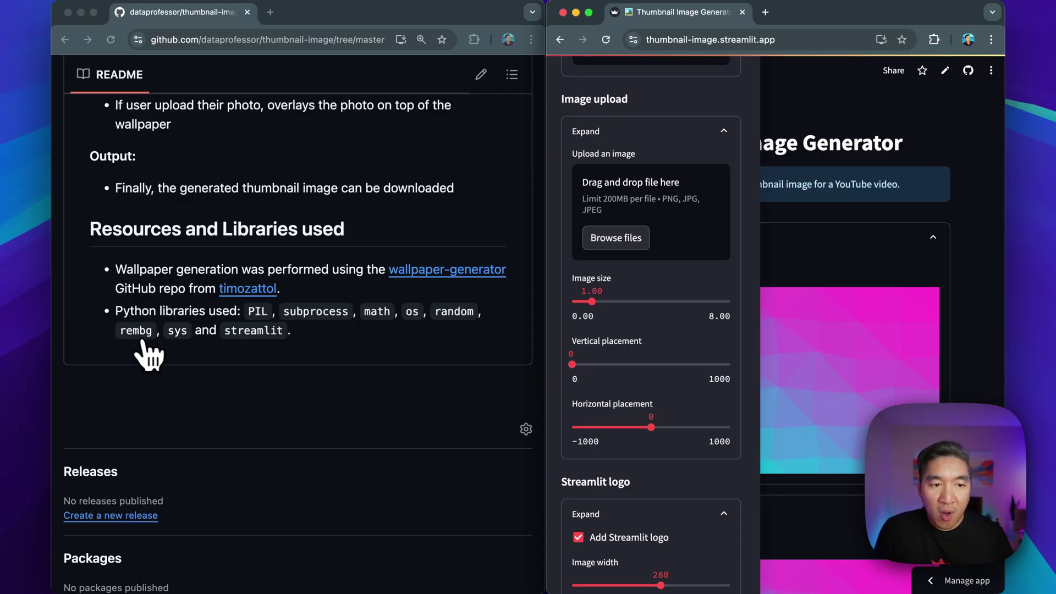
{"action": "mouse_move", "coordinate": [200, 376]}
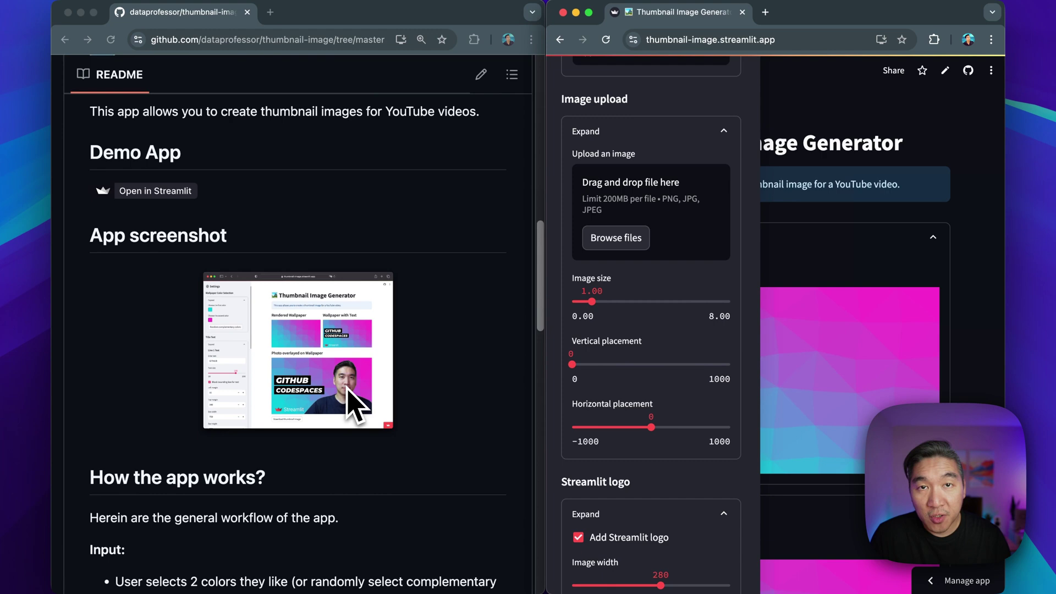
{"action": "mouse_move", "coordinate": [363, 383]}
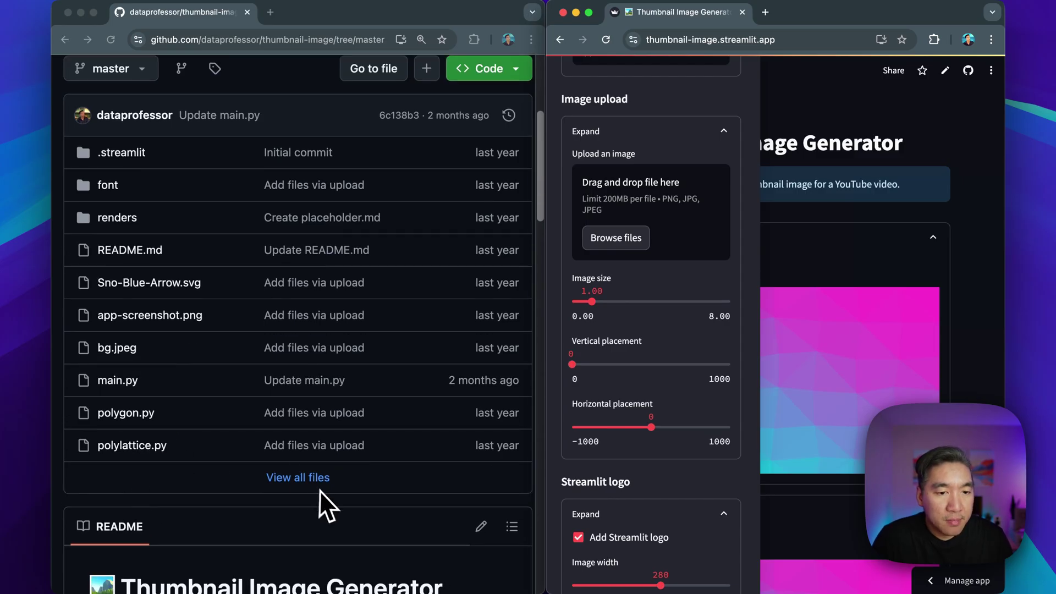
Show the full repository file list and read through the main.py wallpaper generator script.
{"action": "left_click", "coordinate": [297, 478]}
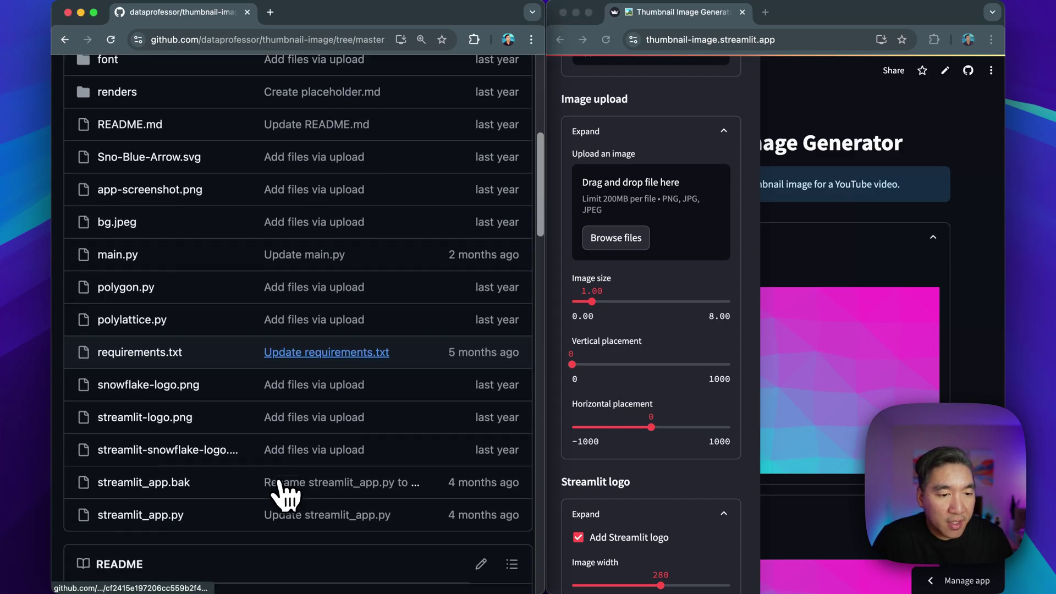
{"action": "scroll", "scroll_direction": "down", "scroll_amount": 3}
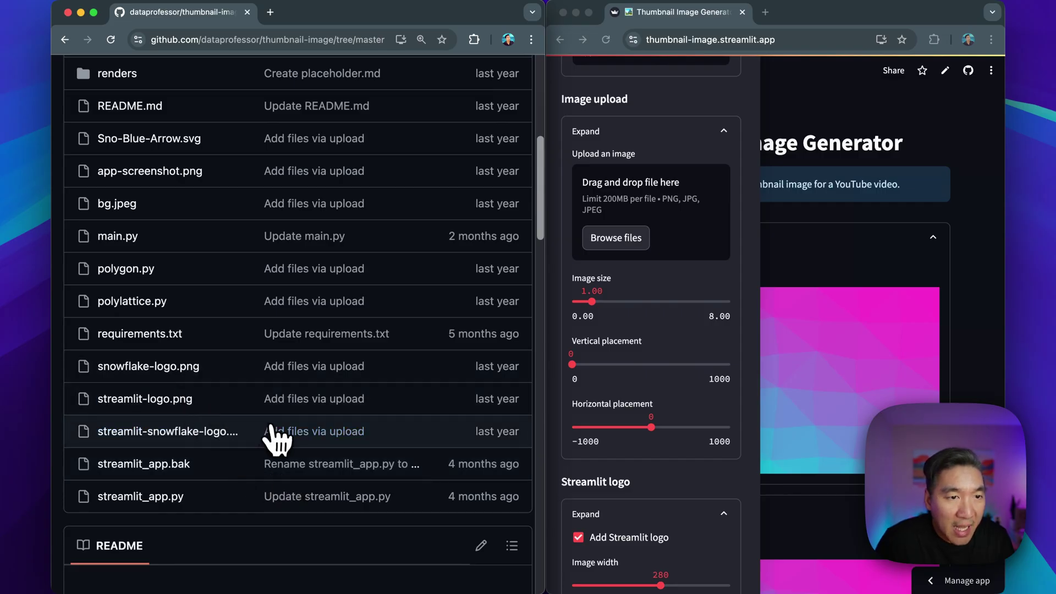
{"action": "mouse_move", "coordinate": [278, 439]}
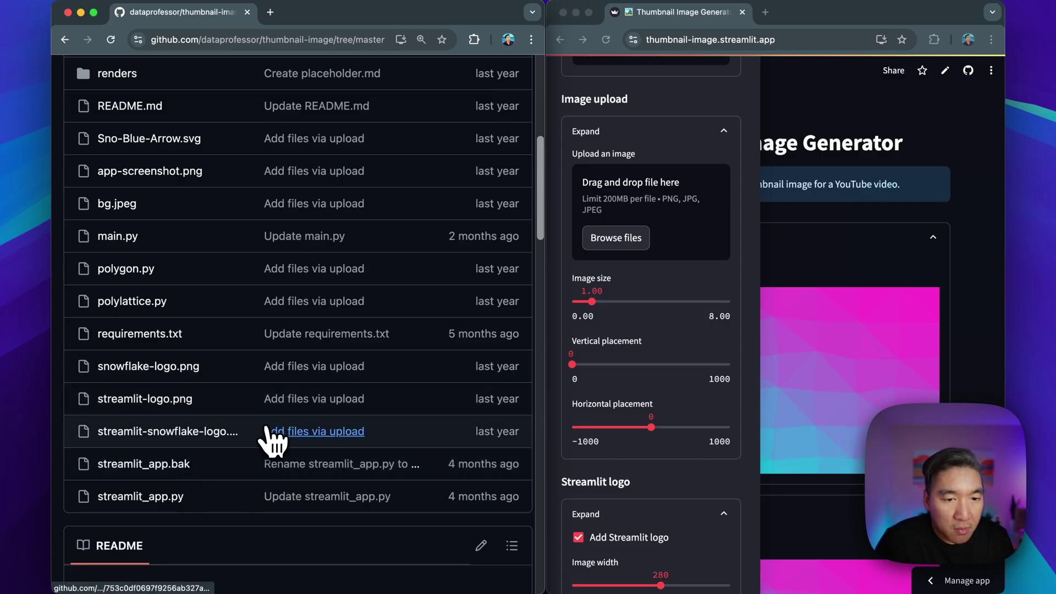
{"action": "mouse_move", "coordinate": [171, 431]}
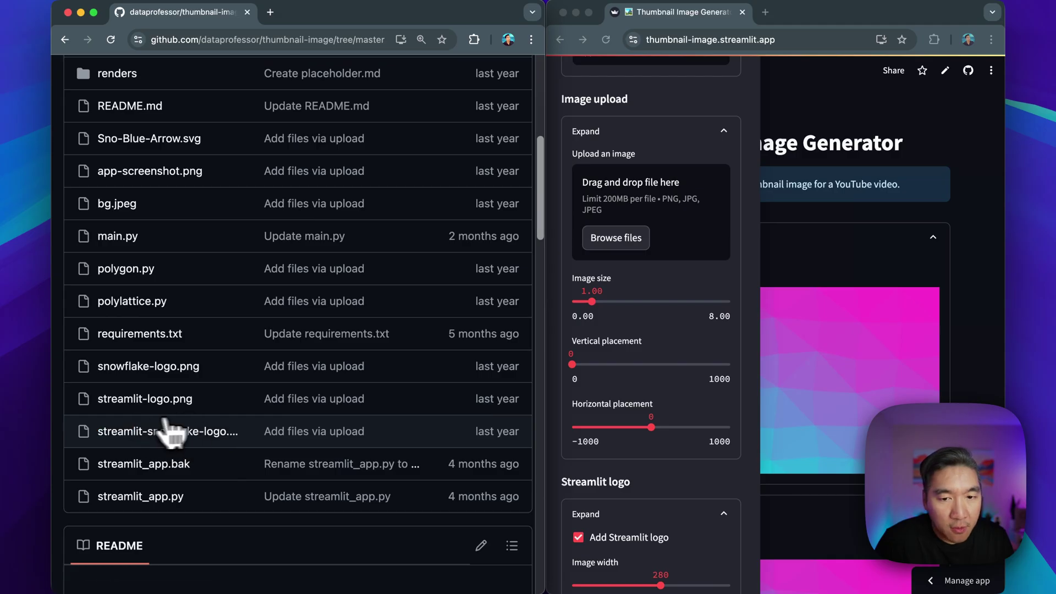
{"action": "mouse_move", "coordinate": [203, 355]}
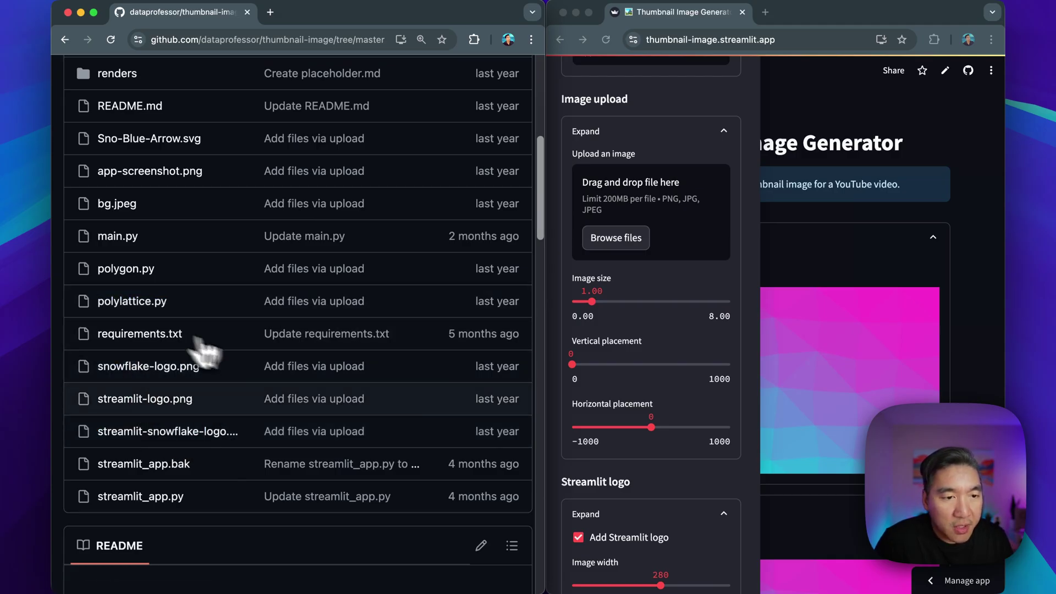
{"action": "mouse_move", "coordinate": [216, 374]}
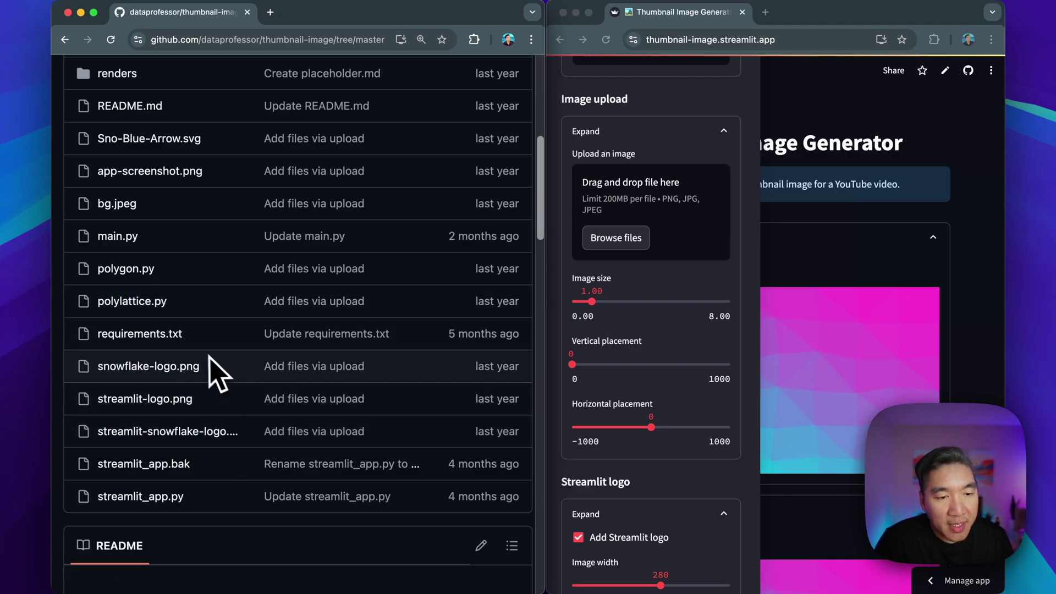
{"action": "scroll", "scroll_direction": "down", "scroll_amount": 3}
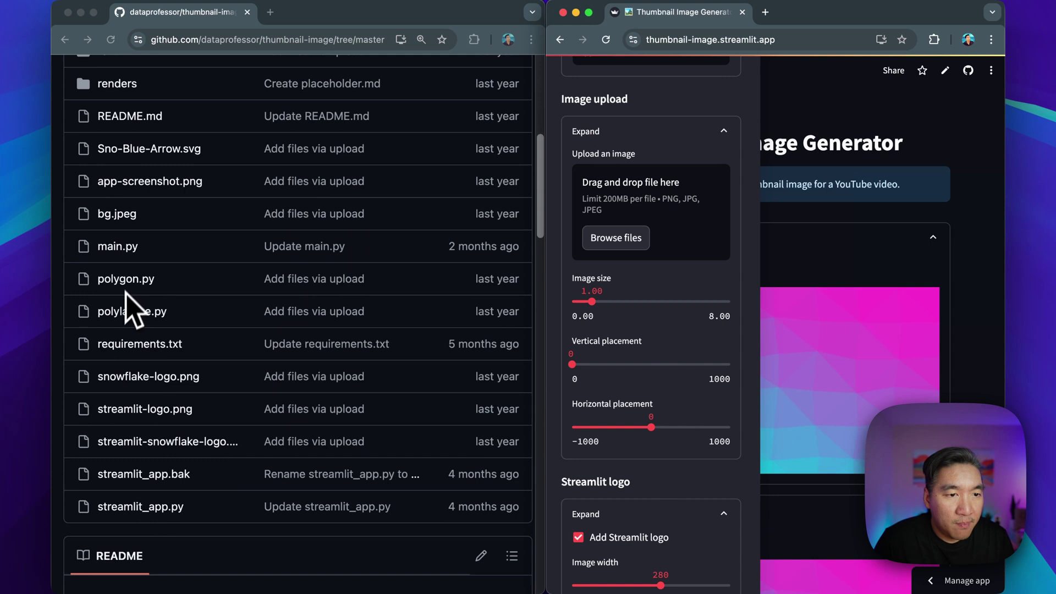
{"action": "mouse_move", "coordinate": [149, 351]}
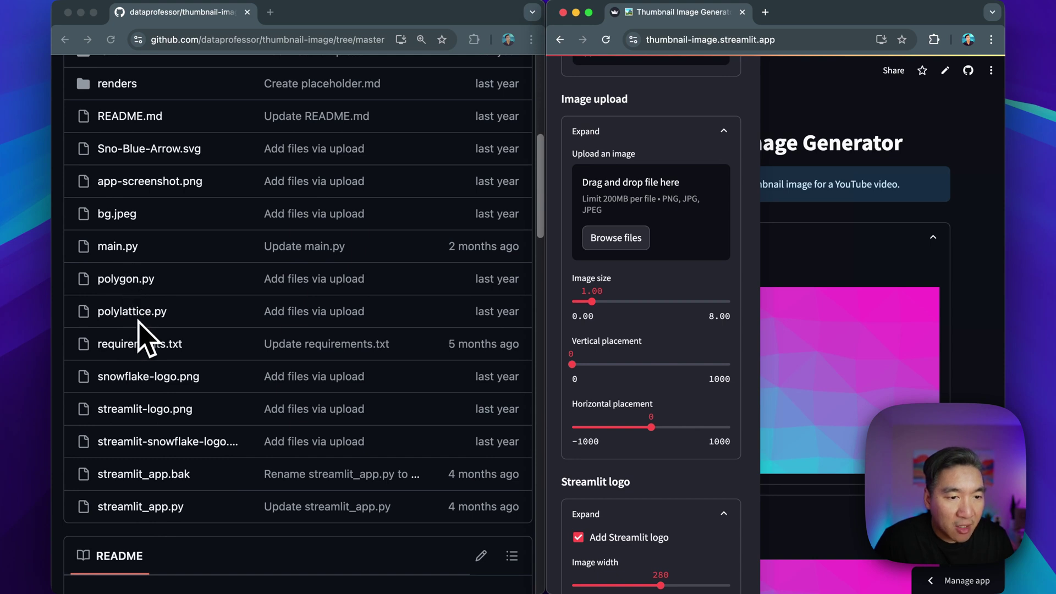
{"action": "mouse_move", "coordinate": [260, 537]}
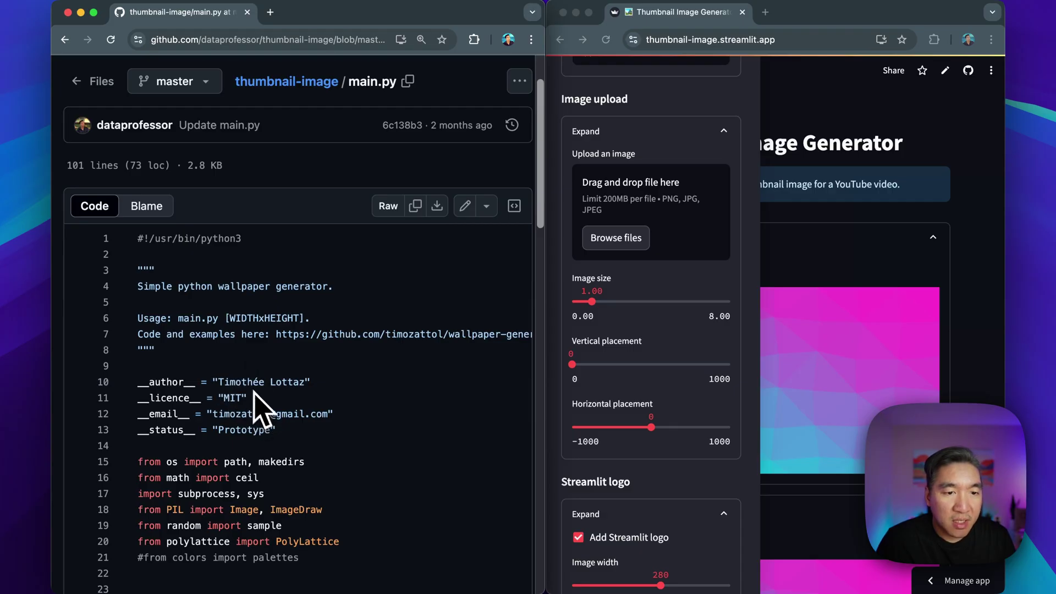
{"action": "scroll", "scroll_direction": "down", "scroll_amount": 3}
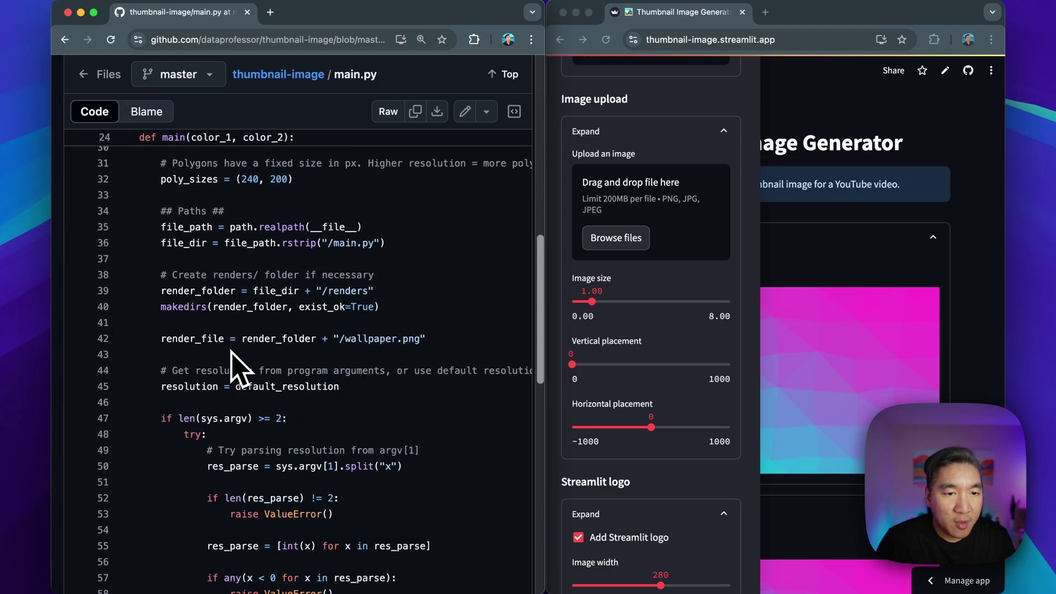
{"action": "scroll", "scroll_direction": "up", "scroll_amount": 3}
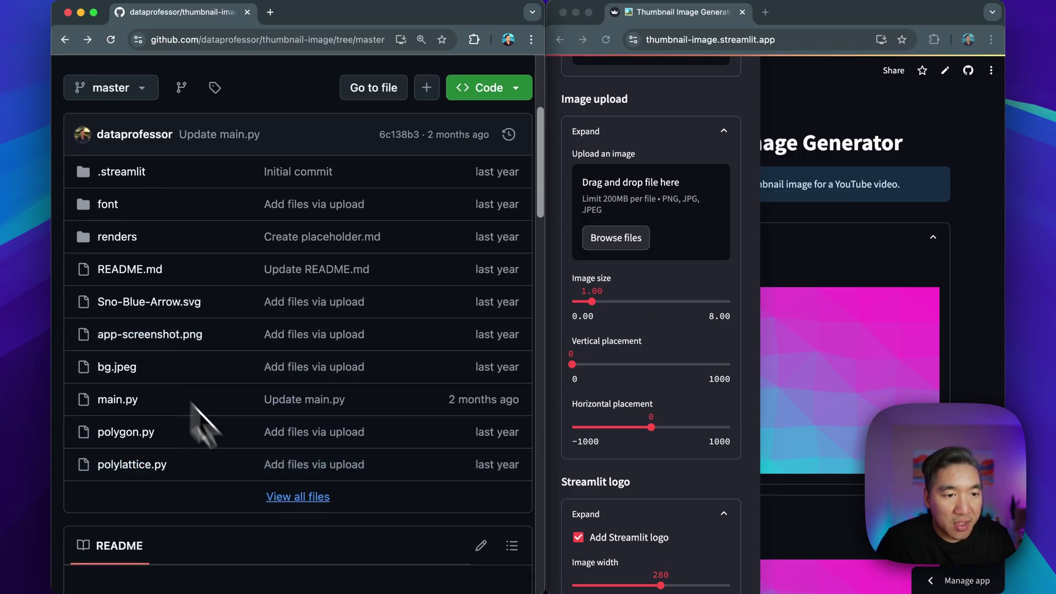
View polygon.py's source and hide the generator app's settings sidebar.
{"action": "scroll", "scroll_direction": "down", "scroll_amount": 3}
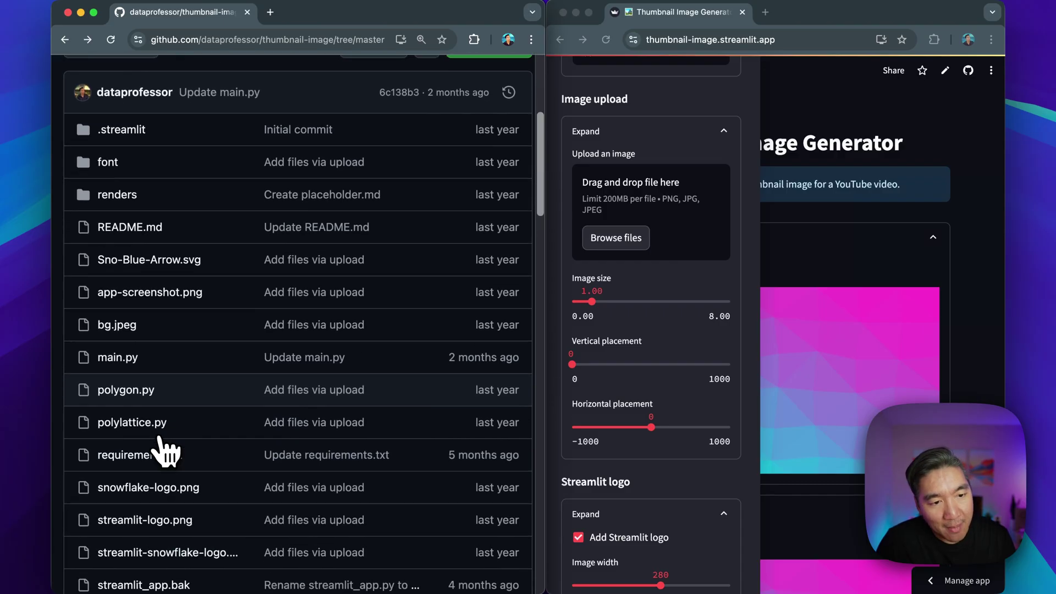
{"action": "left_click", "coordinate": [125, 389]}
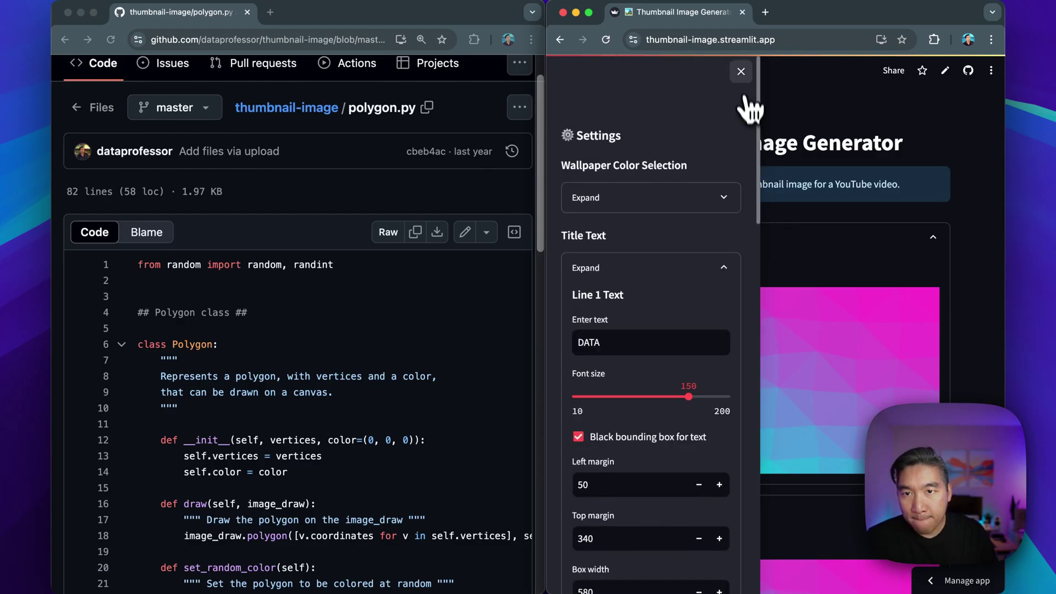
{"action": "left_click", "coordinate": [742, 72]}
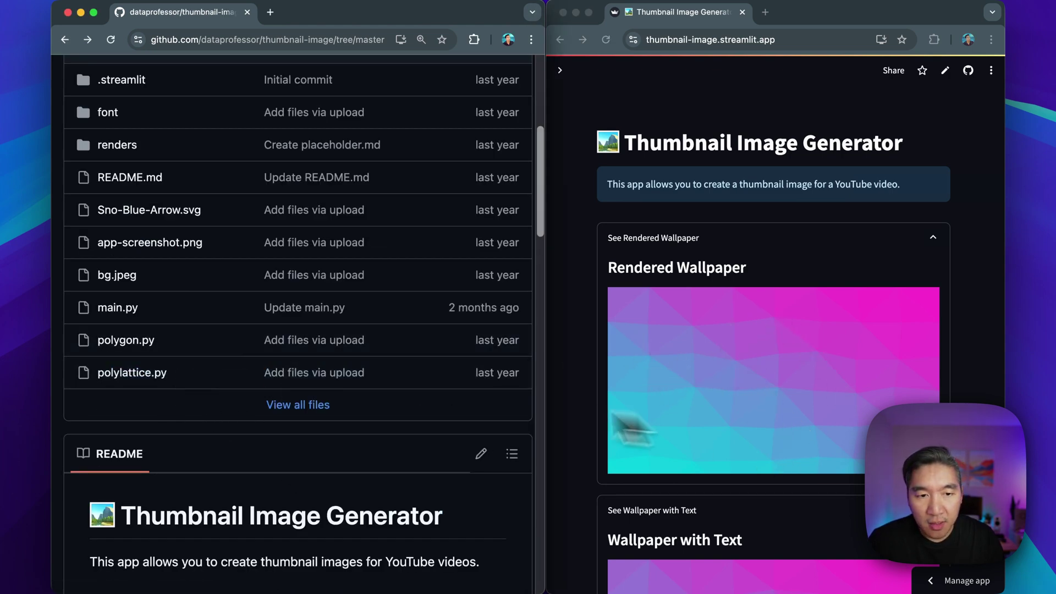
Scroll streamlit_app.py from its imports down to the session-state colour defaults.
{"action": "scroll", "scroll_direction": "down", "scroll_amount": 3}
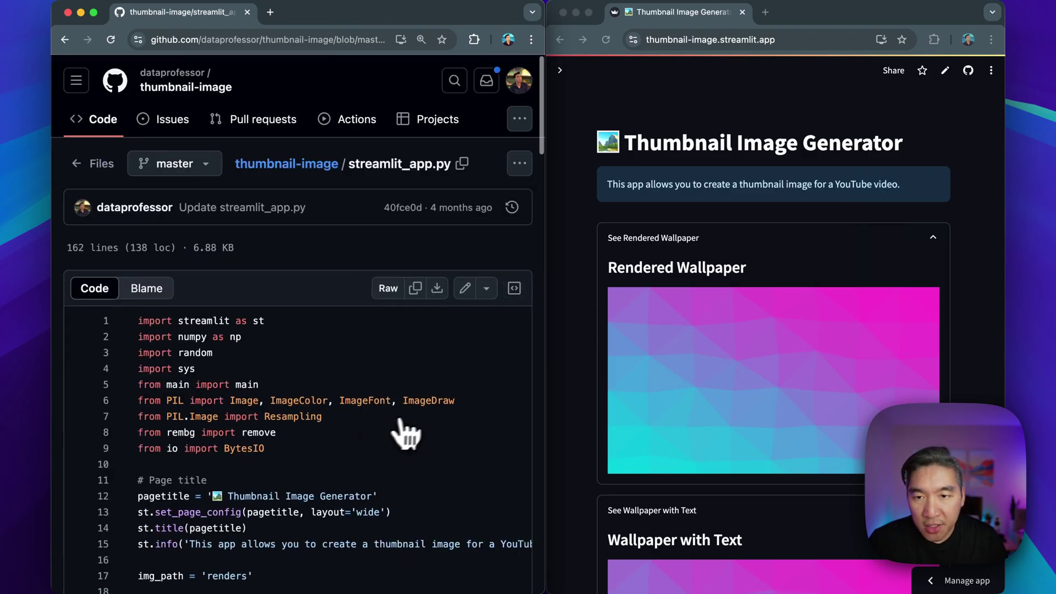
{"action": "mouse_move", "coordinate": [538, 274]}
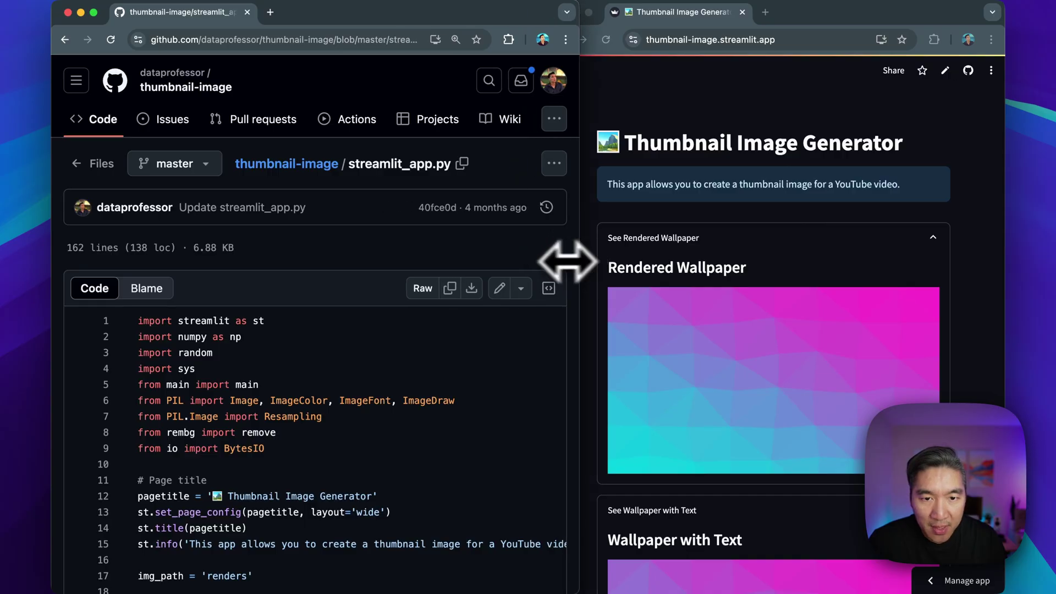
{"action": "scroll", "scroll_direction": "down", "scroll_amount": 3}
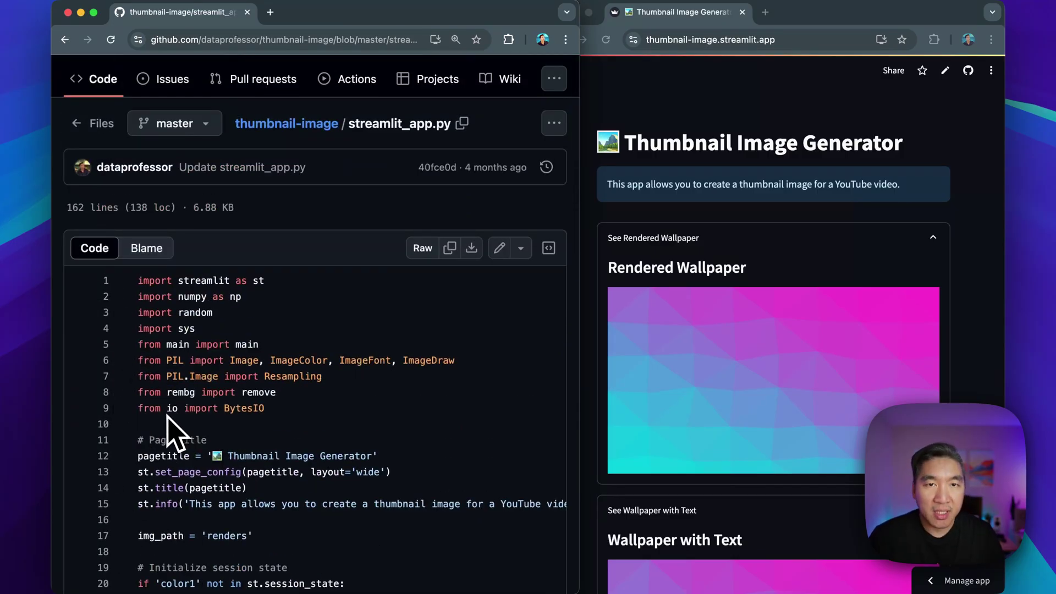
{"action": "mouse_move", "coordinate": [205, 296]}
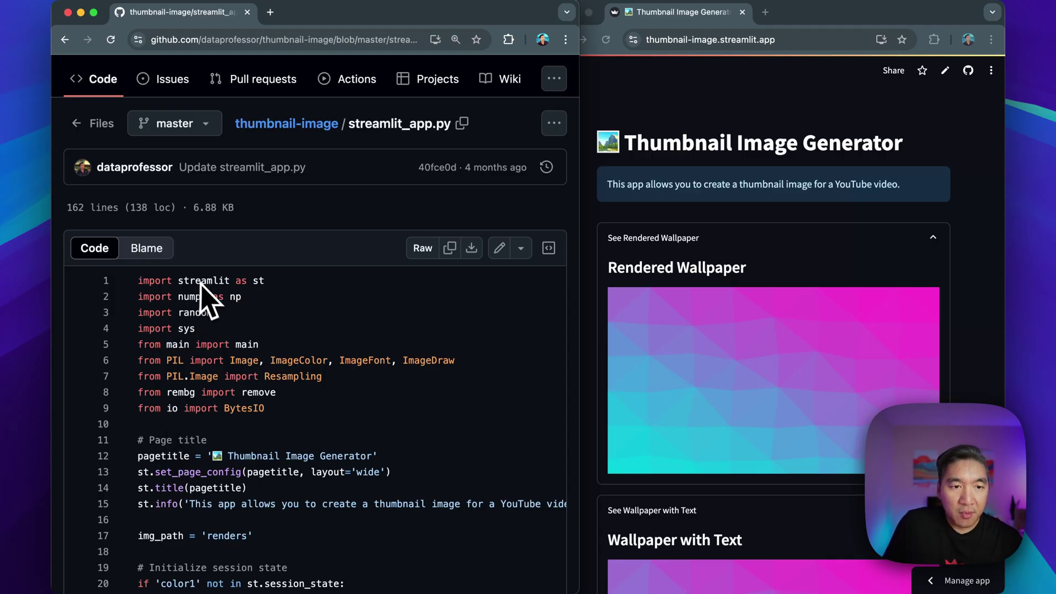
{"action": "mouse_move", "coordinate": [202, 354]}
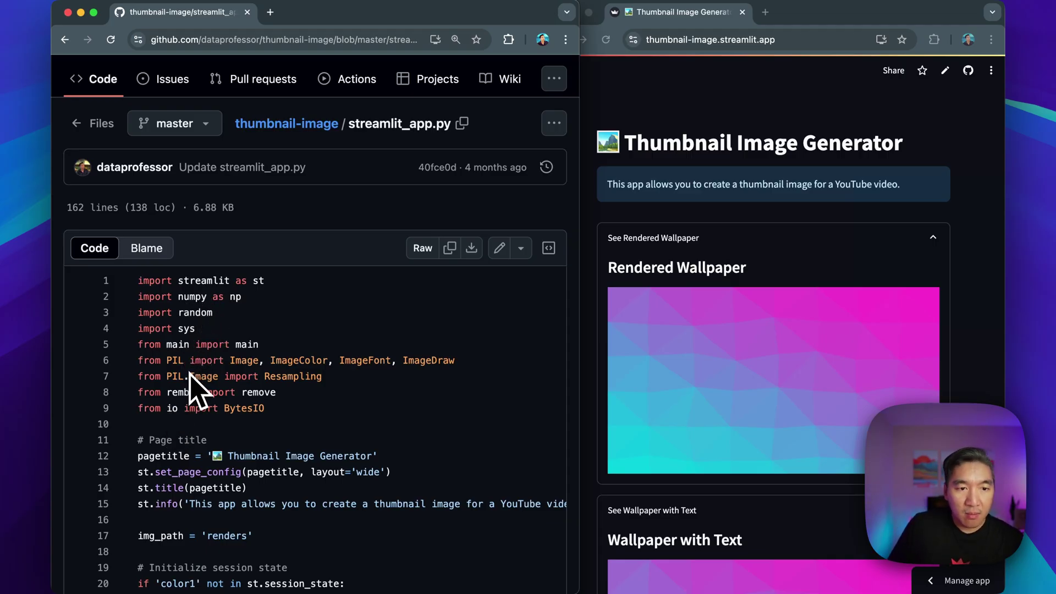
{"action": "scroll", "scroll_direction": "down", "scroll_amount": 3}
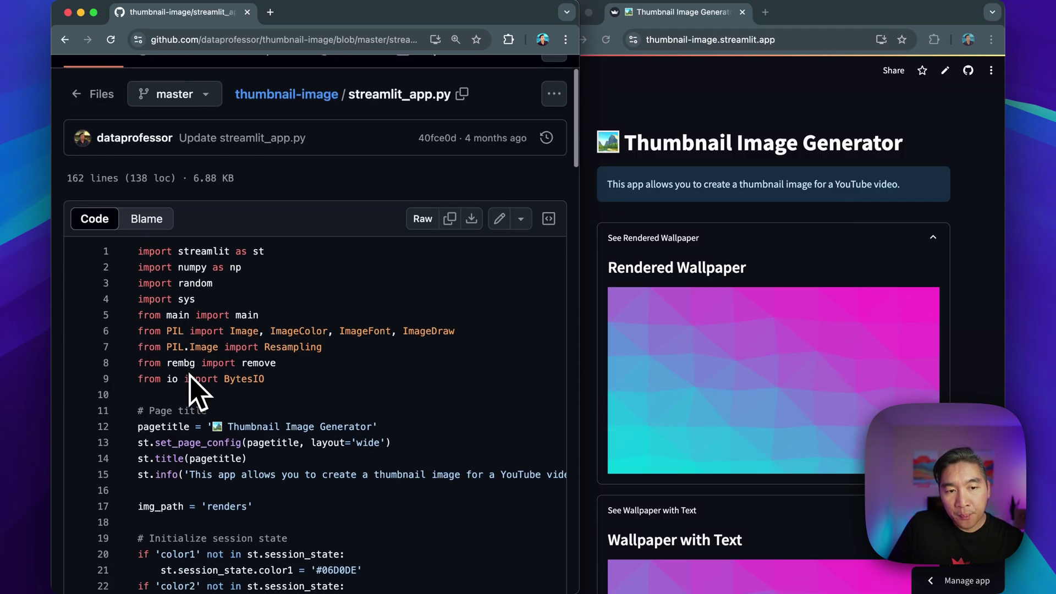
{"action": "mouse_move", "coordinate": [204, 400]}
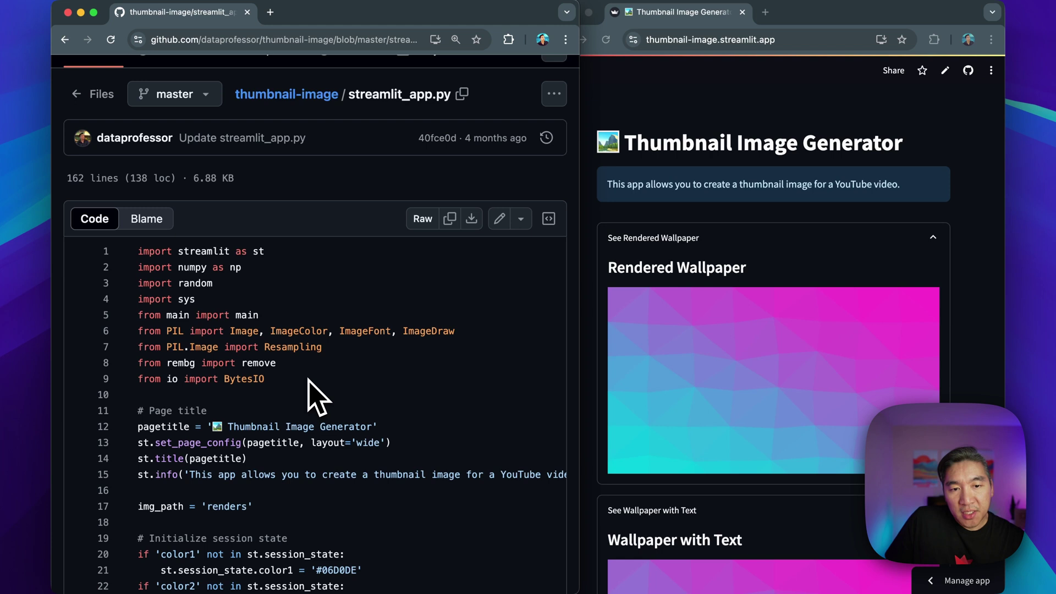
{"action": "mouse_move", "coordinate": [176, 403]}
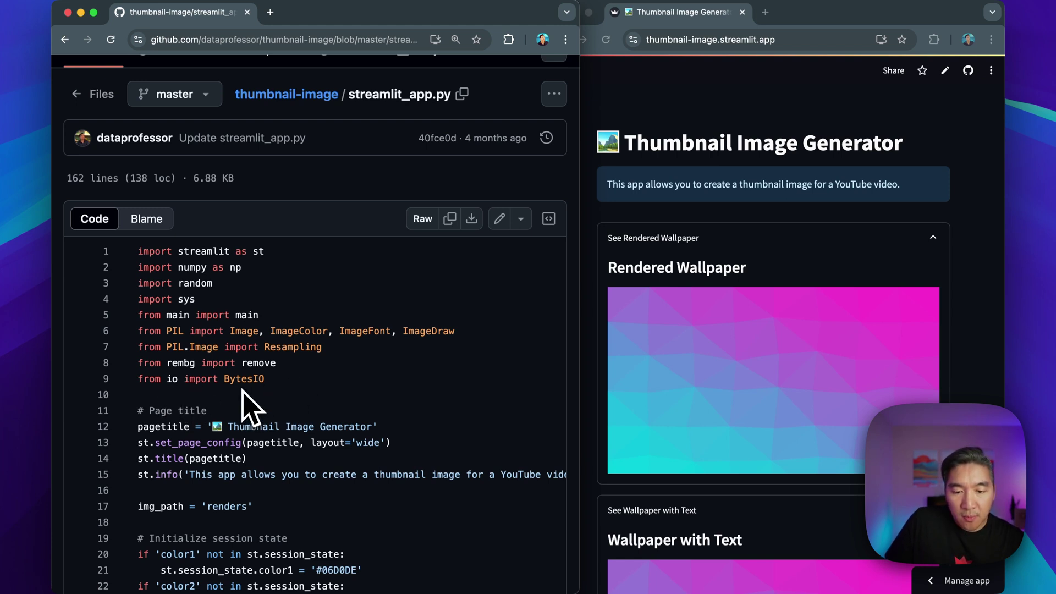
{"action": "mouse_move", "coordinate": [563, 377]}
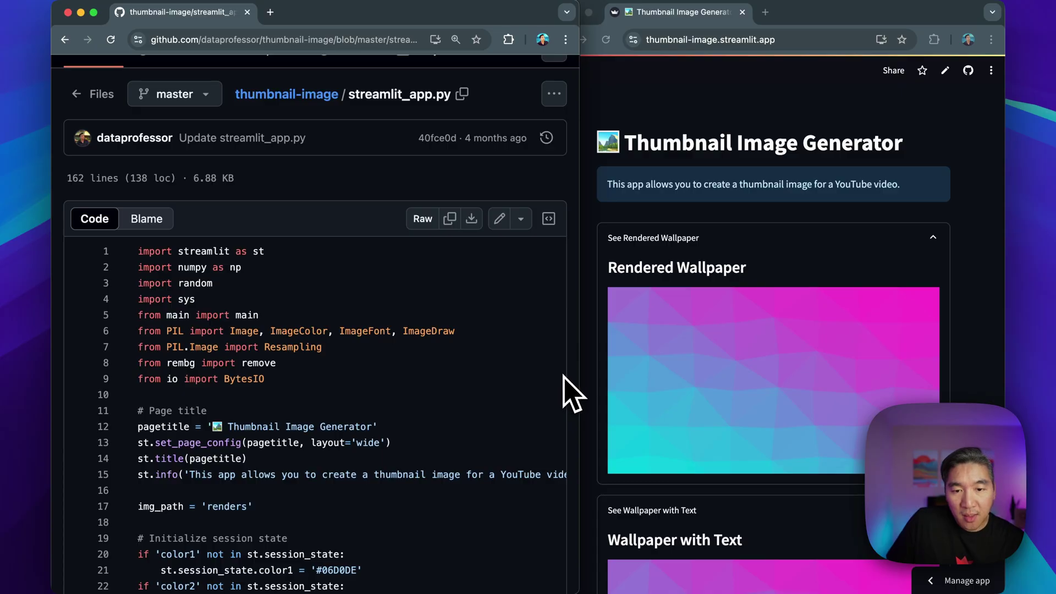
{"action": "scroll", "scroll_direction": "down", "scroll_amount": 3}
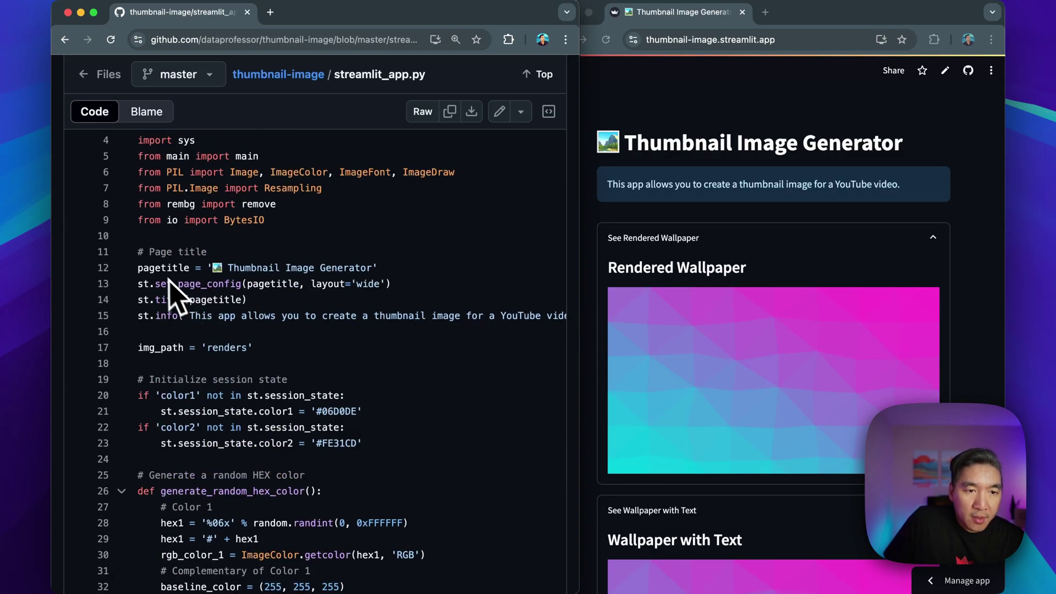
{"action": "mouse_move", "coordinate": [159, 290]}
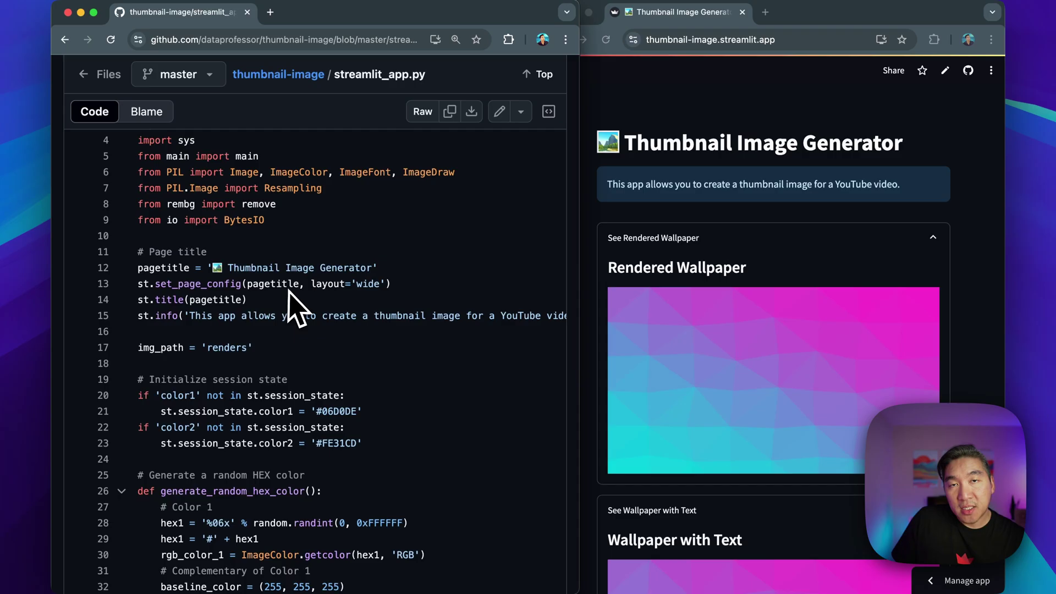
{"action": "mouse_move", "coordinate": [209, 319]}
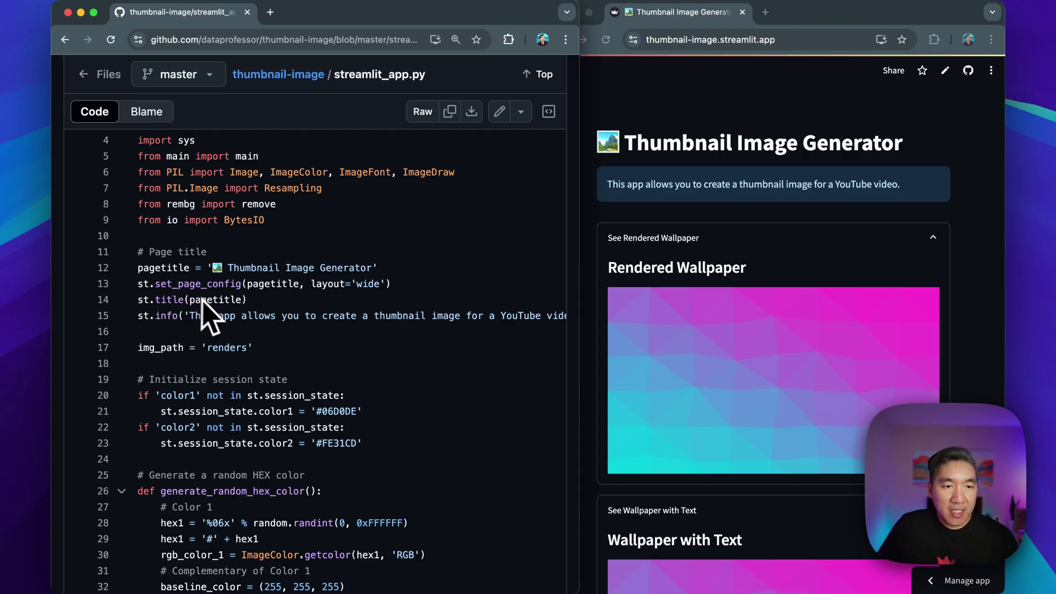
{"action": "mouse_move", "coordinate": [213, 342]}
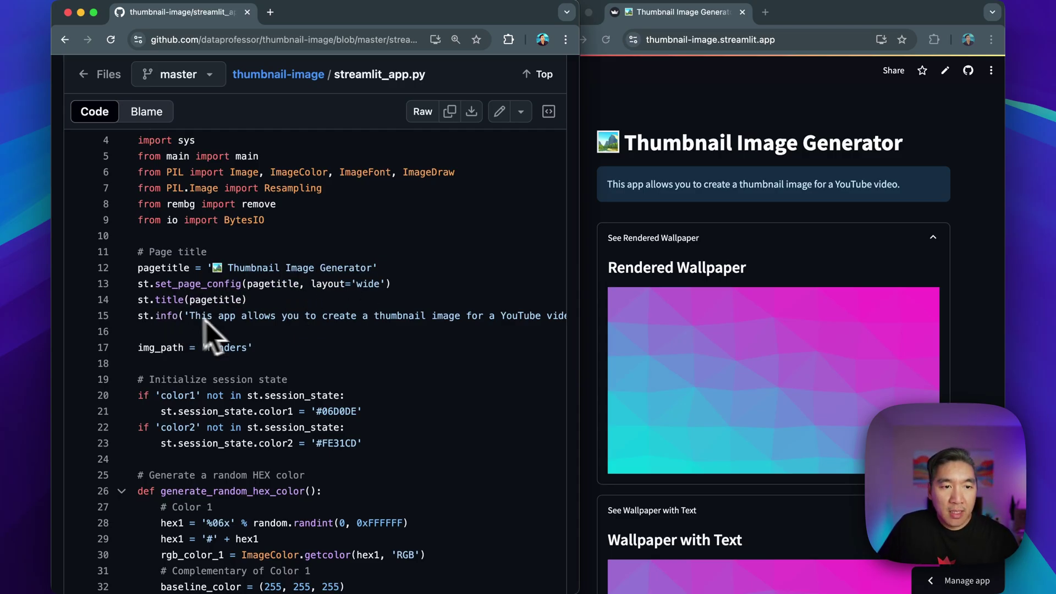
{"action": "mouse_move", "coordinate": [351, 336]}
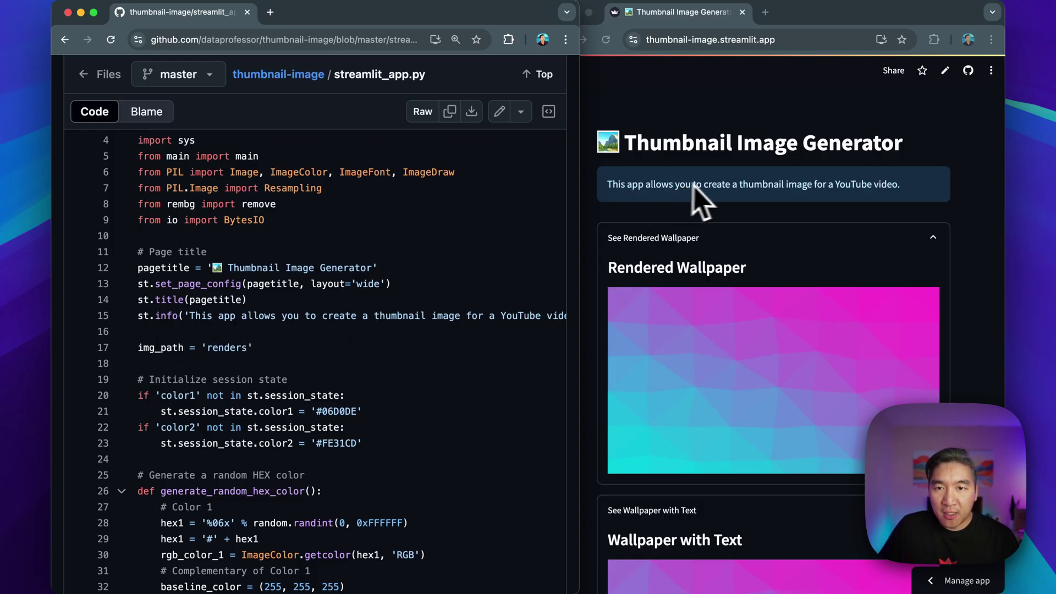
Scroll streamlit_app.py past the page title setup and random colour function.
{"action": "scroll", "scroll_direction": "down", "scroll_amount": 3}
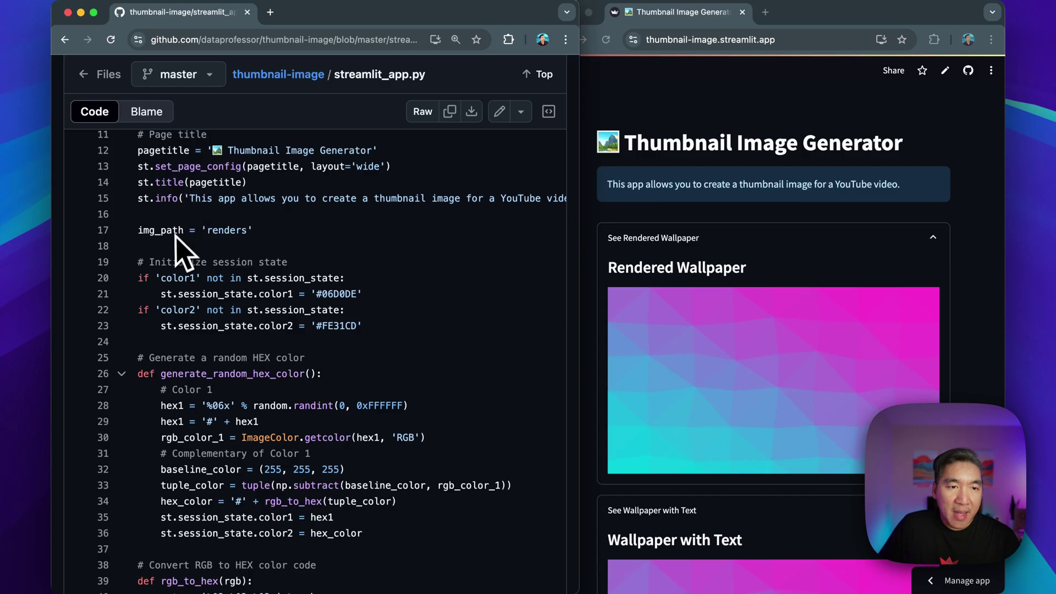
{"action": "mouse_move", "coordinate": [235, 250]}
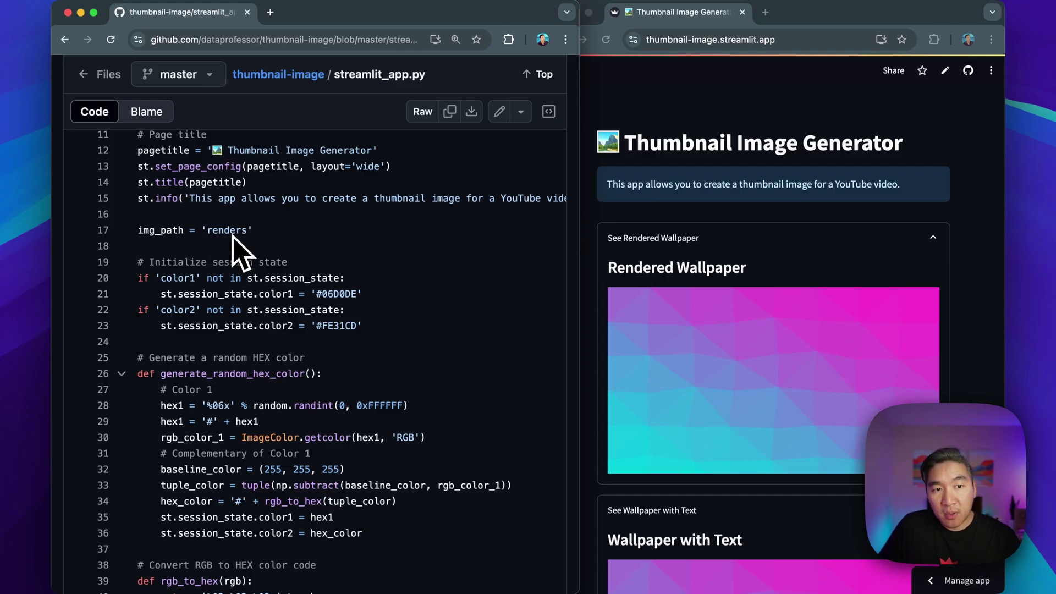
{"action": "scroll", "scroll_direction": "down", "scroll_amount": 3}
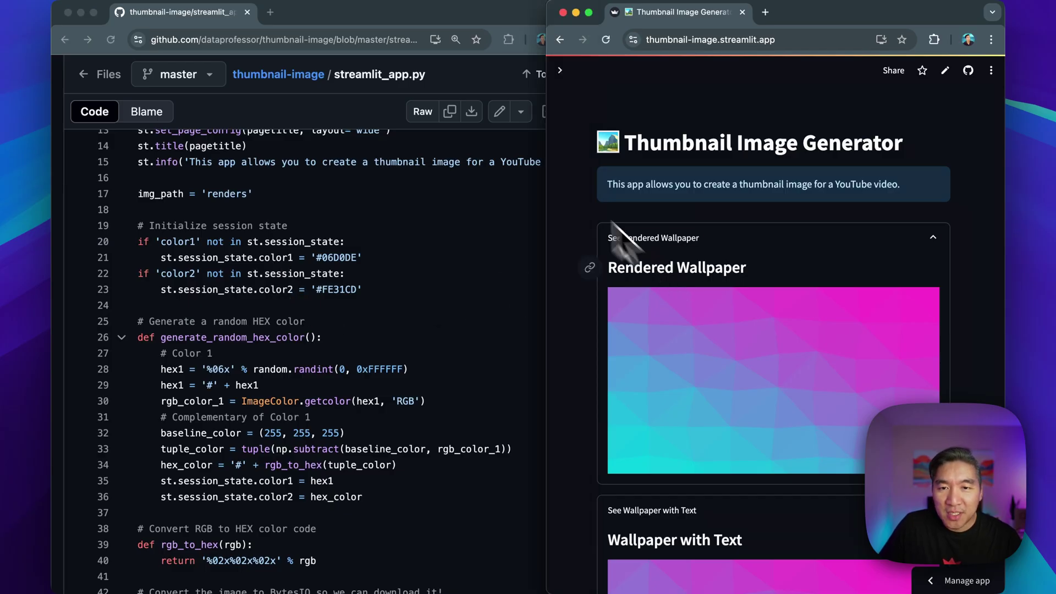
{"action": "left_click", "coordinate": [560, 71]}
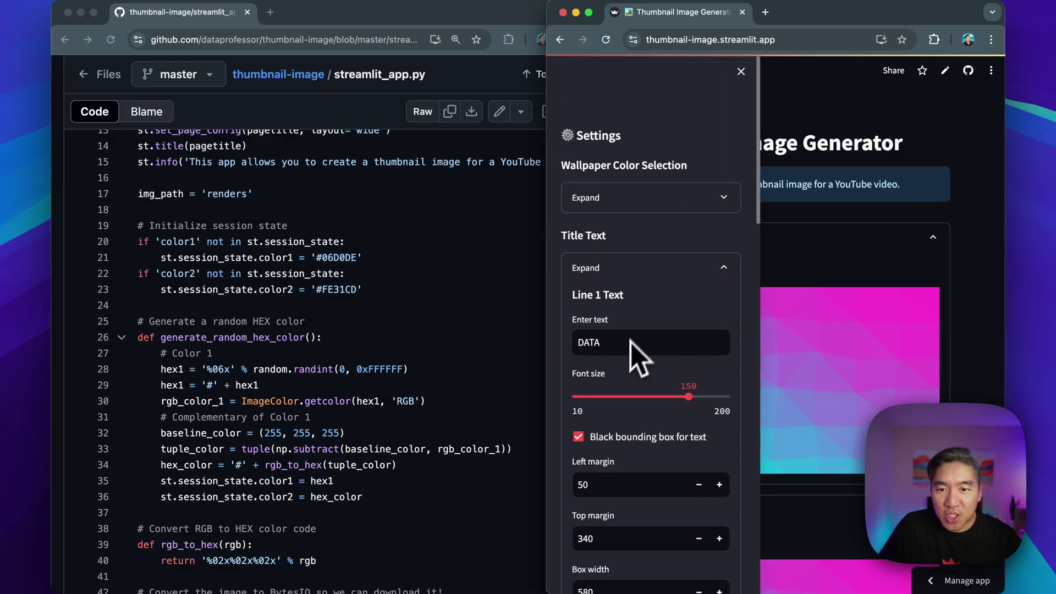
{"action": "left_click", "coordinate": [652, 198]}
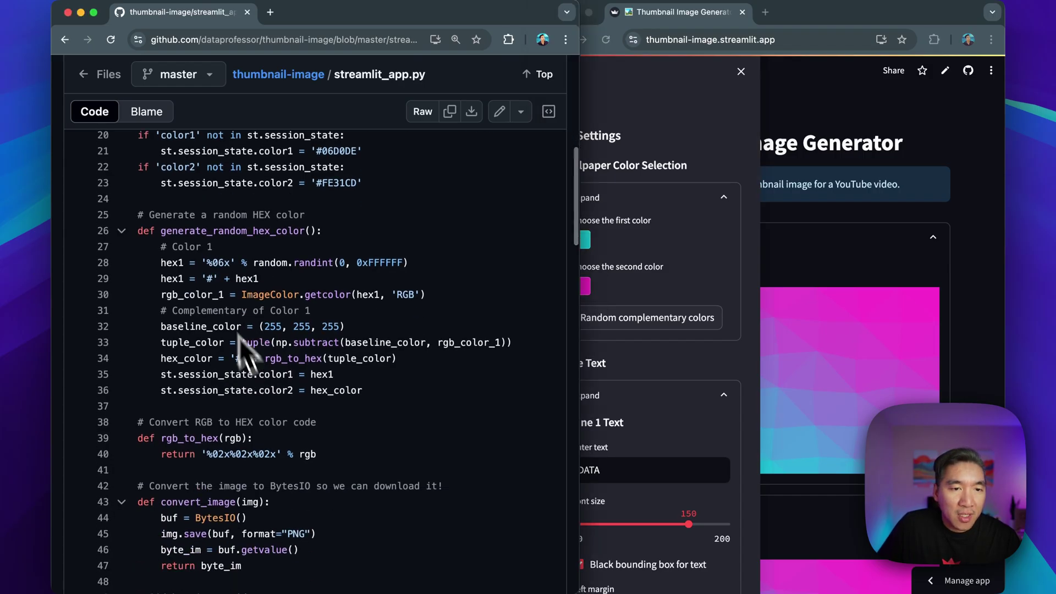
{"action": "mouse_move", "coordinate": [269, 415]}
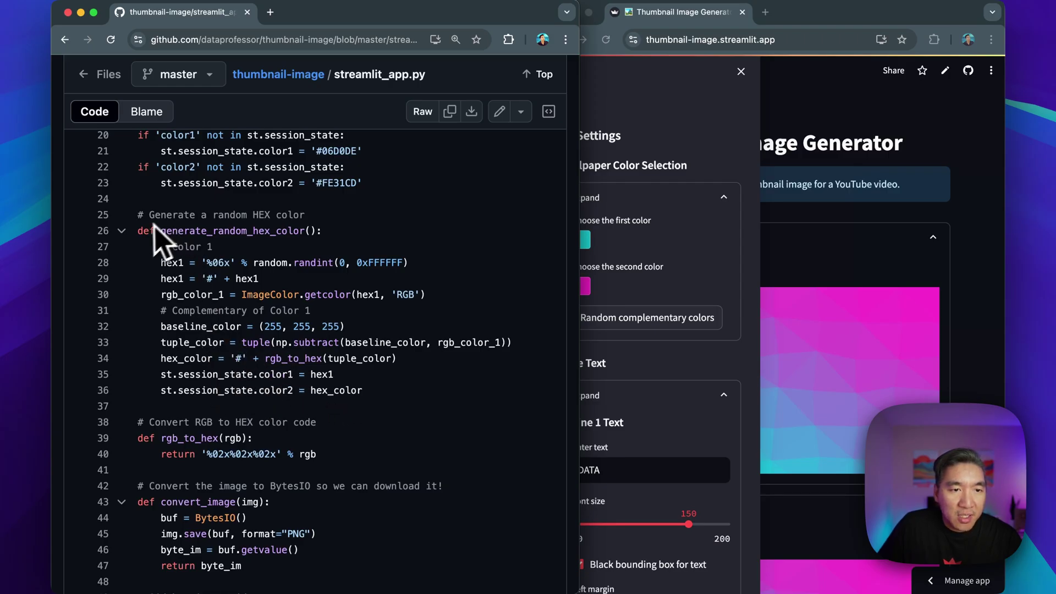
{"action": "mouse_move", "coordinate": [282, 263]}
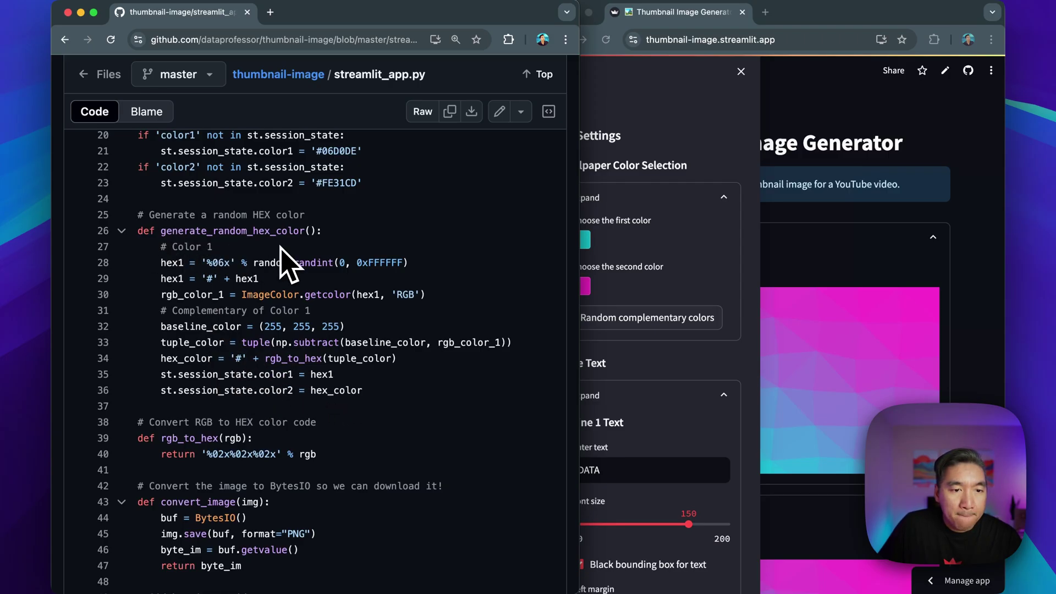
{"action": "mouse_move", "coordinate": [224, 253]}
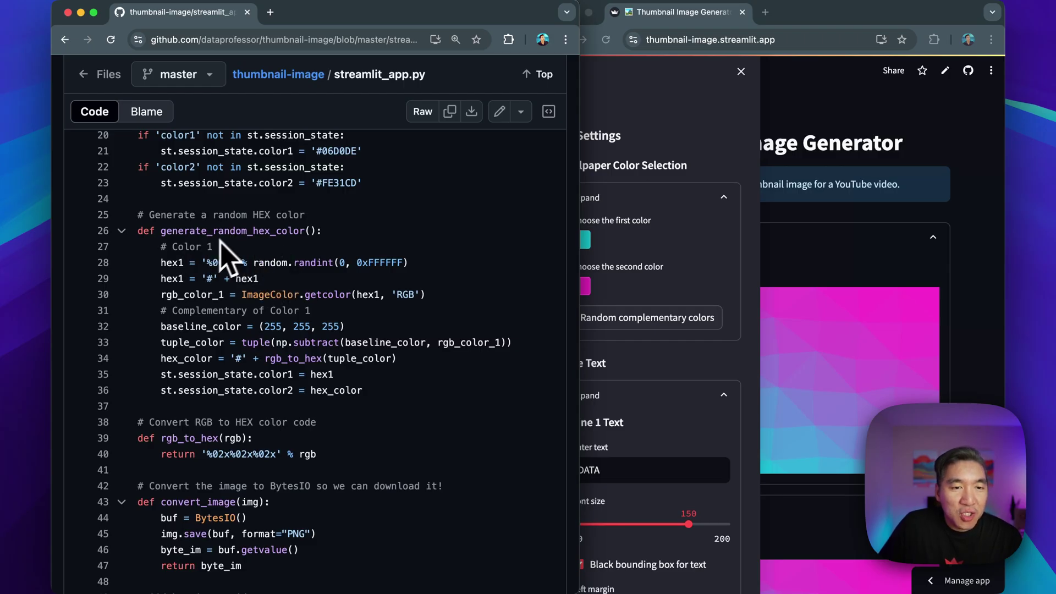
{"action": "mouse_move", "coordinate": [486, 283]}
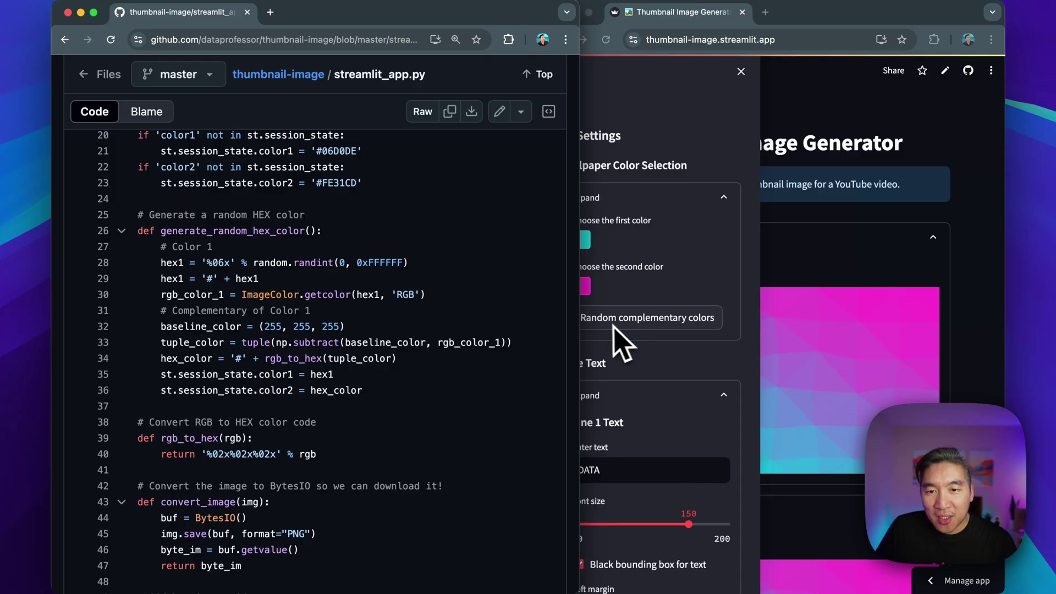
{"action": "mouse_move", "coordinate": [234, 322]}
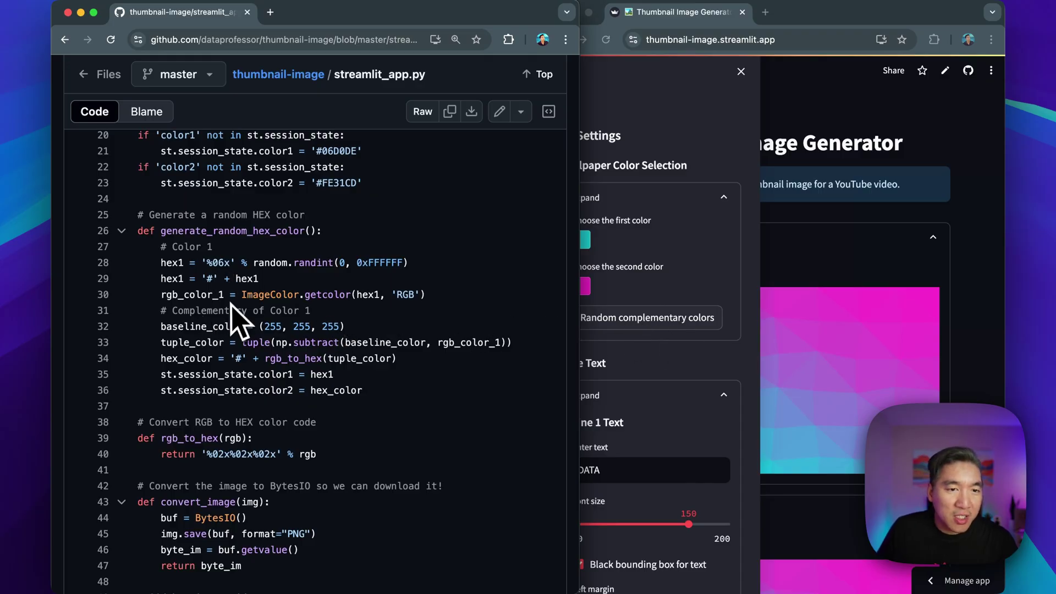
{"action": "mouse_move", "coordinate": [246, 358]}
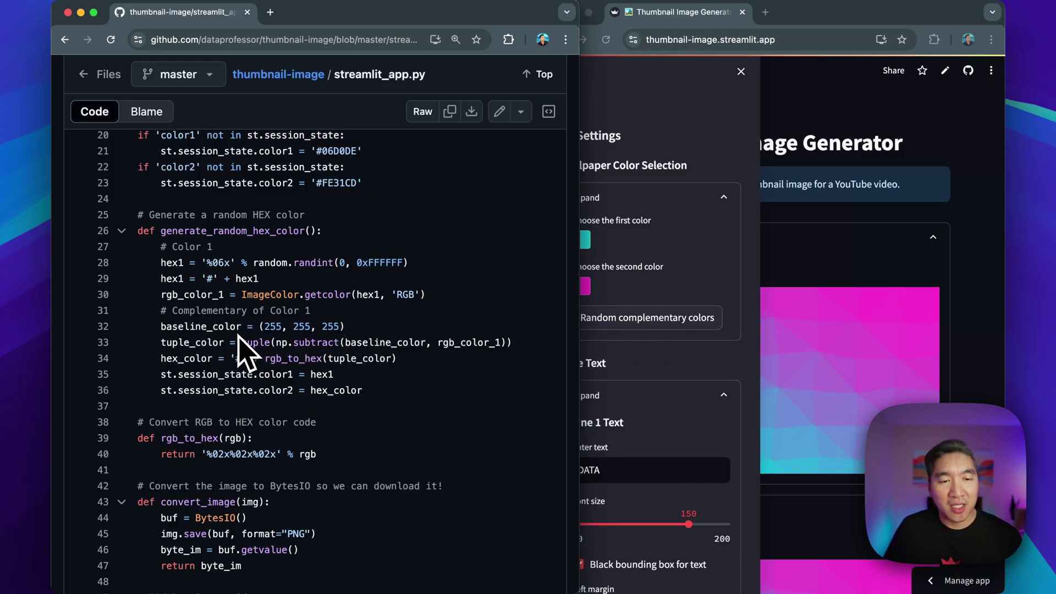
{"action": "mouse_move", "coordinate": [185, 426]}
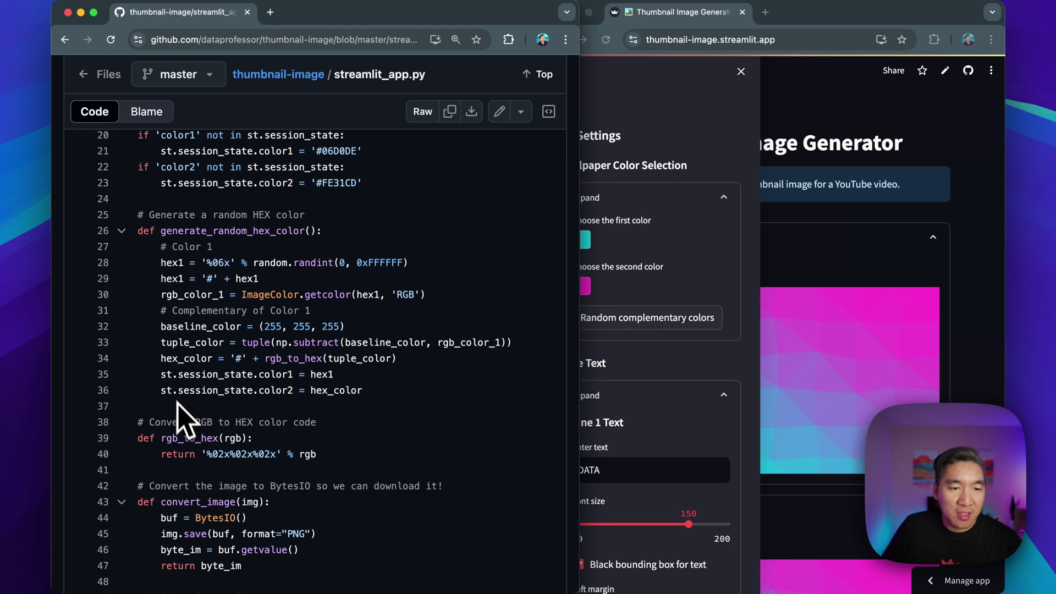
{"action": "scroll", "scroll_direction": "down", "scroll_amount": 3}
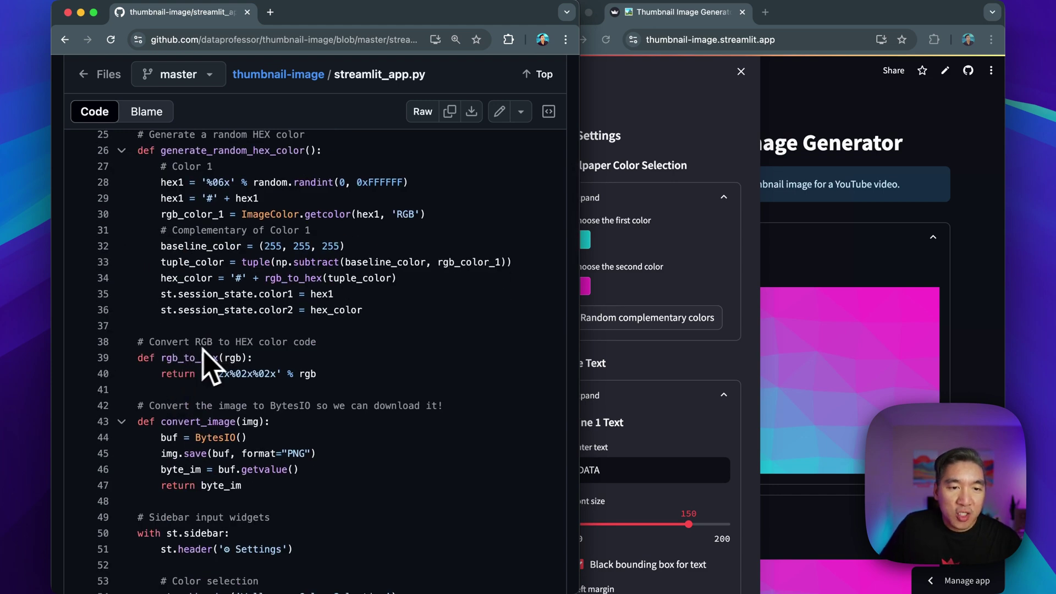
{"action": "mouse_move", "coordinate": [195, 382]}
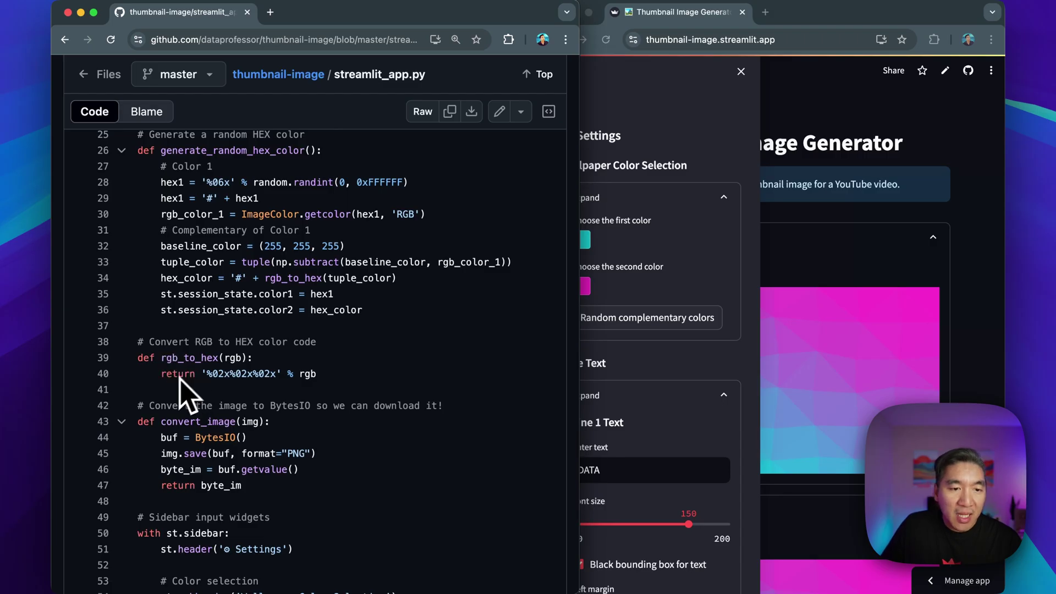
{"action": "scroll", "scroll_direction": "down", "scroll_amount": 3}
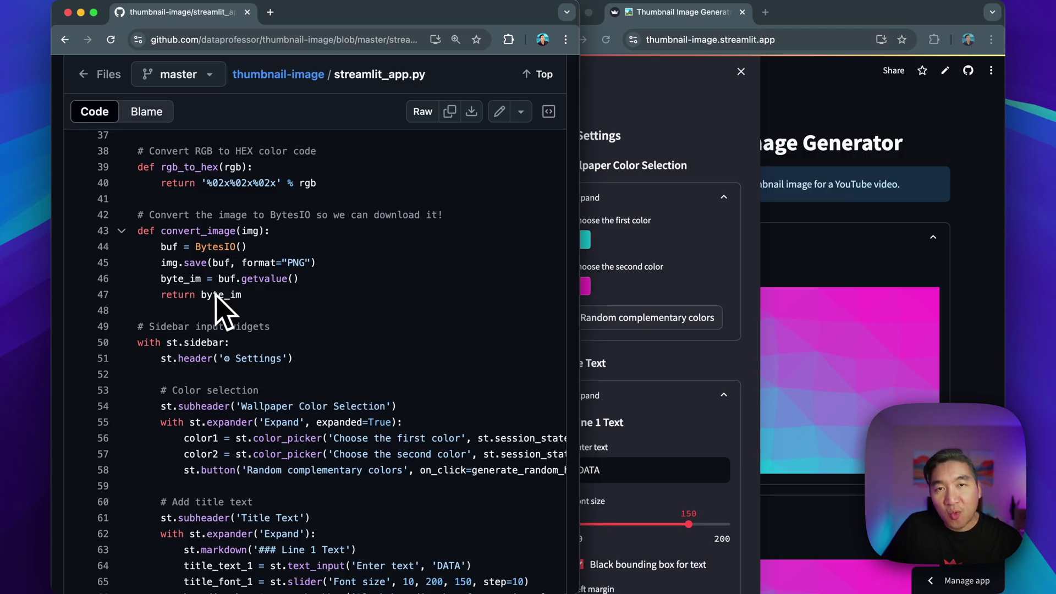
{"action": "mouse_move", "coordinate": [167, 317]}
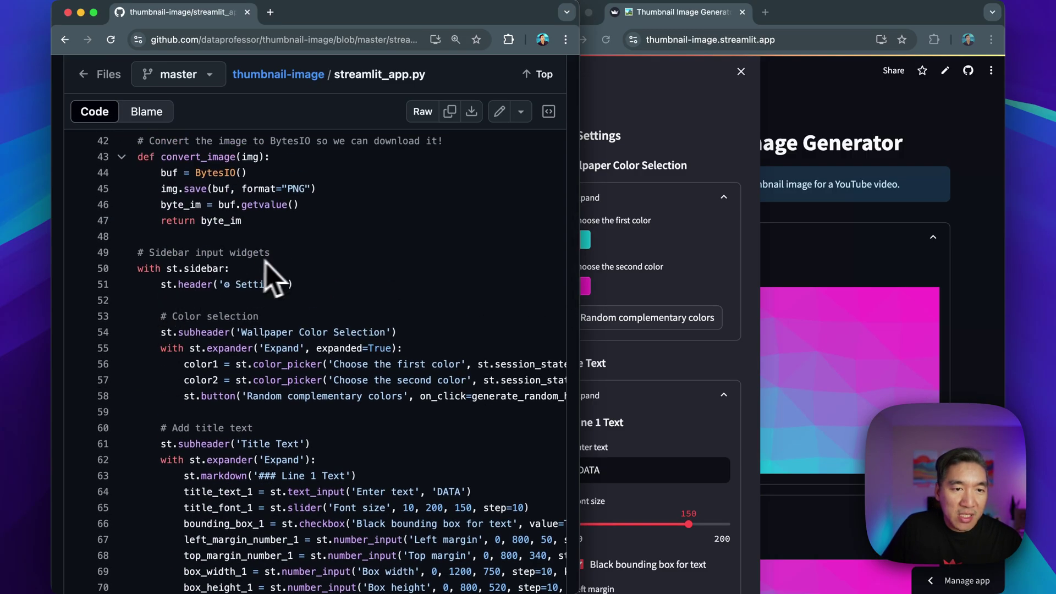
{"action": "mouse_move", "coordinate": [242, 434]}
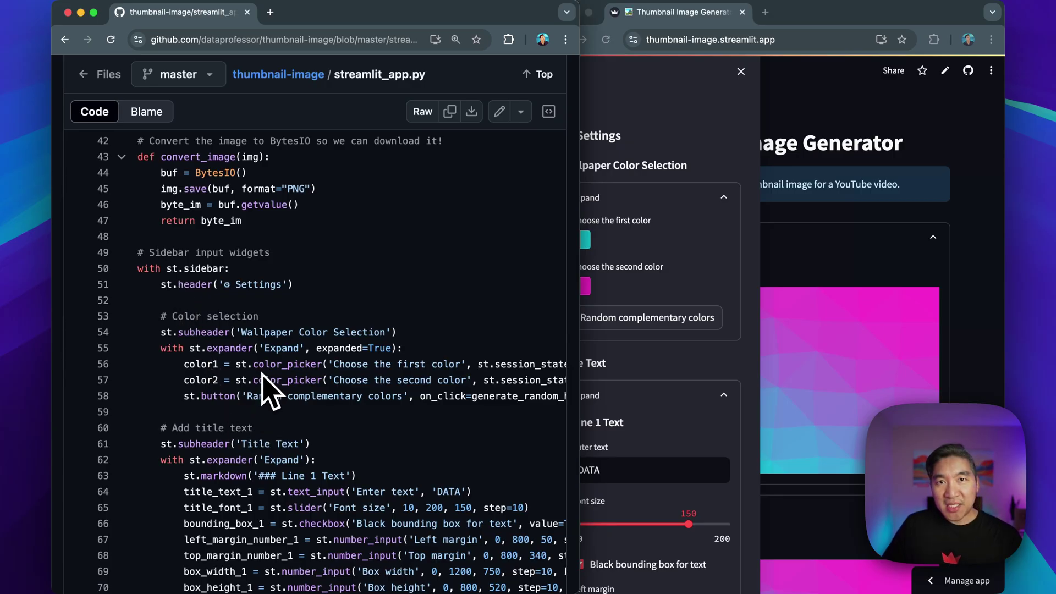
{"action": "mouse_move", "coordinate": [594, 291]}
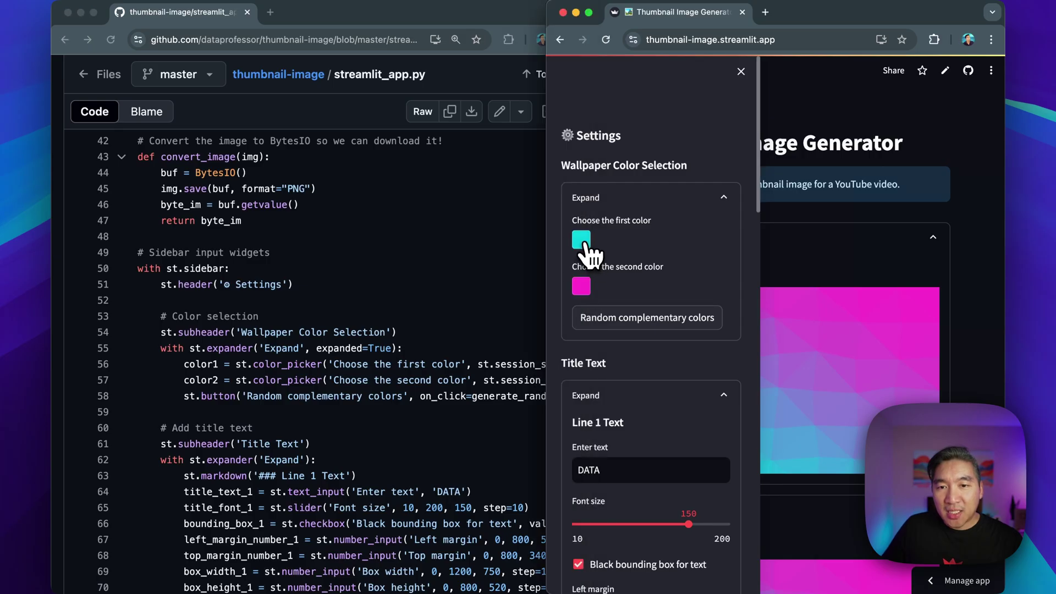
Bring the thumbnail app forward and scroll the code to the generate_random_hex_color function.
{"action": "left_click", "coordinate": [581, 240]}
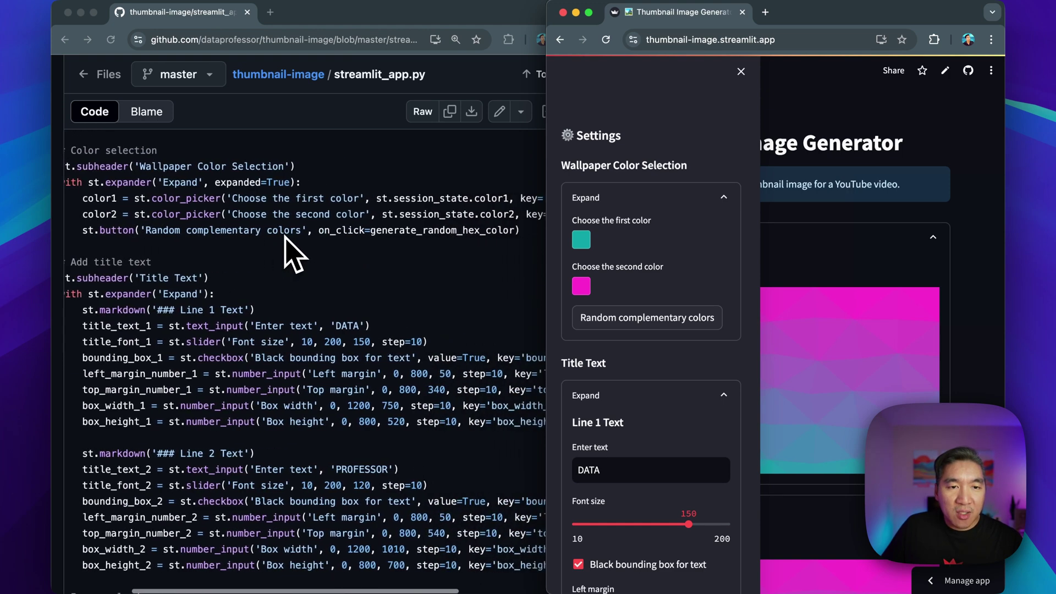
{"action": "scroll", "scroll_direction": "right", "scroll_amount": 3}
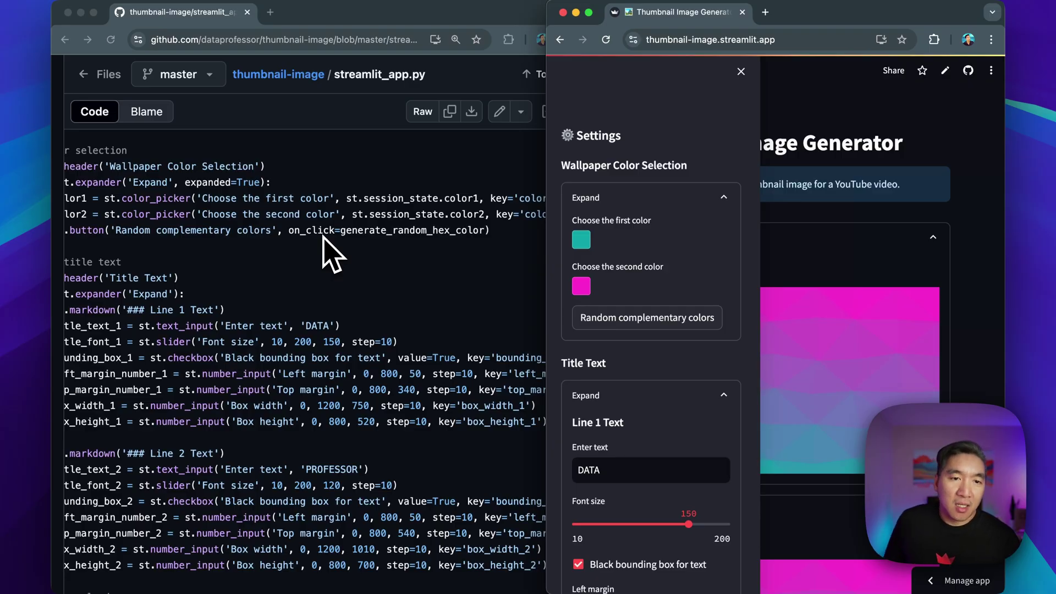
{"action": "mouse_move", "coordinate": [383, 244]}
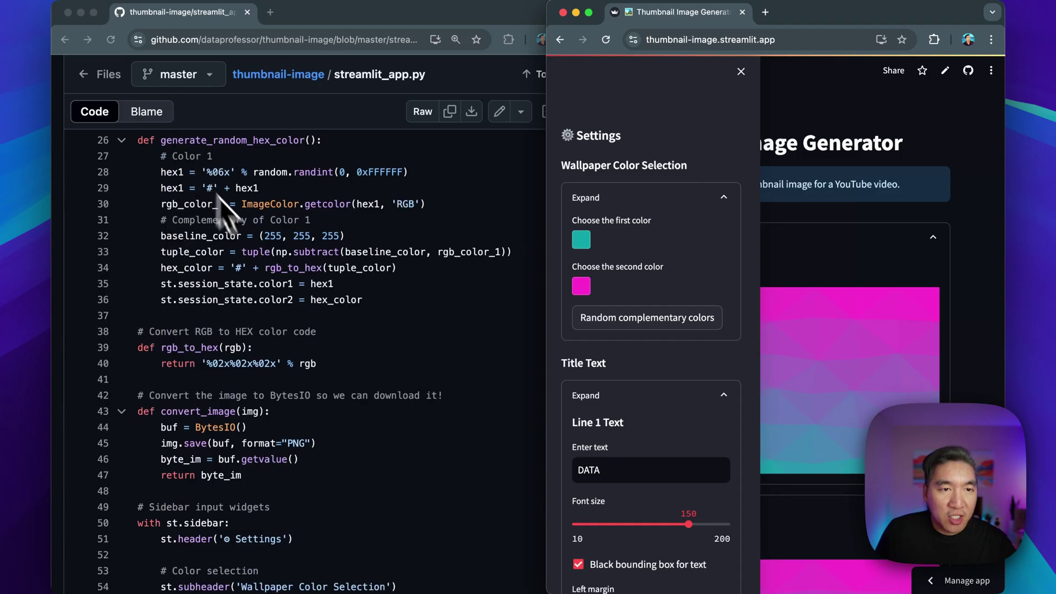
{"action": "scroll", "scroll_direction": "down", "scroll_amount": 3}
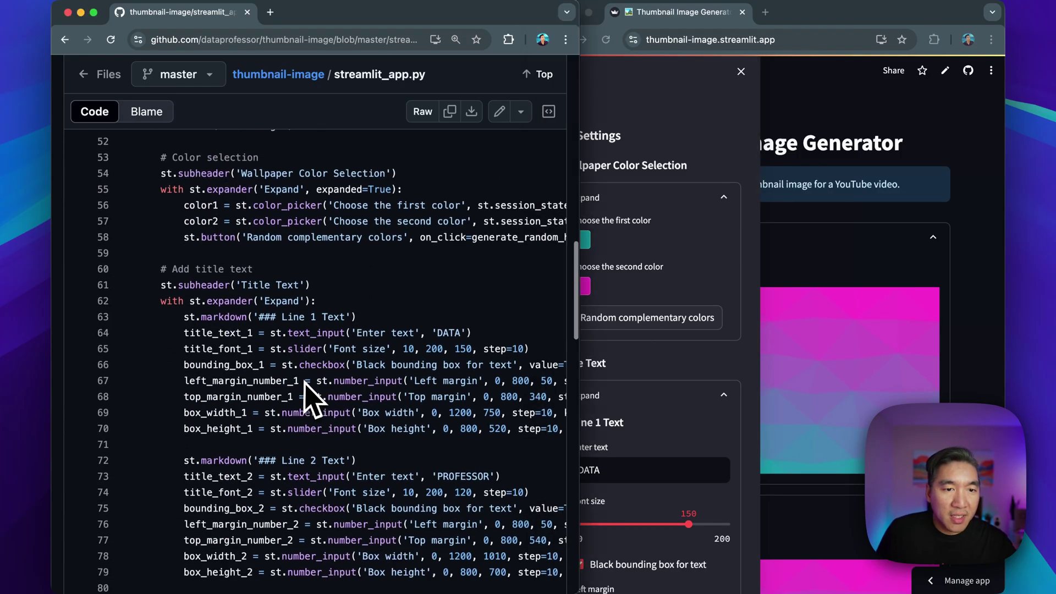
Scroll through the title text, image upload and logo widget code down to the wallpaper-rendering section.
{"action": "scroll", "scroll_direction": "down", "scroll_amount": 3}
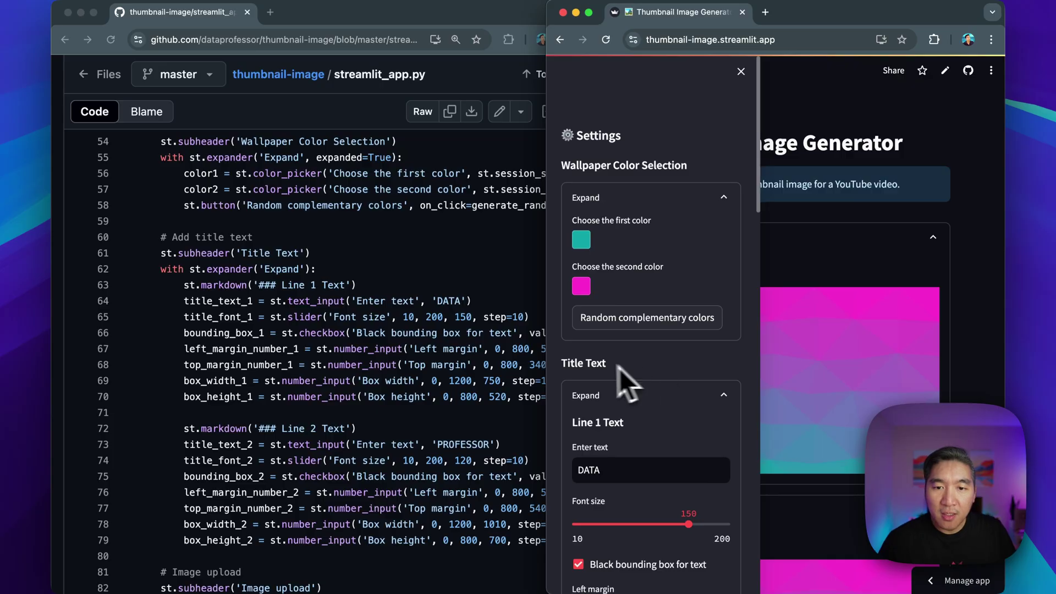
{"action": "scroll", "scroll_direction": "down", "scroll_amount": 3}
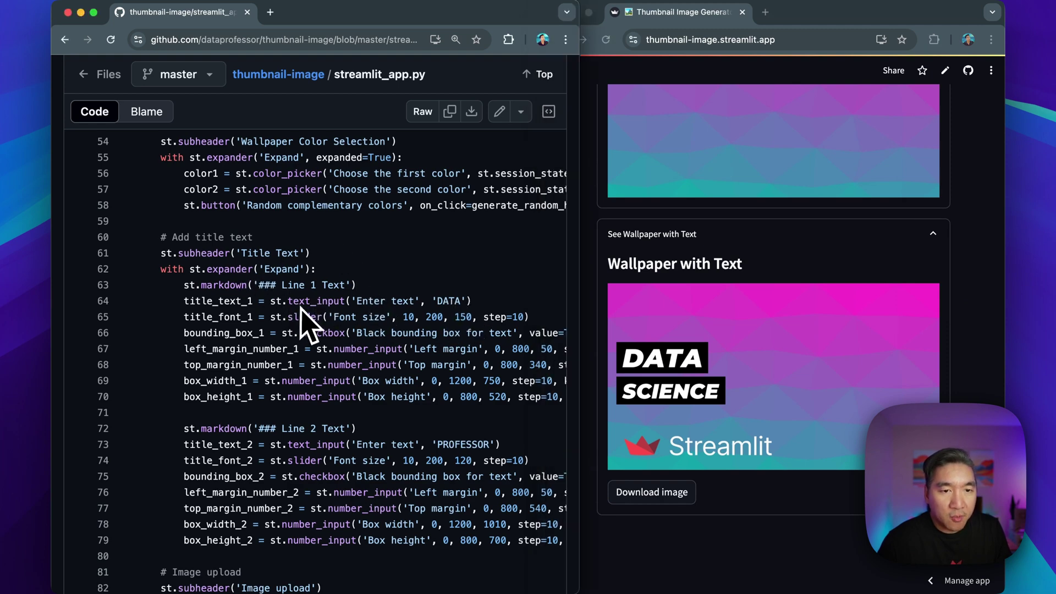
{"action": "mouse_move", "coordinate": [350, 339]}
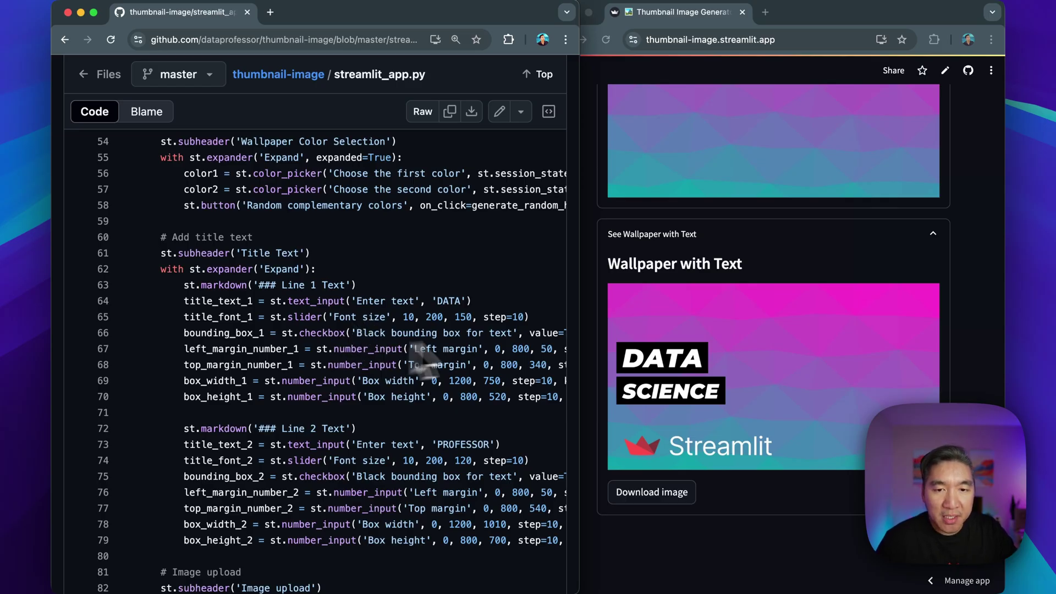
{"action": "mouse_move", "coordinate": [539, 301]}
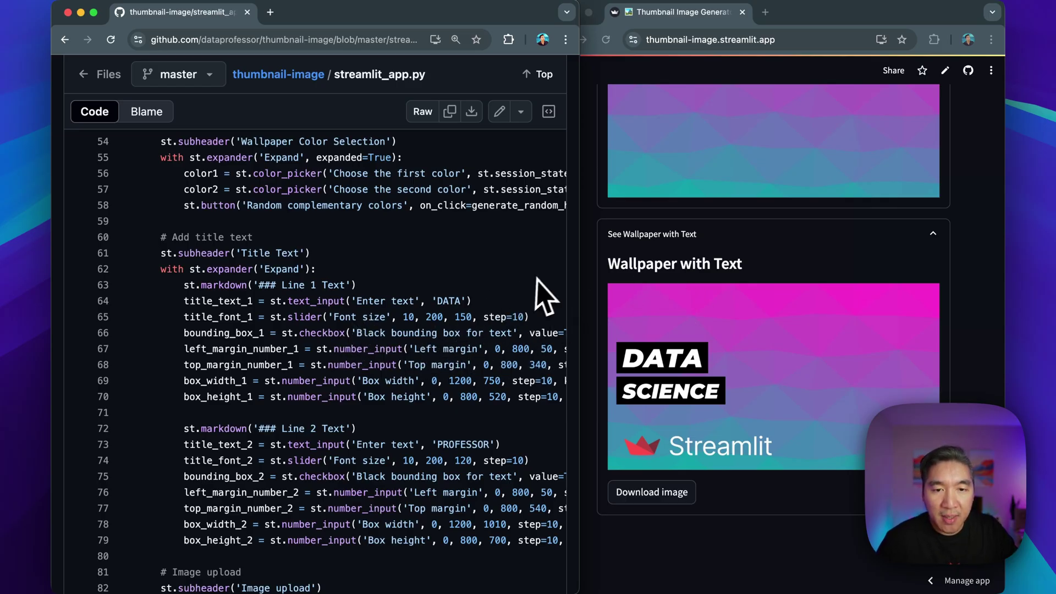
{"action": "mouse_move", "coordinate": [354, 367]}
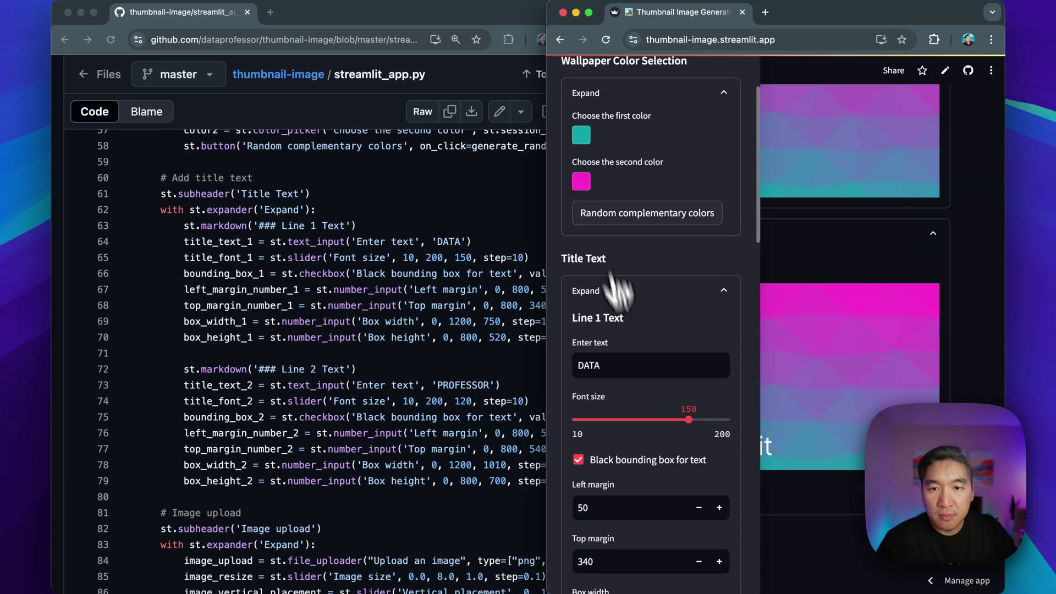
{"action": "scroll", "scroll_direction": "down", "scroll_amount": 3}
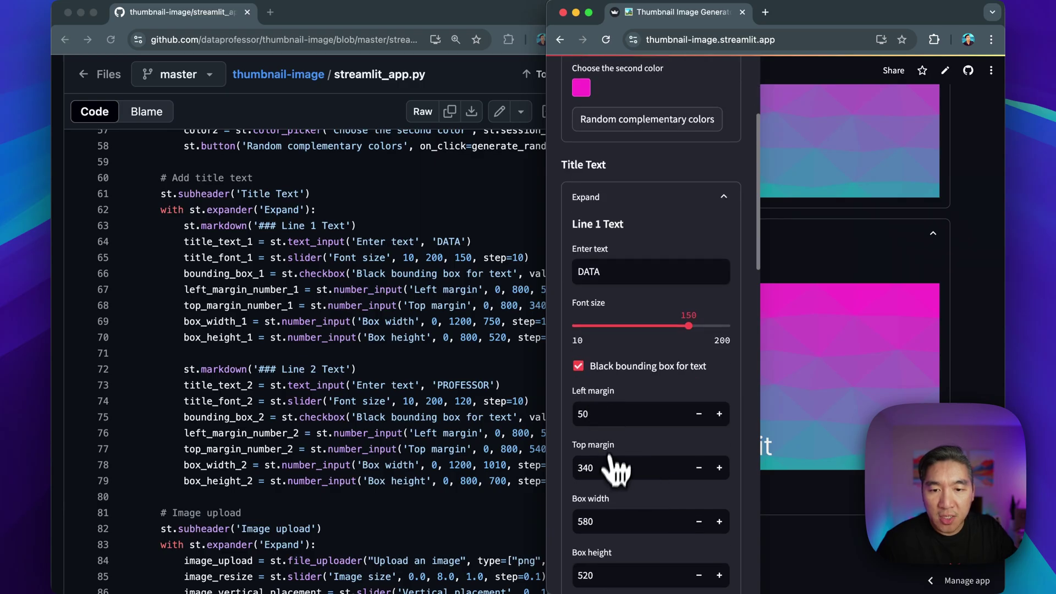
{"action": "scroll", "scroll_direction": "down", "scroll_amount": 3}
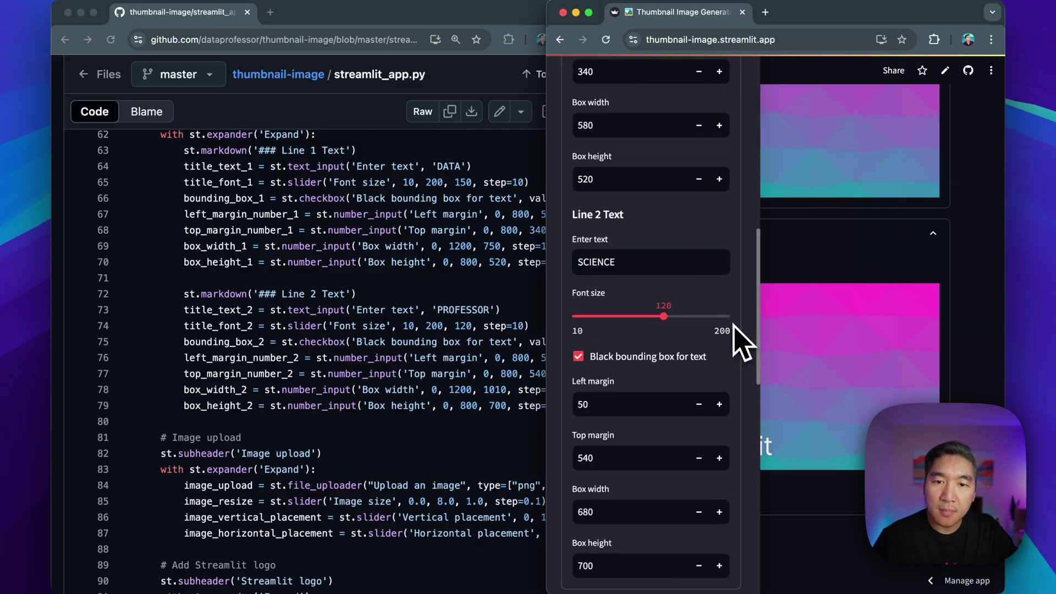
{"action": "mouse_move", "coordinate": [605, 301]}
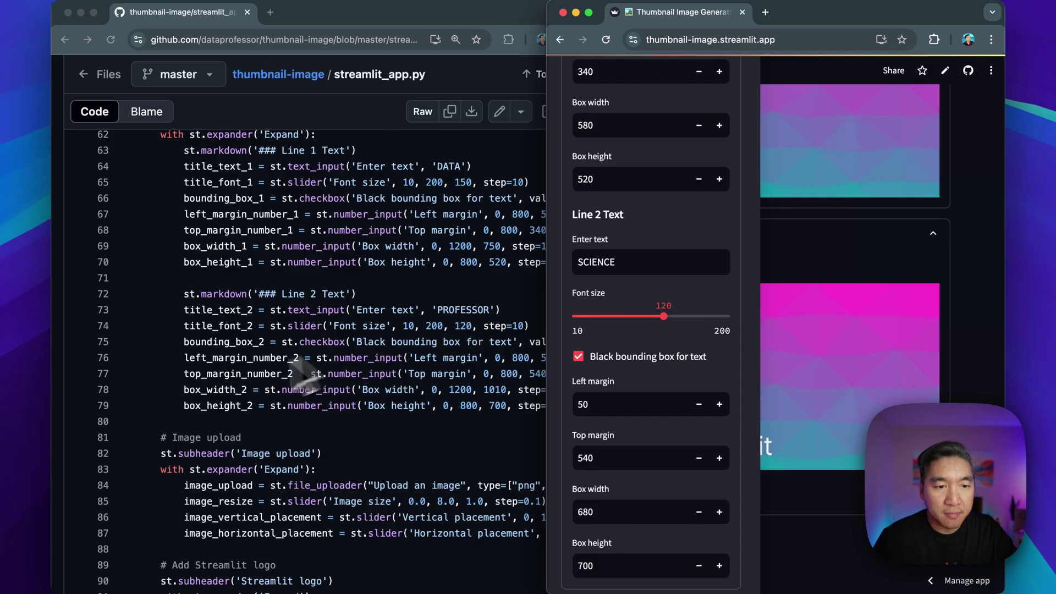
{"action": "scroll", "scroll_direction": "down", "scroll_amount": 3}
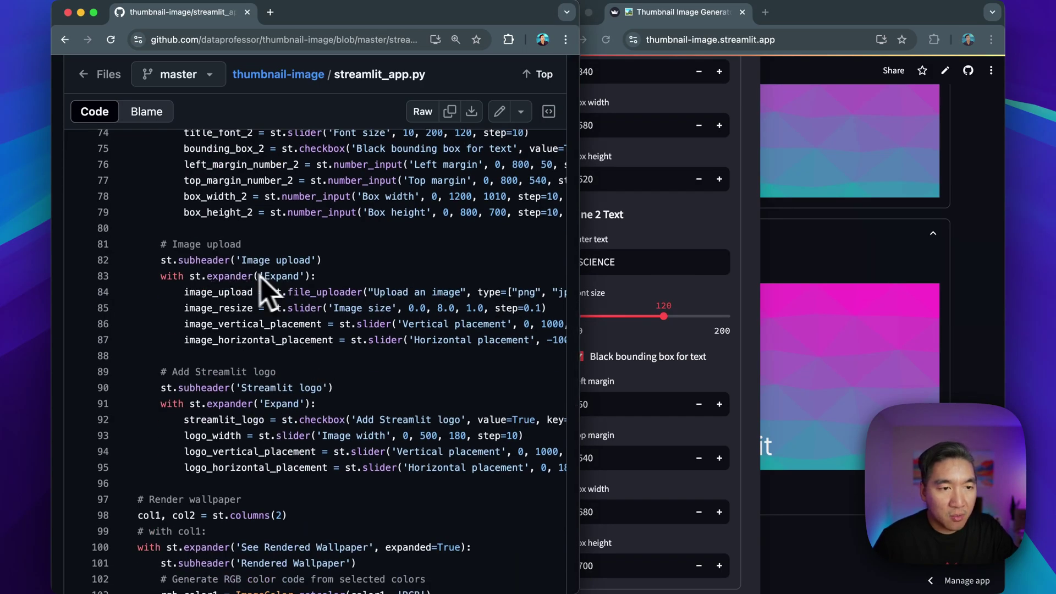
{"action": "mouse_move", "coordinate": [341, 323]}
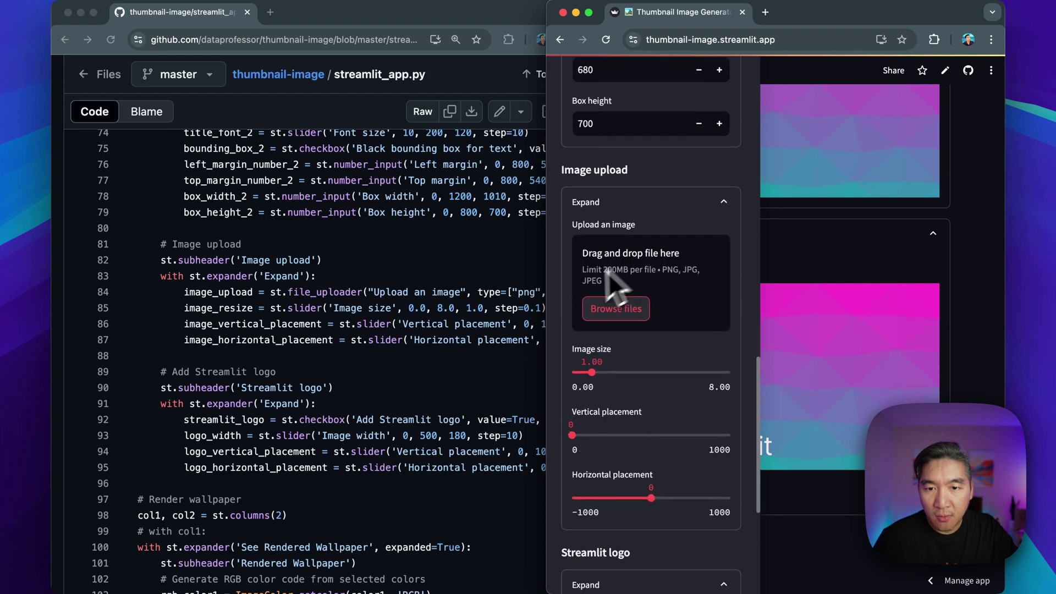
{"action": "mouse_move", "coordinate": [372, 341]}
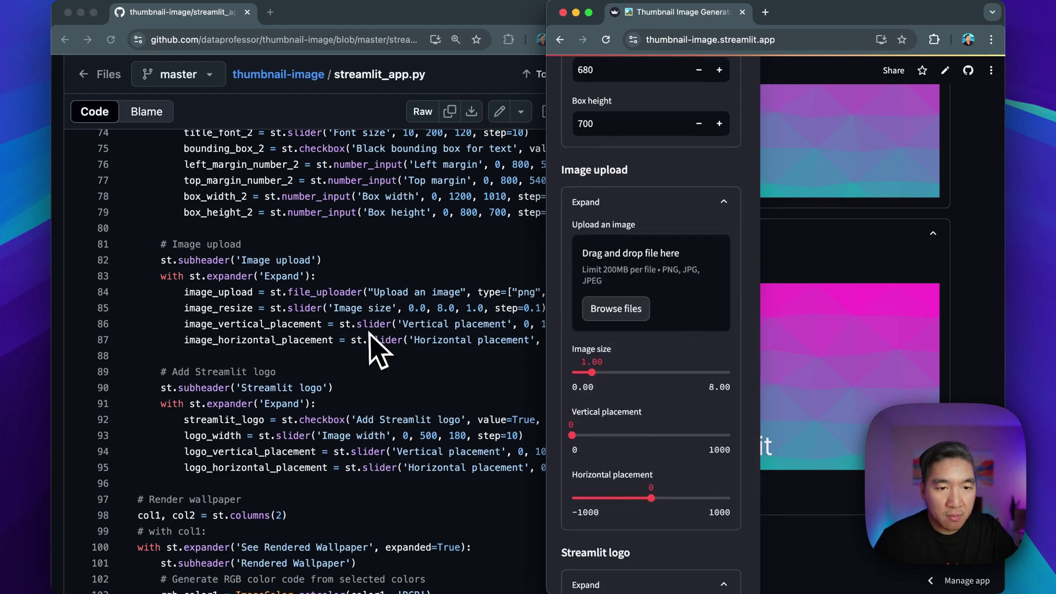
{"action": "scroll", "scroll_direction": "down", "scroll_amount": 3}
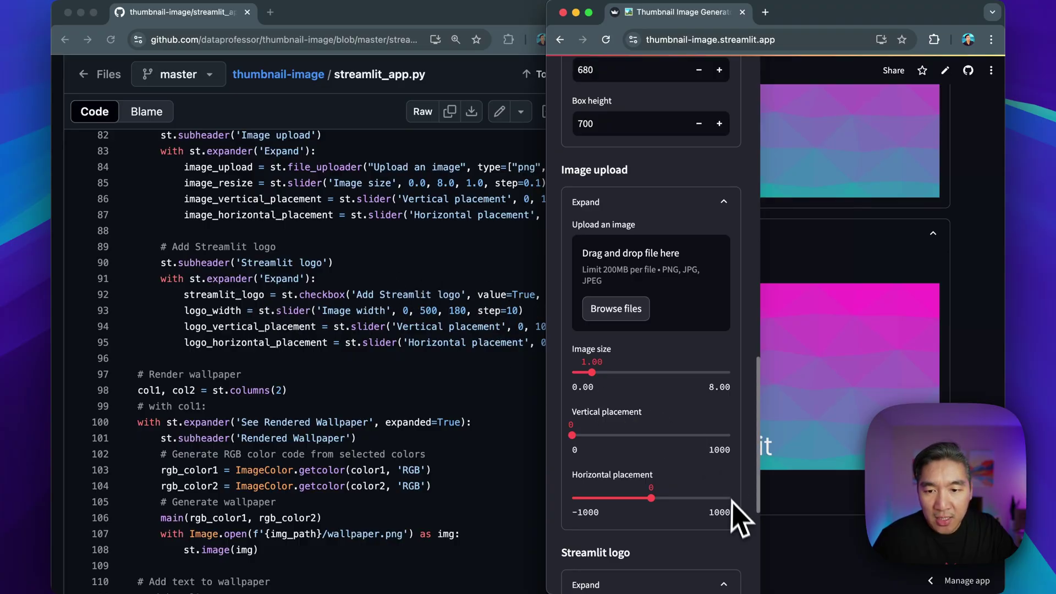
{"action": "scroll", "scroll_direction": "down", "scroll_amount": 3}
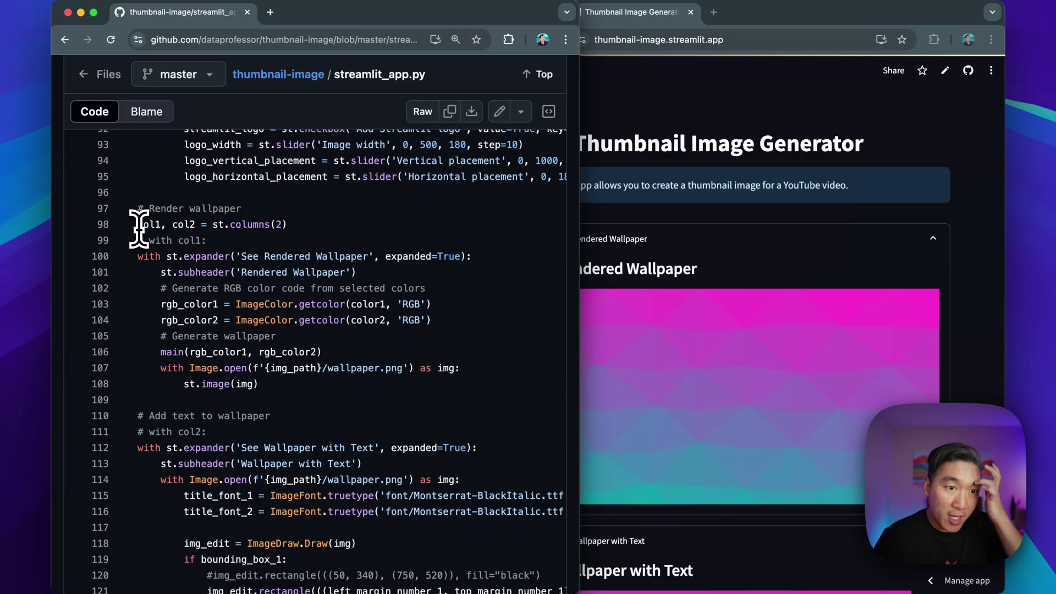
Check the col1 symbol details, then read on into the 'Add text to wallpaper' code.
{"action": "left_click", "coordinate": [148, 224]}
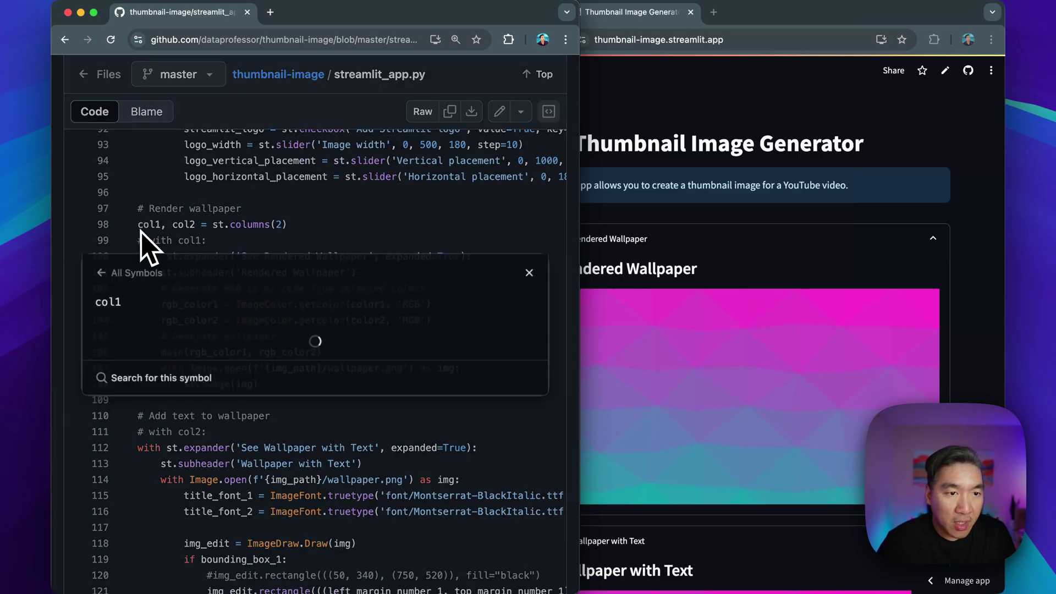
{"action": "left_click", "coordinate": [530, 272]}
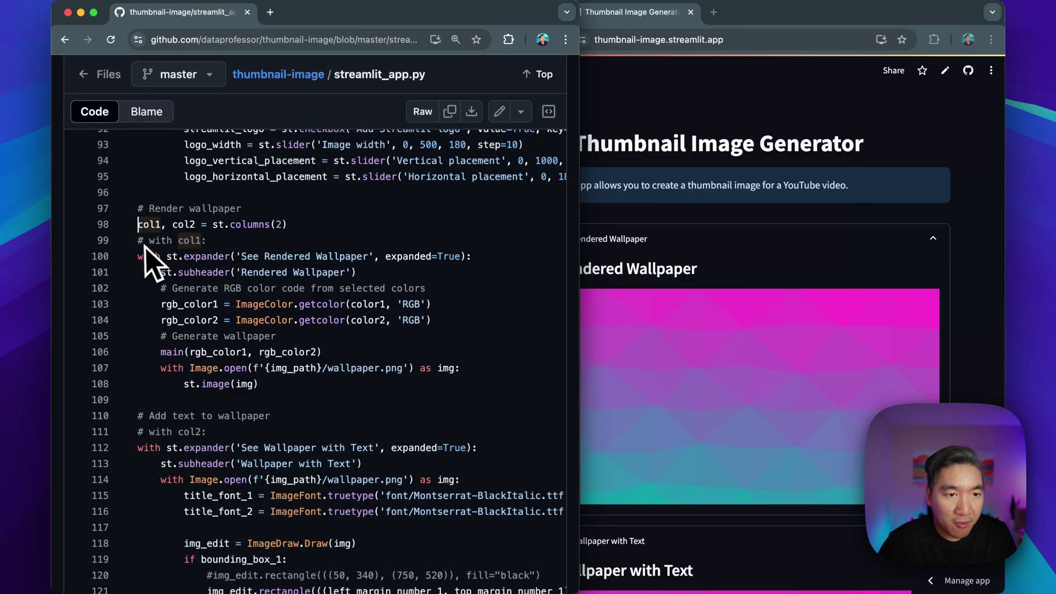
{"action": "scroll", "scroll_direction": "down", "scroll_amount": 3}
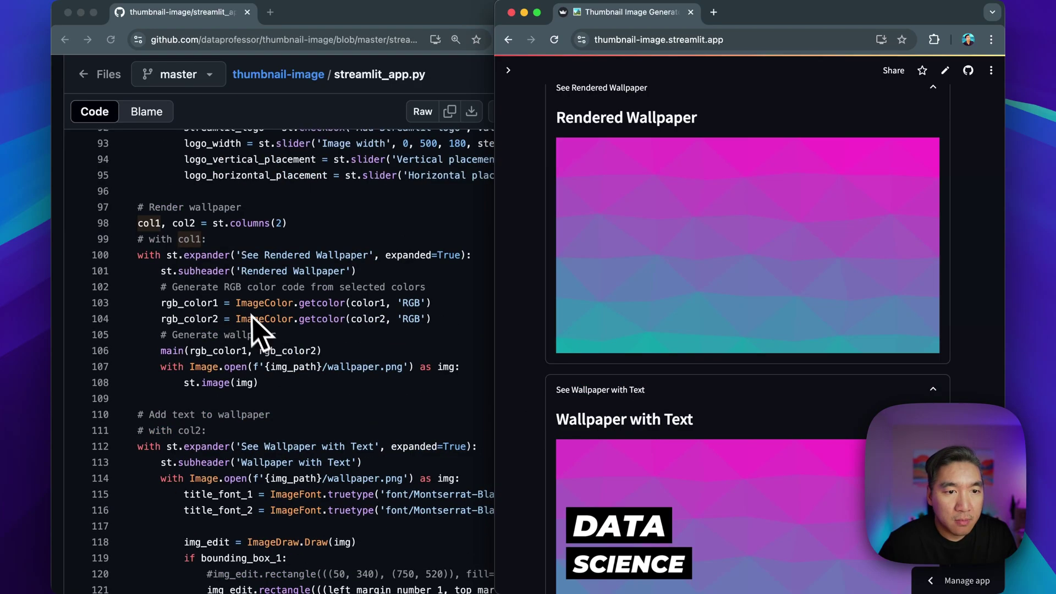
{"action": "mouse_move", "coordinate": [226, 318]}
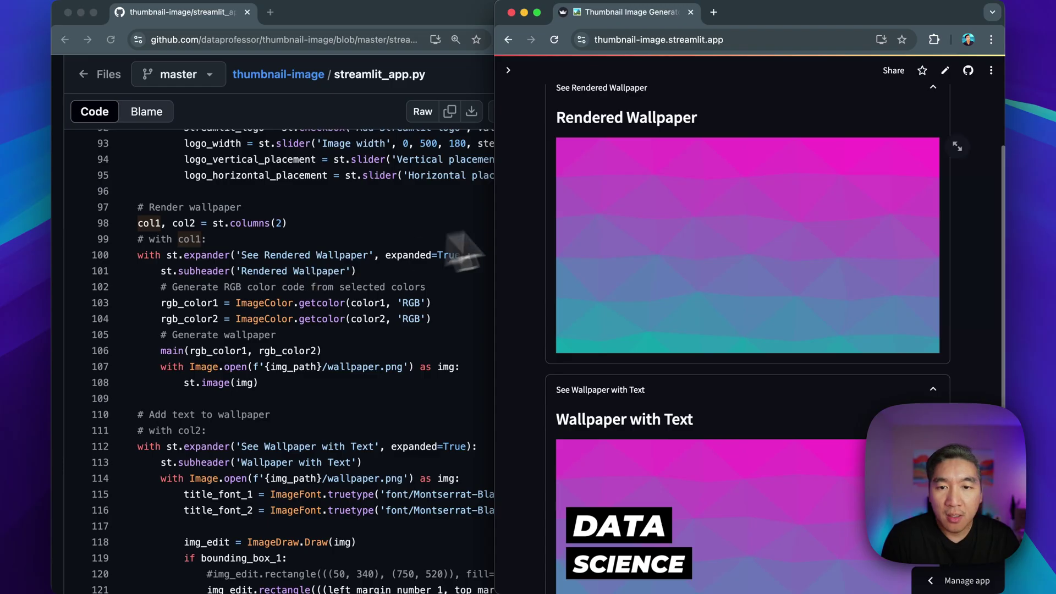
{"action": "mouse_move", "coordinate": [411, 341]}
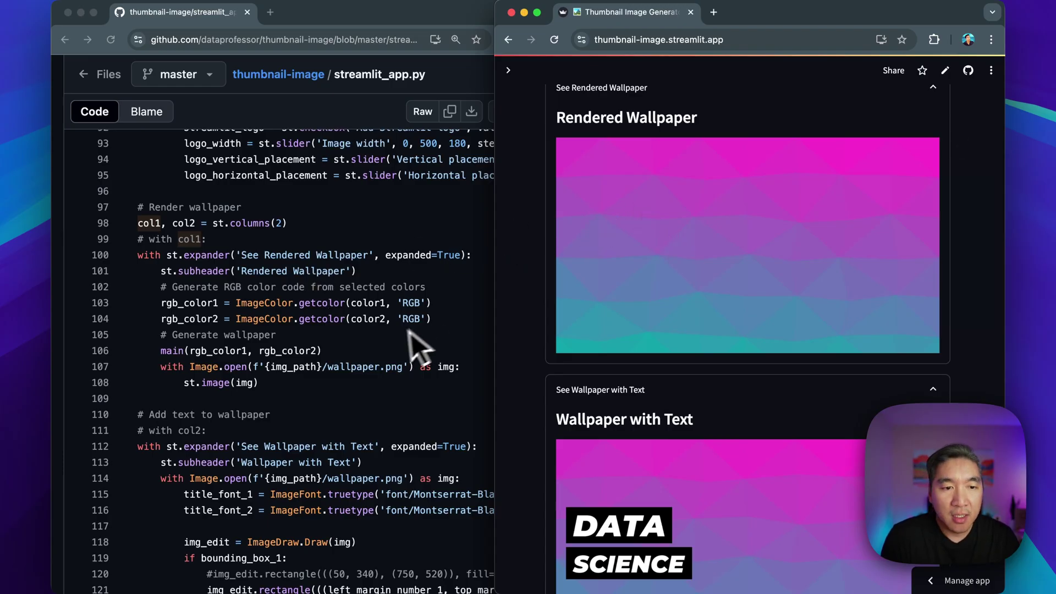
{"action": "scroll", "scroll_direction": "down", "scroll_amount": 3}
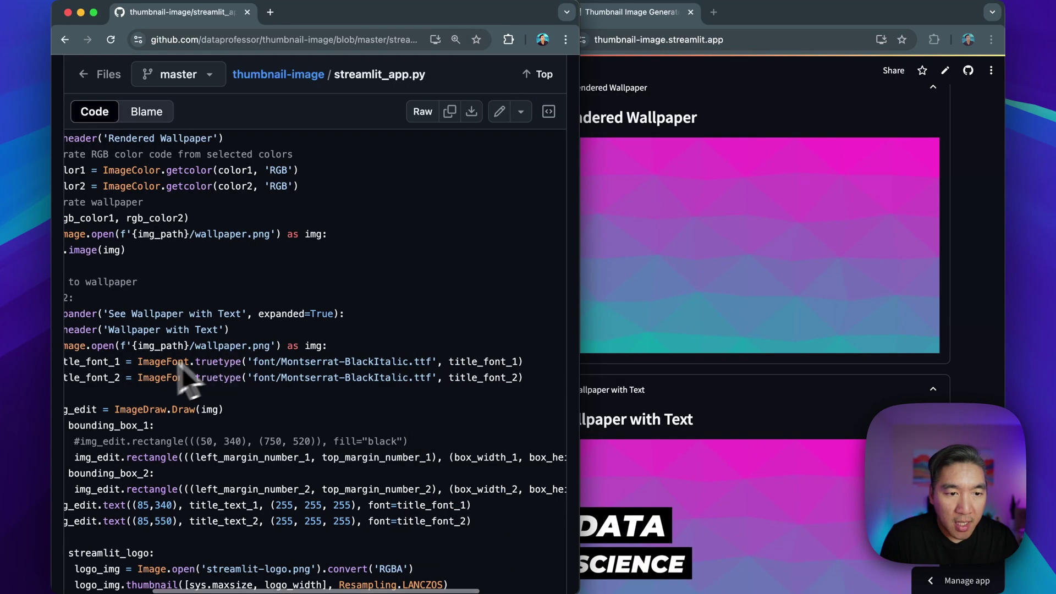
{"action": "mouse_move", "coordinate": [227, 390]}
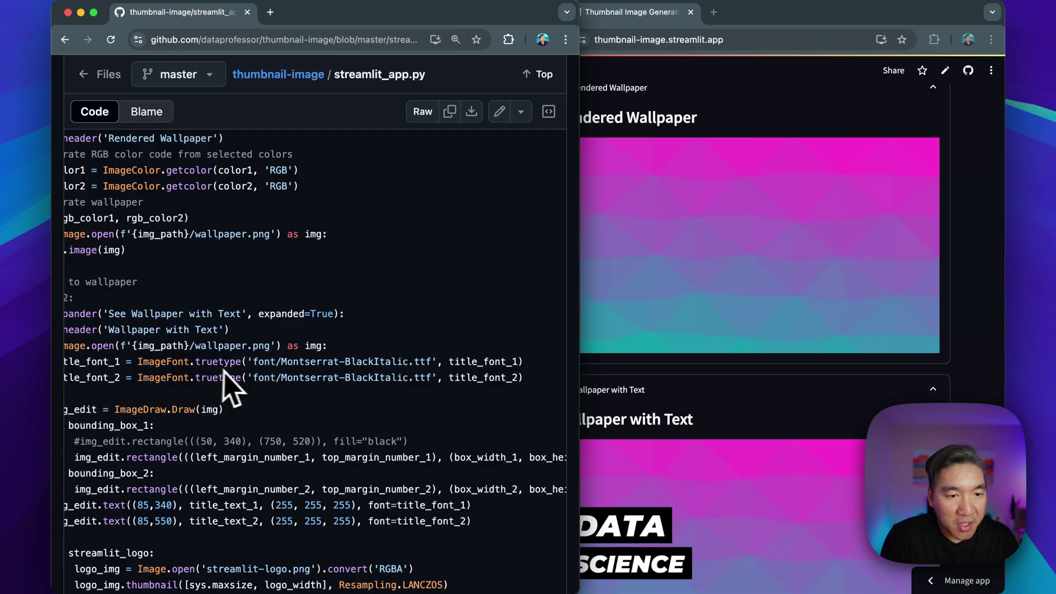
{"action": "mouse_move", "coordinate": [253, 376]}
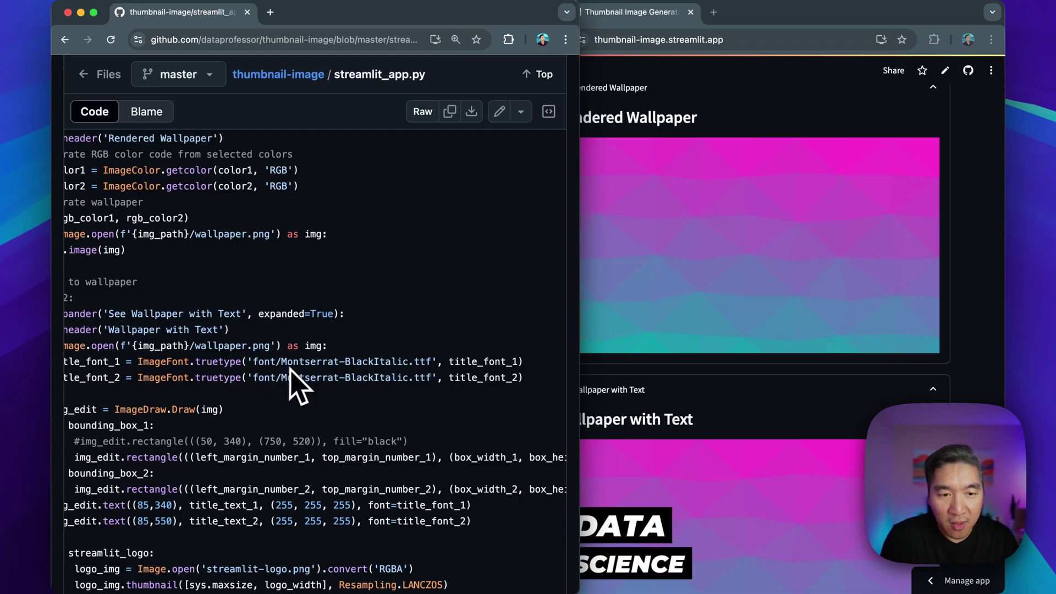
{"action": "mouse_move", "coordinate": [462, 396]}
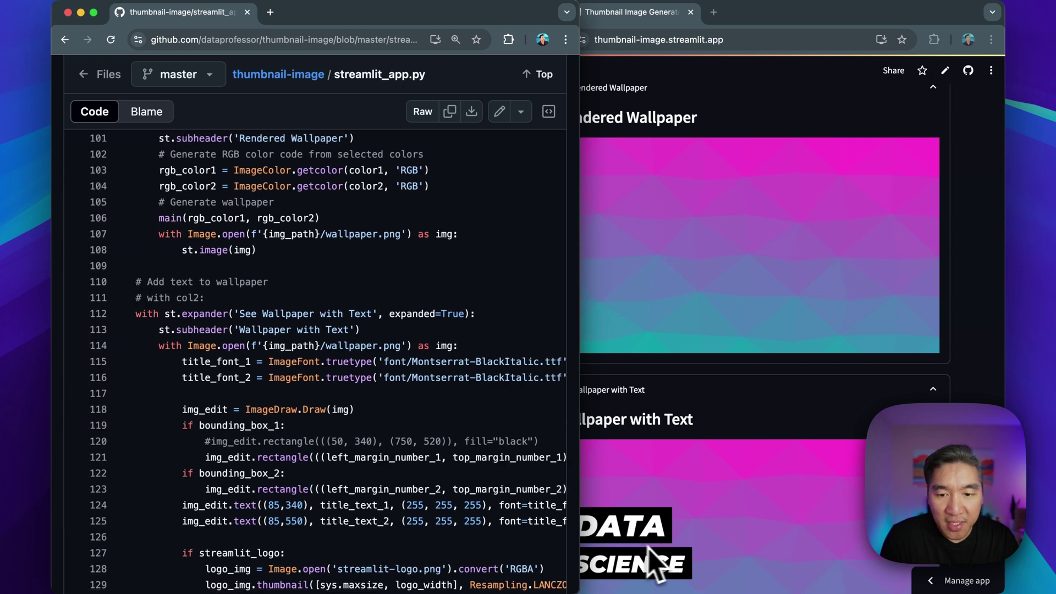
{"action": "scroll", "scroll_direction": "down", "scroll_amount": 3}
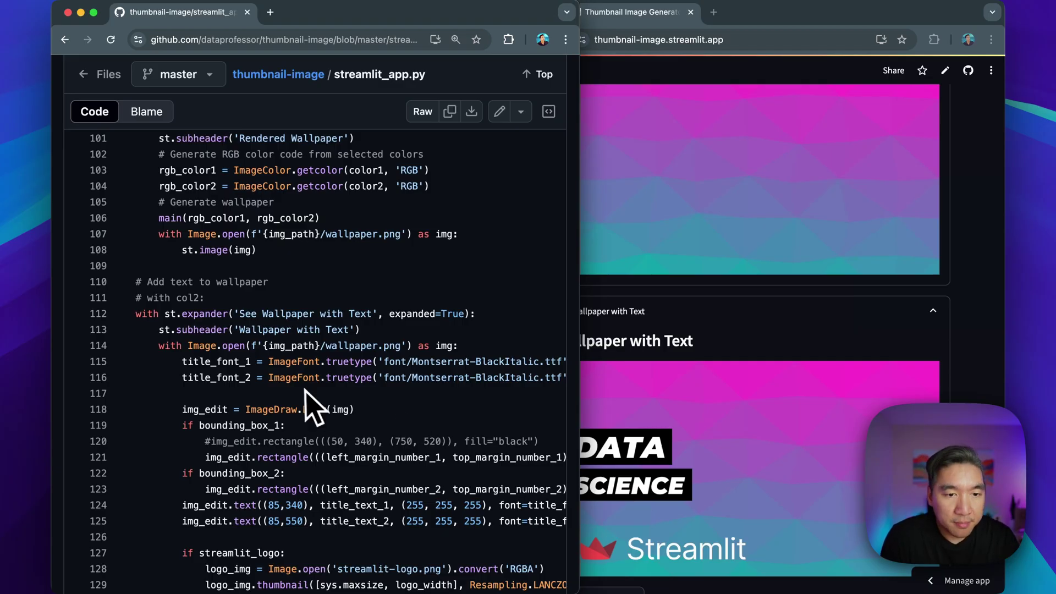
{"action": "scroll", "scroll_direction": "down", "scroll_amount": 3}
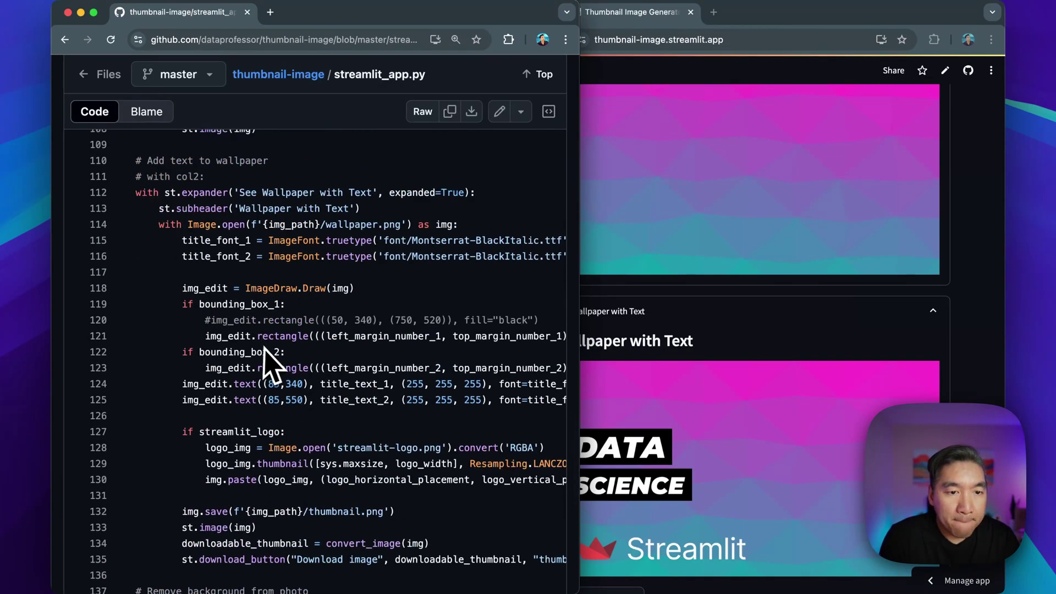
{"action": "mouse_move", "coordinate": [394, 323]}
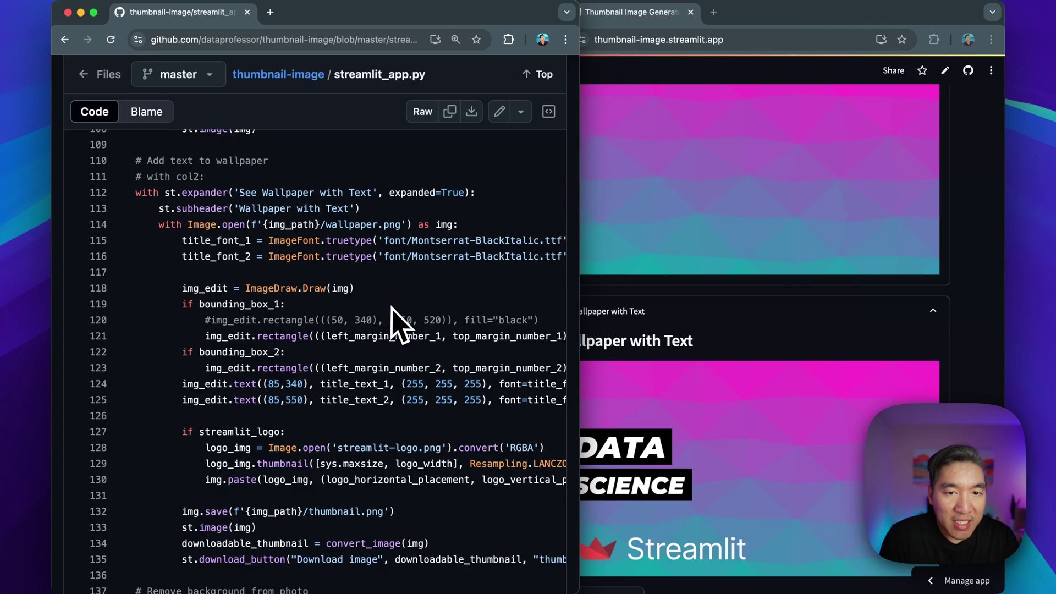
{"action": "scroll", "scroll_direction": "down", "scroll_amount": 3}
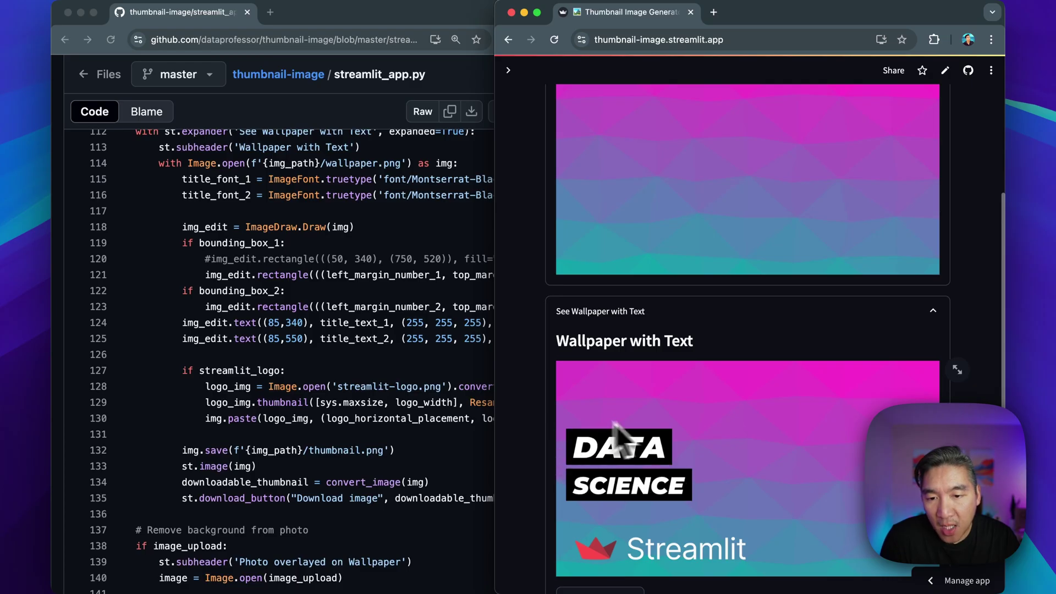
{"action": "mouse_move", "coordinate": [615, 566]}
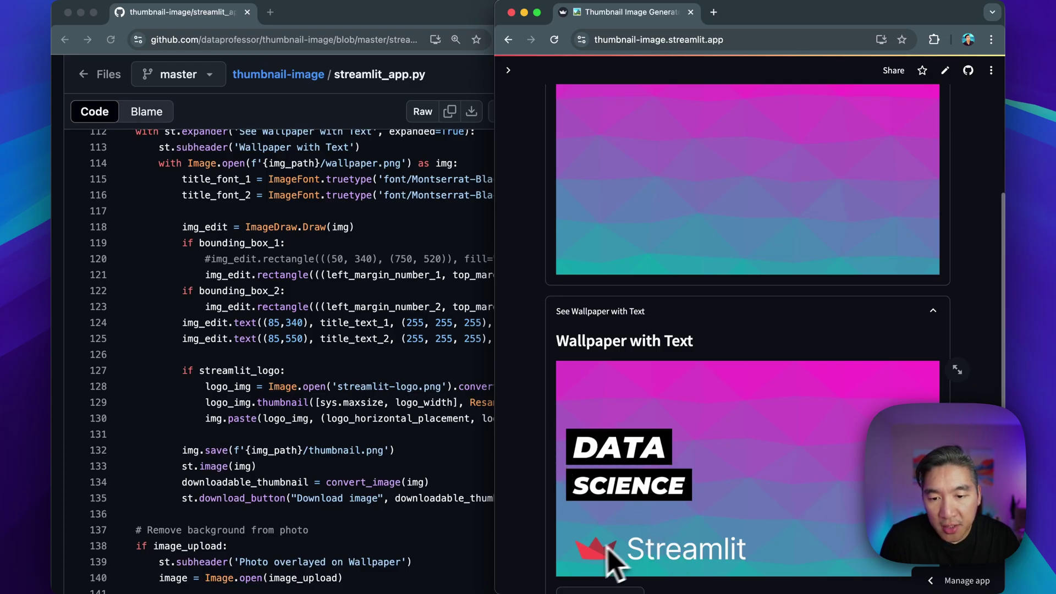
{"action": "mouse_move", "coordinate": [647, 556]}
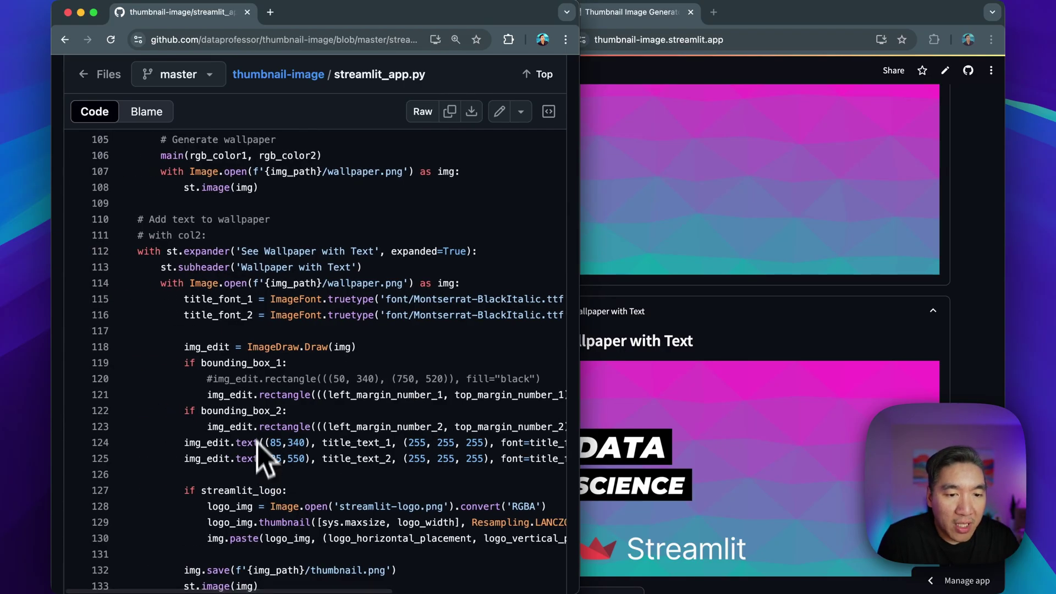
{"action": "scroll", "scroll_direction": "down", "scroll_amount": 3}
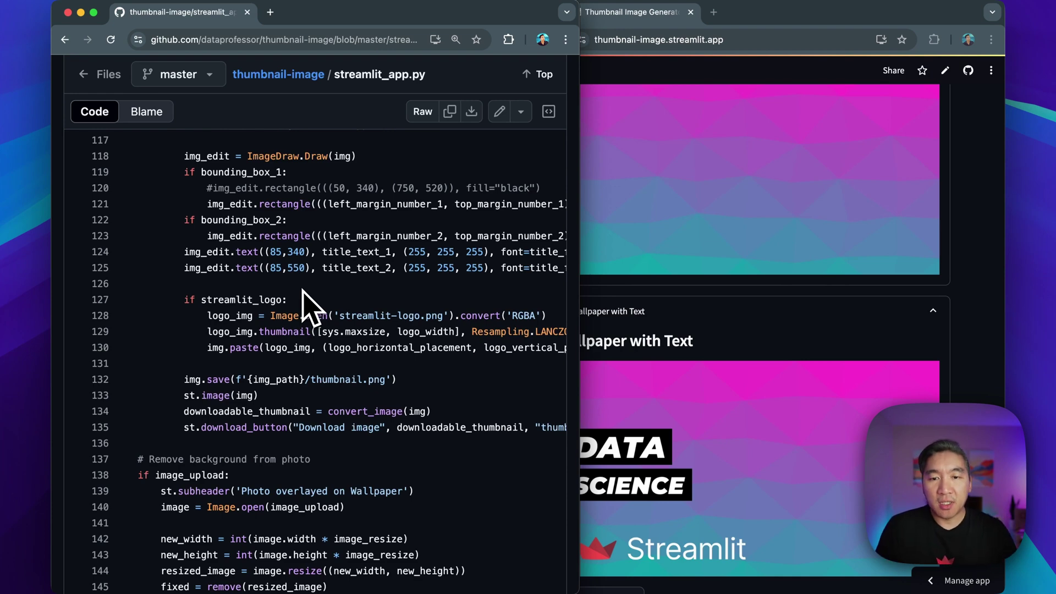
{"action": "scroll", "scroll_direction": "down", "scroll_amount": 3}
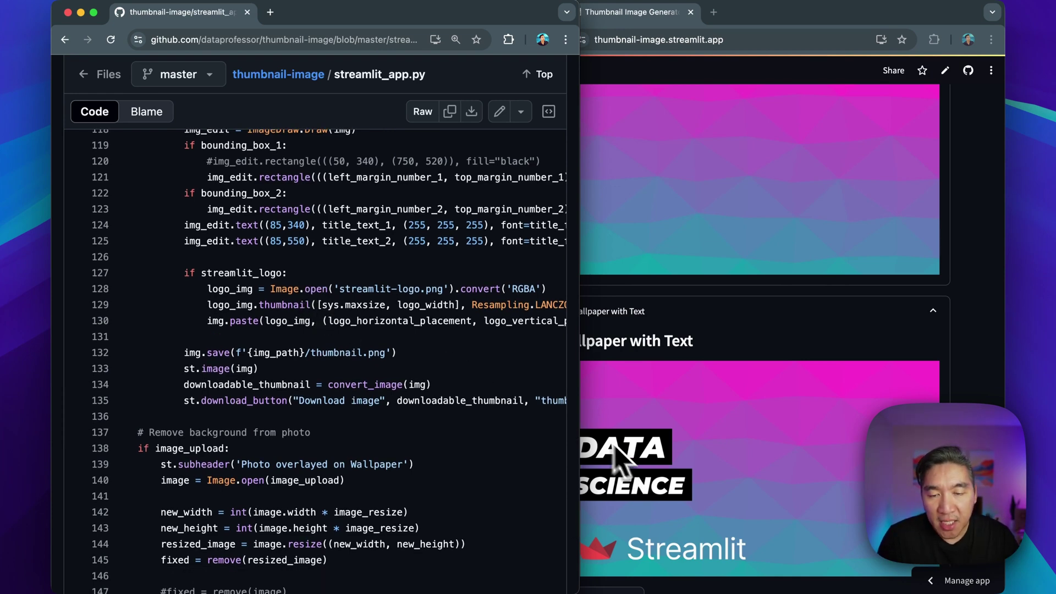
{"action": "mouse_move", "coordinate": [704, 438]}
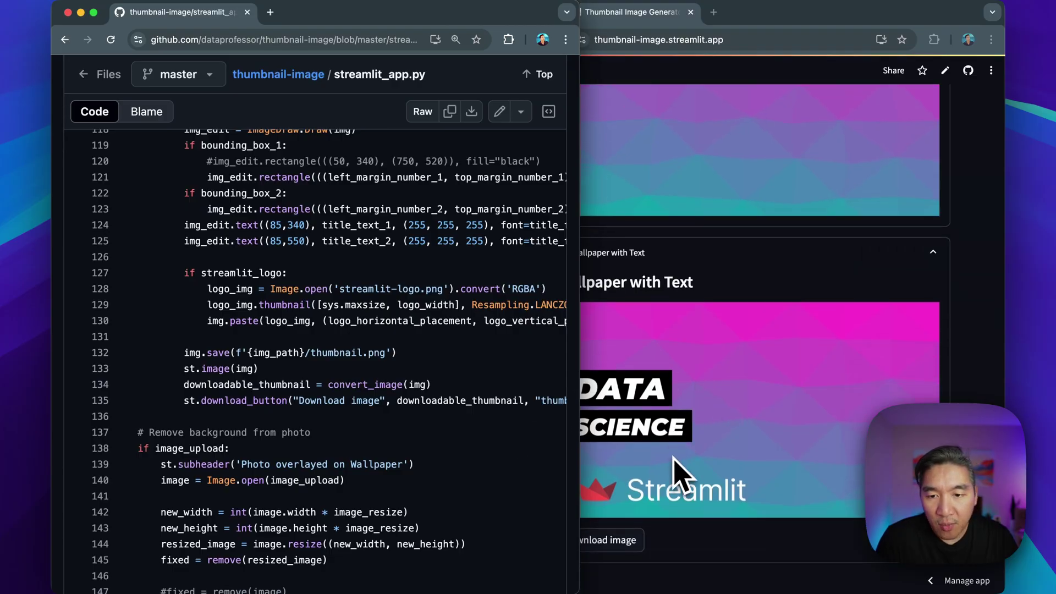
{"action": "mouse_move", "coordinate": [699, 427]}
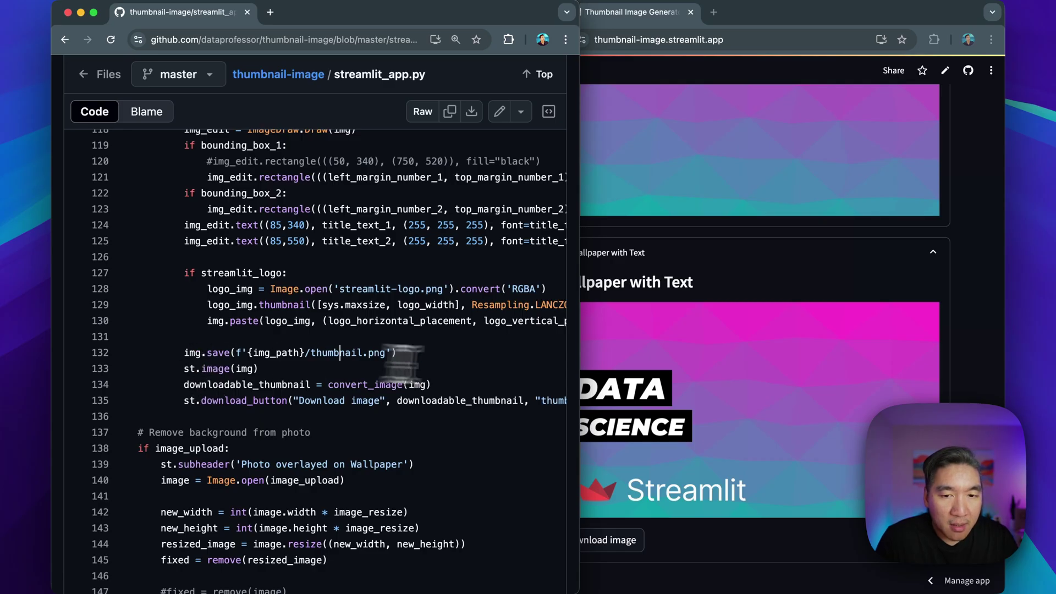
{"action": "mouse_move", "coordinate": [654, 131]}
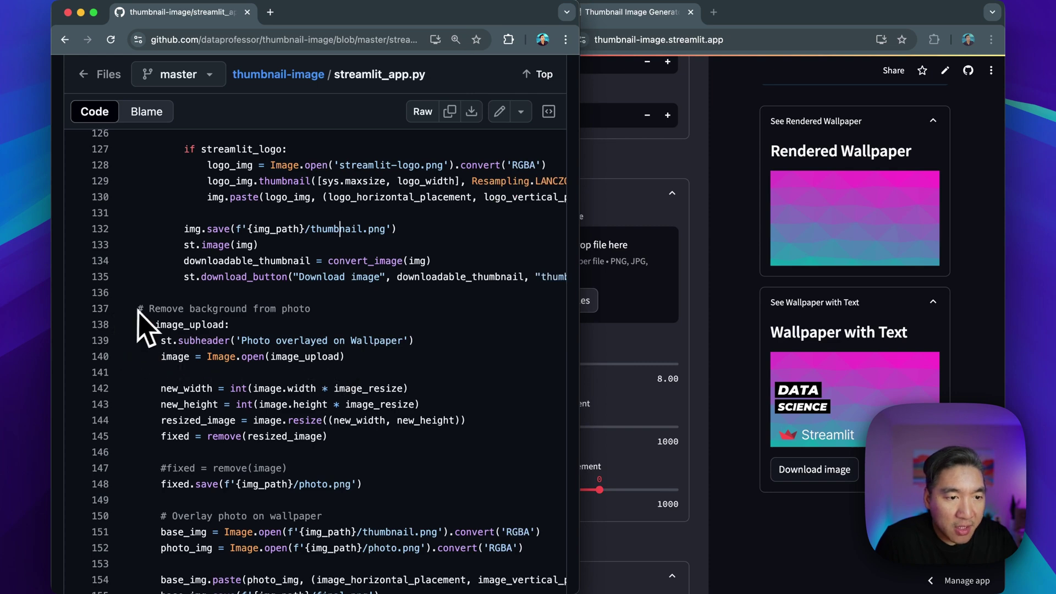
{"action": "scroll", "scroll_direction": "down", "scroll_amount": 3}
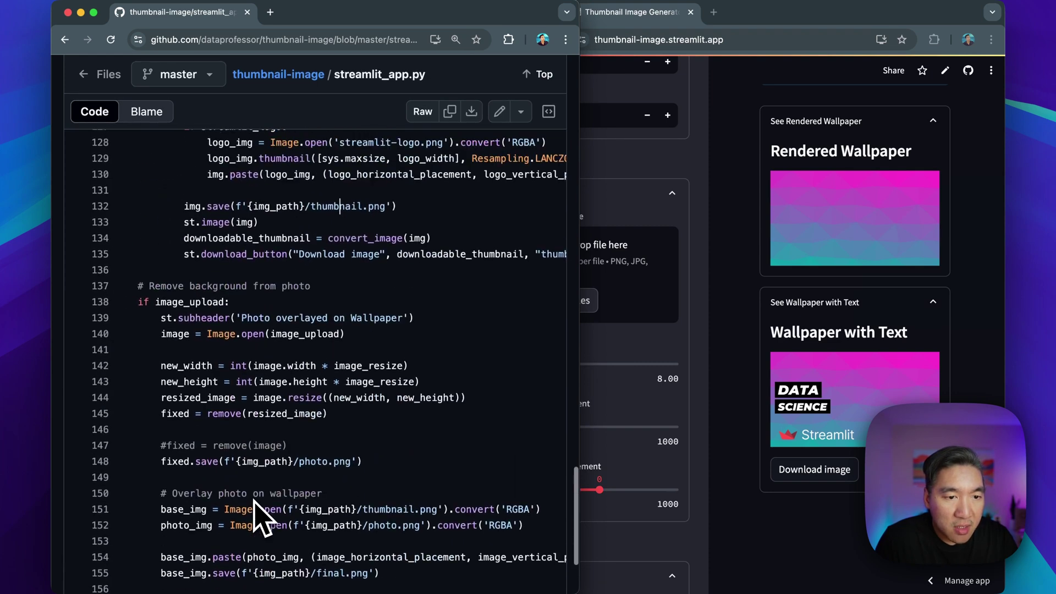
{"action": "scroll", "scroll_direction": "down", "scroll_amount": 3}
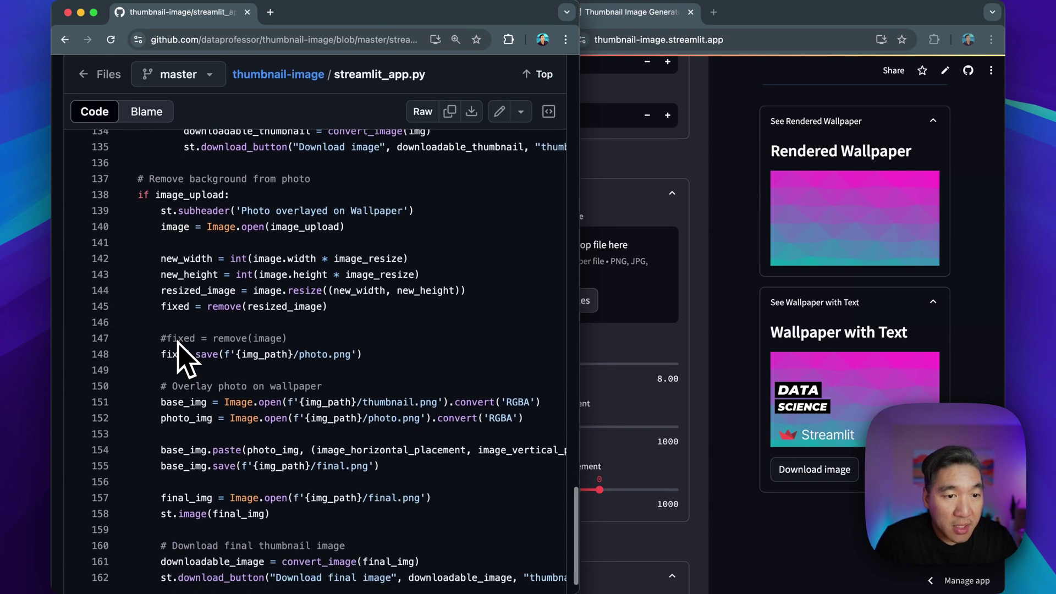
{"action": "scroll", "scroll_direction": "down", "scroll_amount": 3}
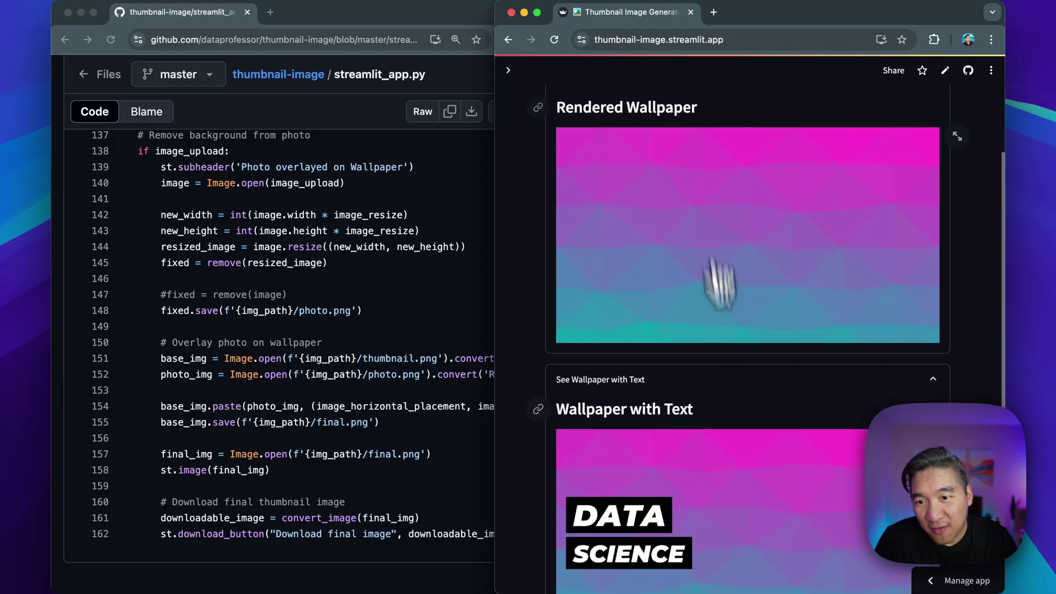
{"action": "scroll", "scroll_direction": "down", "scroll_amount": 3}
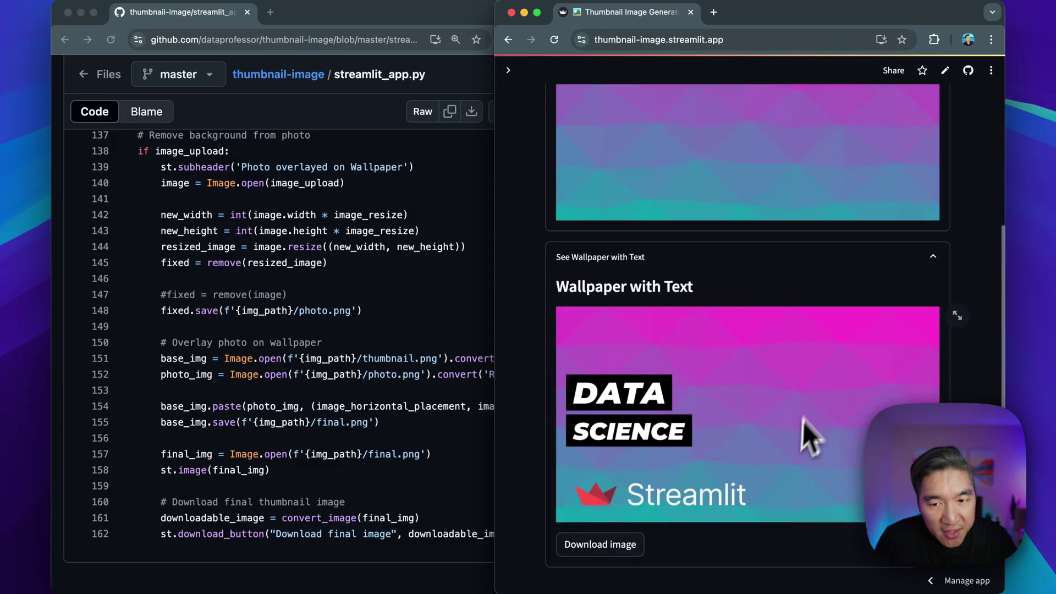
{"action": "mouse_move", "coordinate": [810, 419]}
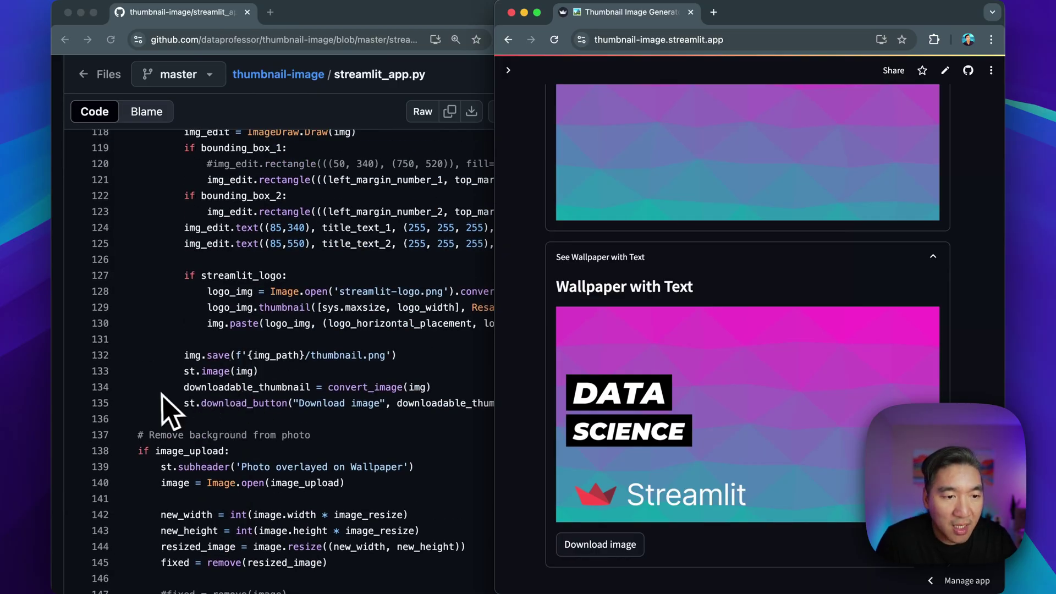
{"action": "scroll", "scroll_direction": "down", "scroll_amount": 3}
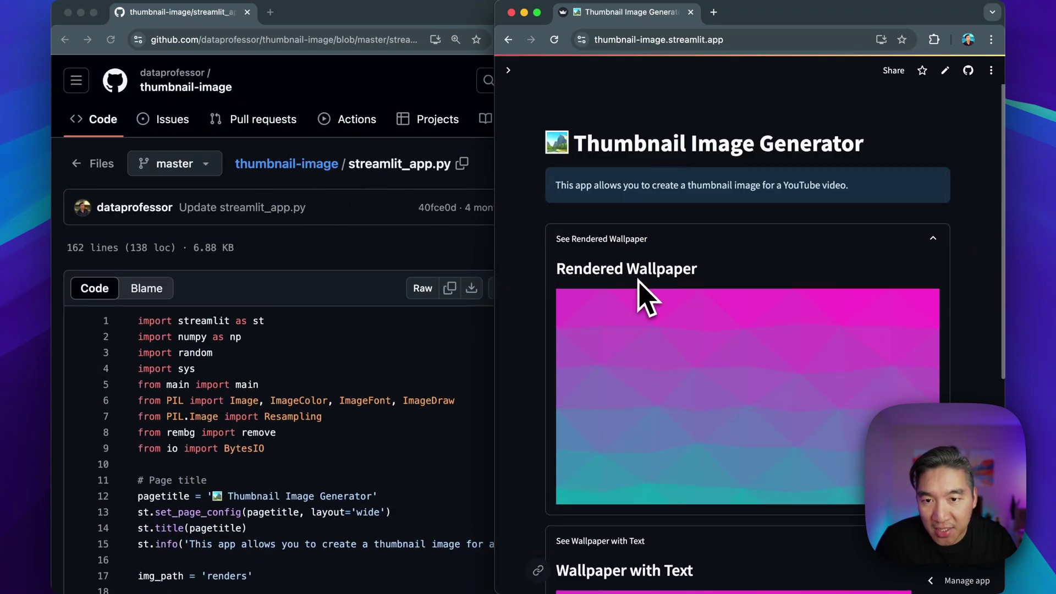
{"action": "mouse_move", "coordinate": [493, 149]}
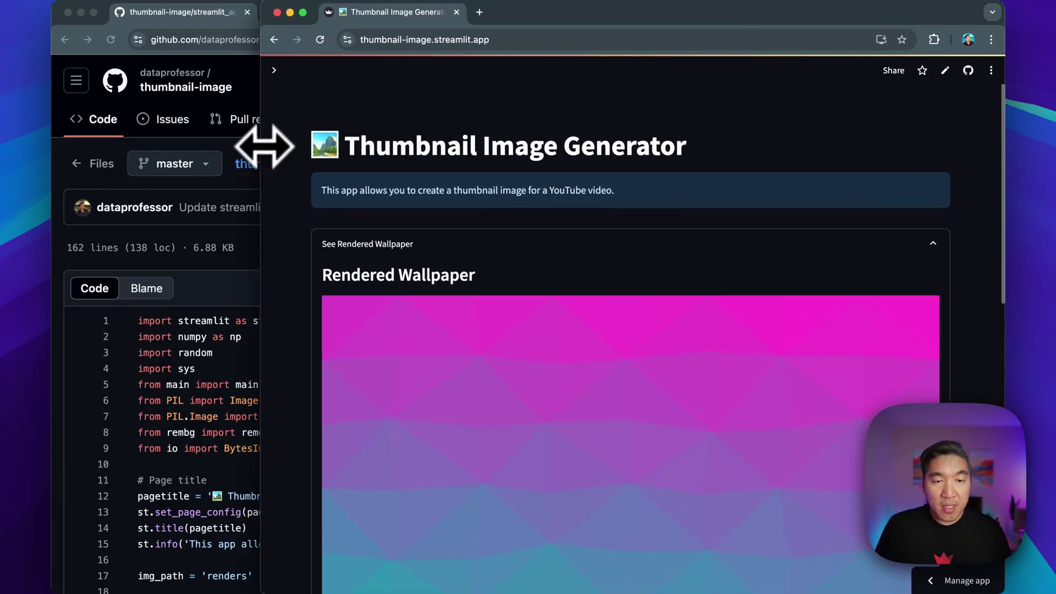
Scroll the app preview and reopen the Settings sidebar with the wallpaper colour options.
{"action": "scroll", "scroll_direction": "down", "scroll_amount": 3}
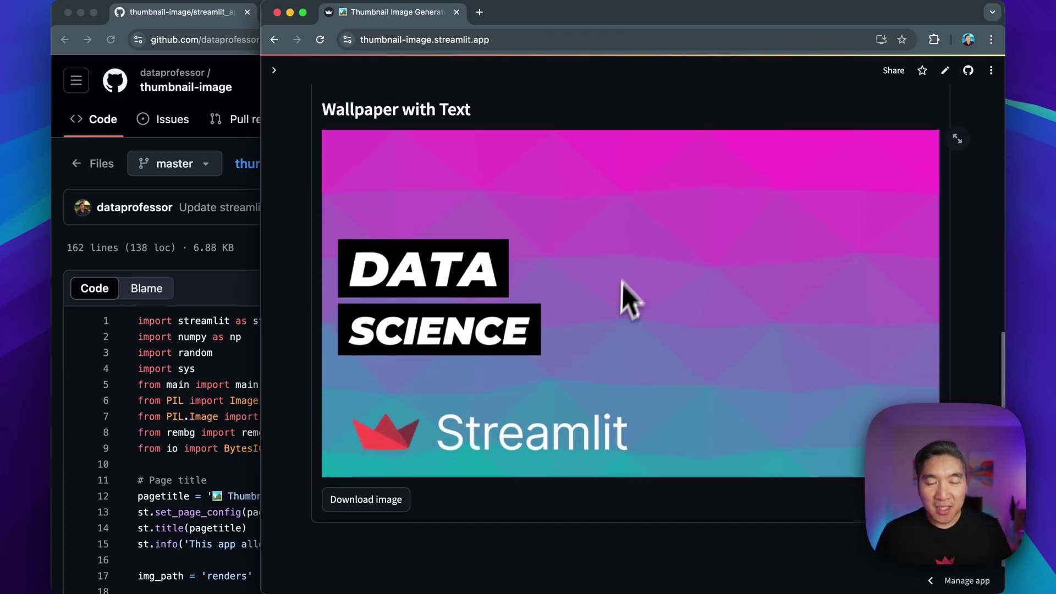
{"action": "left_click", "coordinate": [274, 70]}
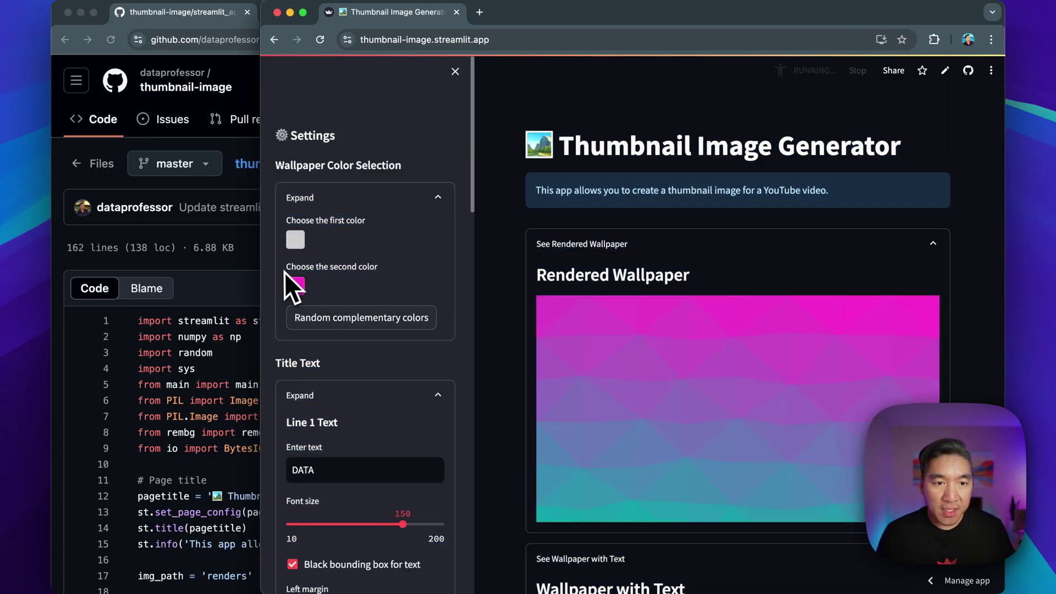
Change the wallpaper's second colour to dark gray, then red, then orange beside light gray.
{"action": "left_click", "coordinate": [294, 286]}
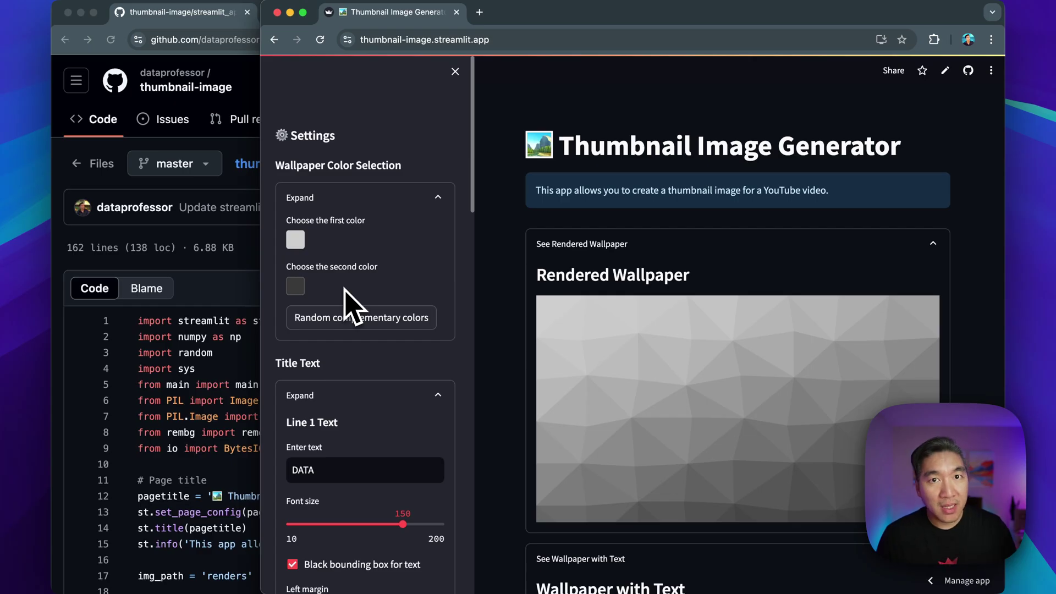
{"action": "scroll", "scroll_direction": "down", "scroll_amount": 3}
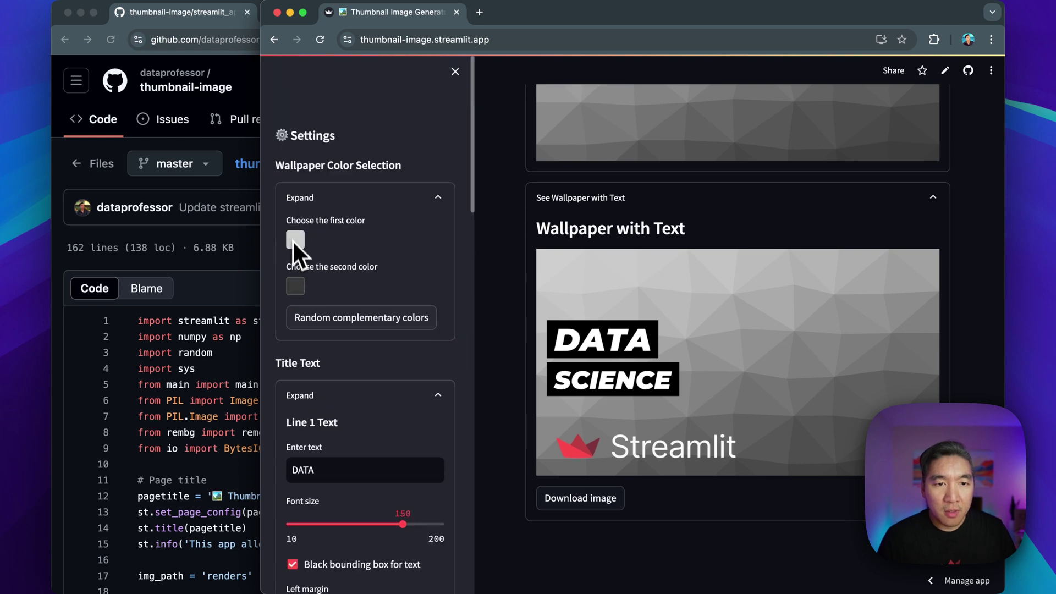
{"action": "left_click", "coordinate": [295, 240]}
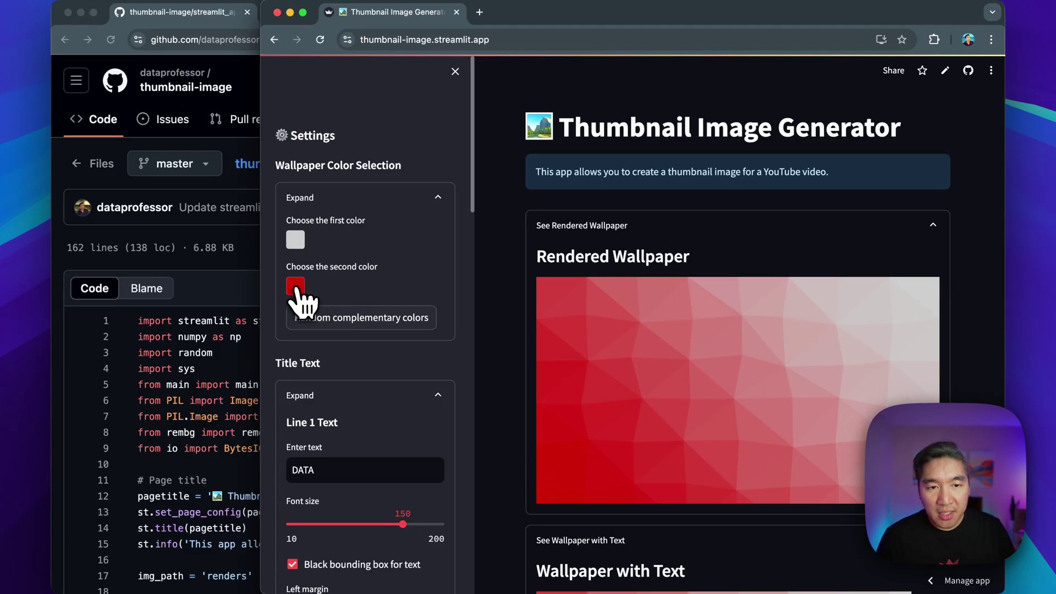
{"action": "left_click", "coordinate": [295, 286]}
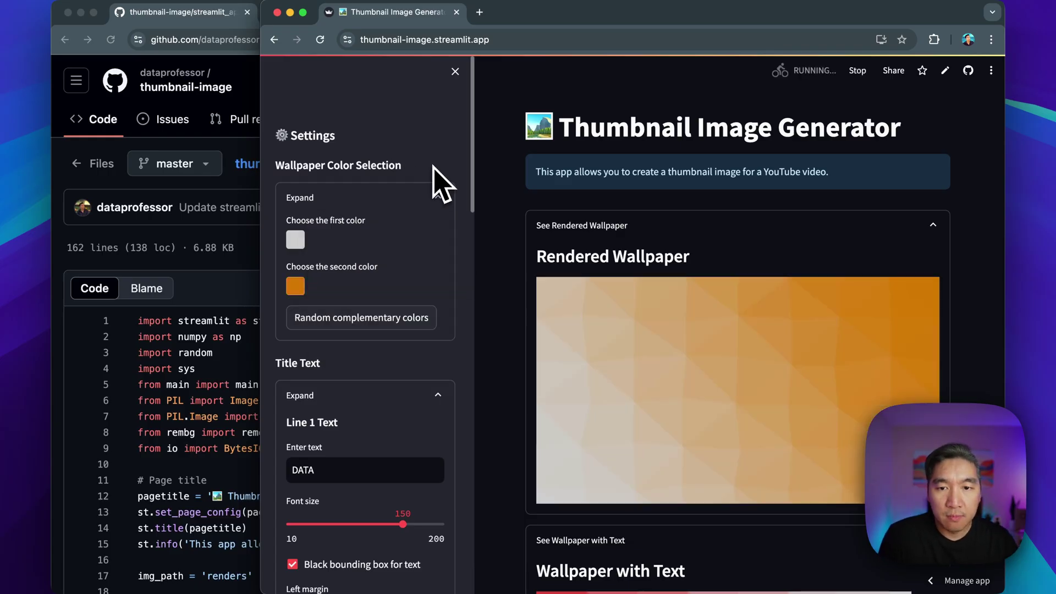
Reopen the second colour picker and drag its hue slider toward purple/magenta.
{"action": "scroll", "scroll_direction": "down", "scroll_amount": 3}
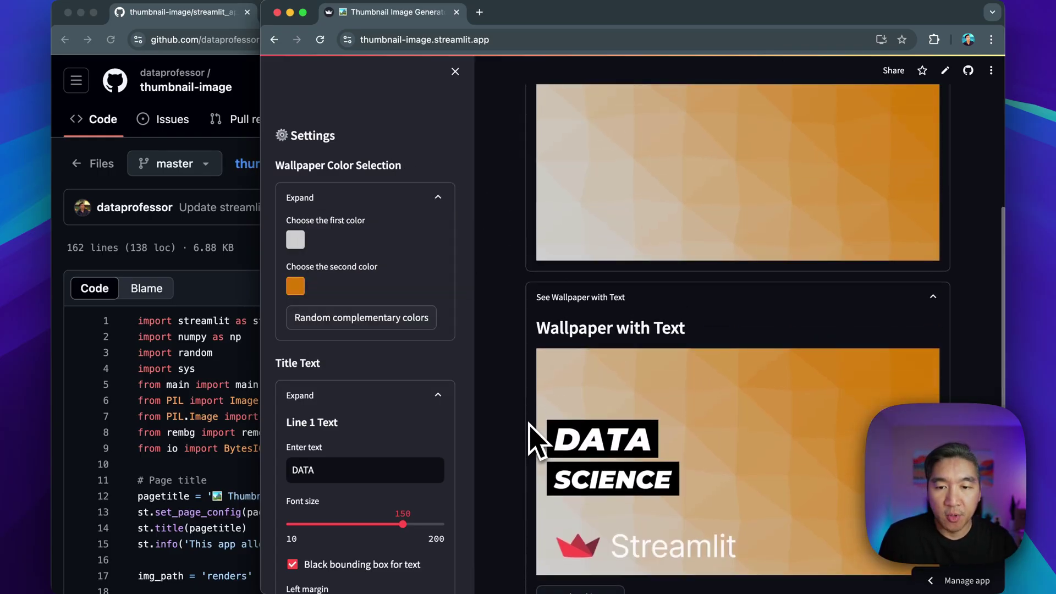
{"action": "left_click", "coordinate": [296, 239]}
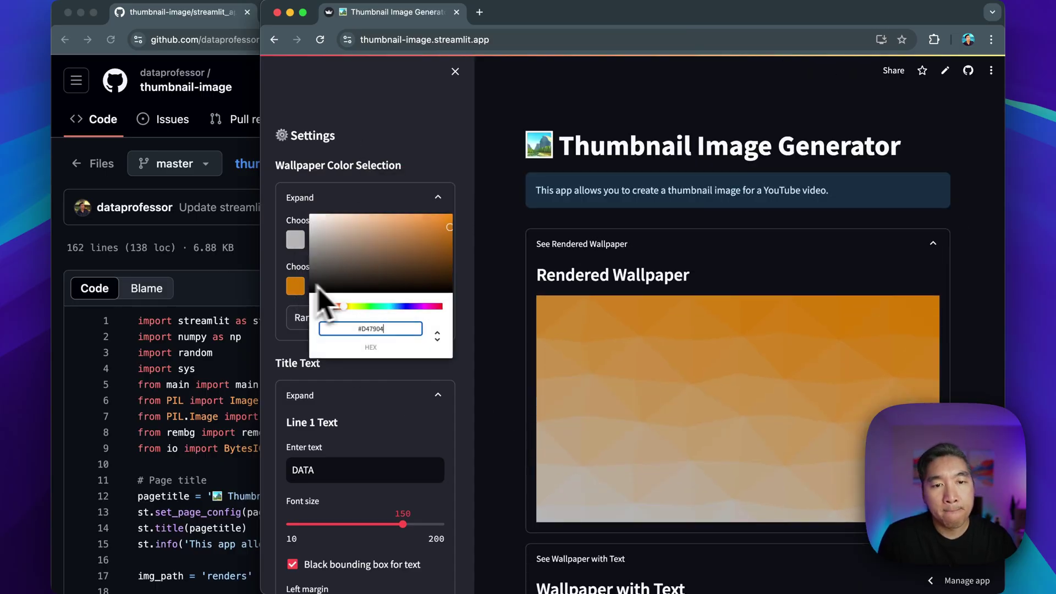
{"action": "left_click_drag", "start_coordinate": [343, 307], "coordinate": [422, 306]}
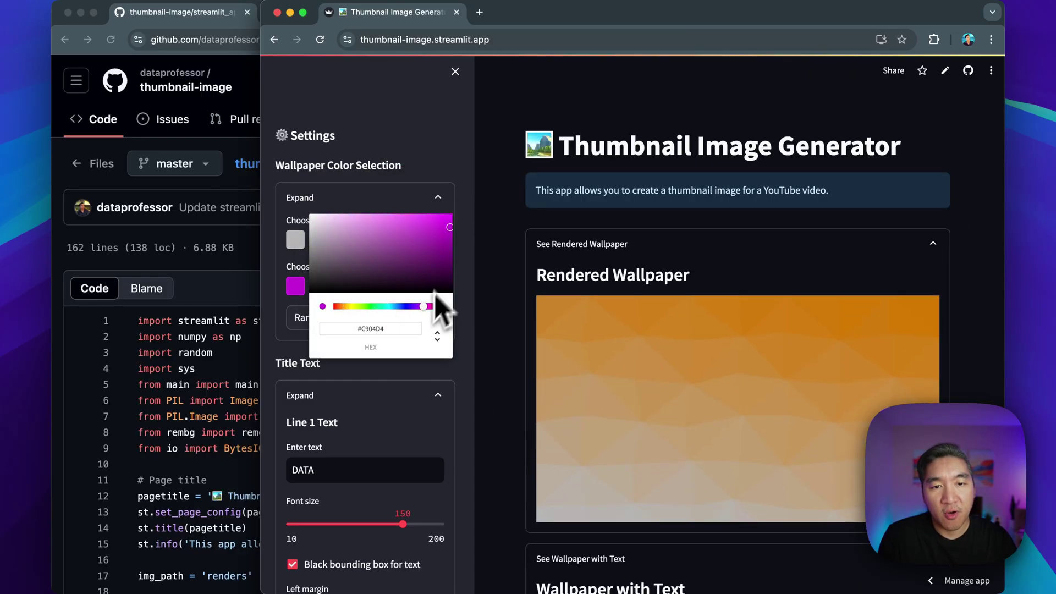